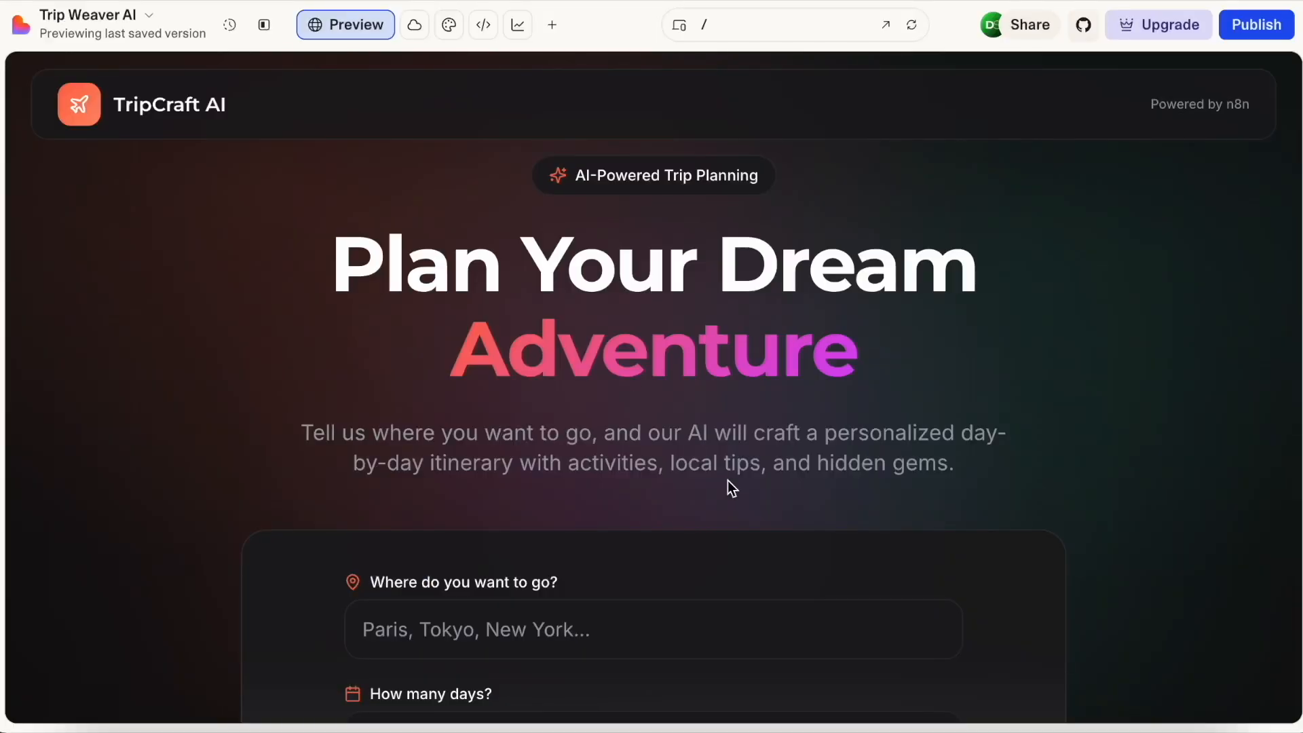
Step: Ask Lovable to build a UI for the AI Trip Planner workflow
scroll(down, 3)
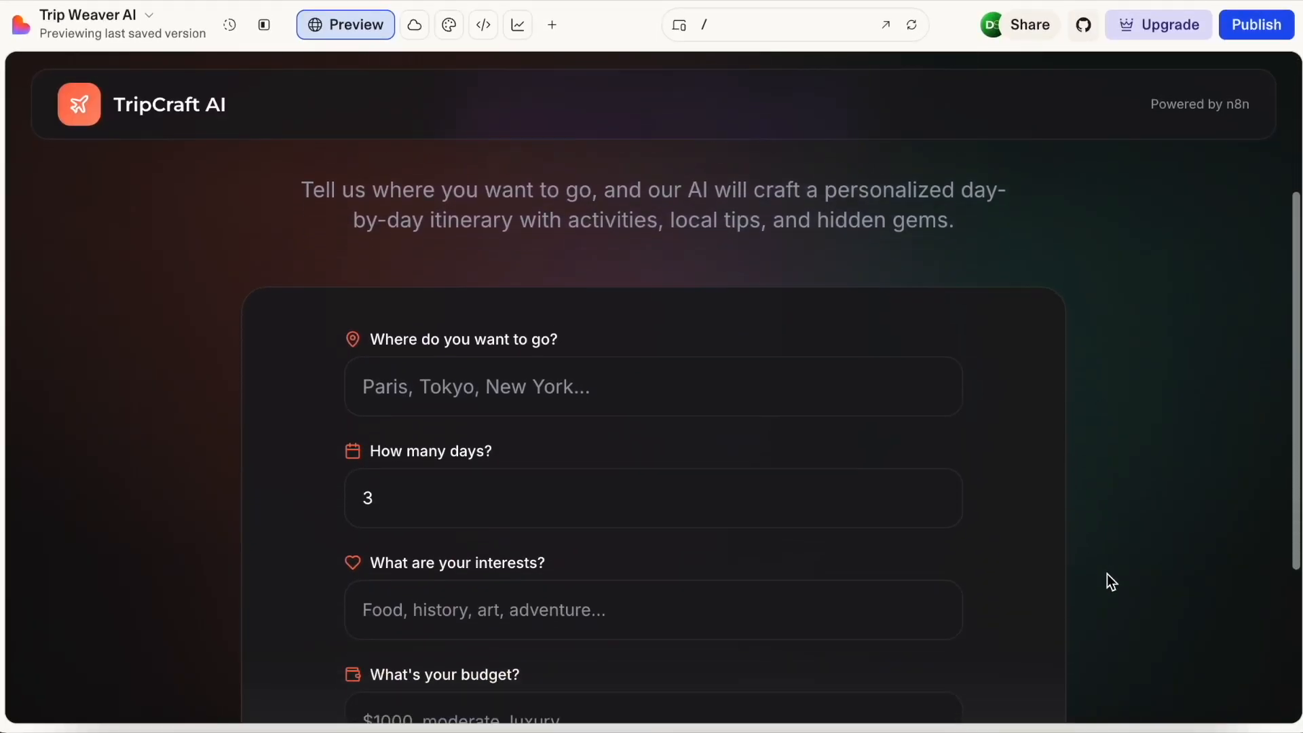
scroll(down, 3)
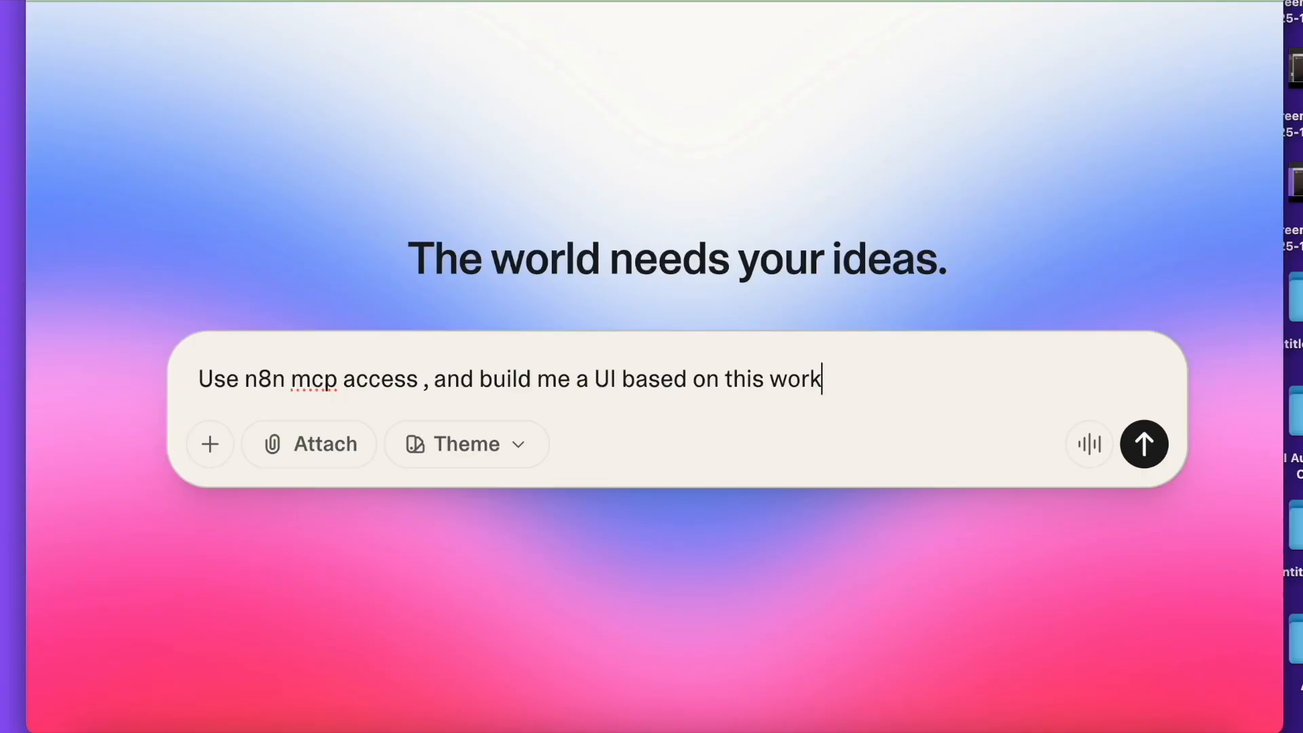
text(flow AI Trip Planner)
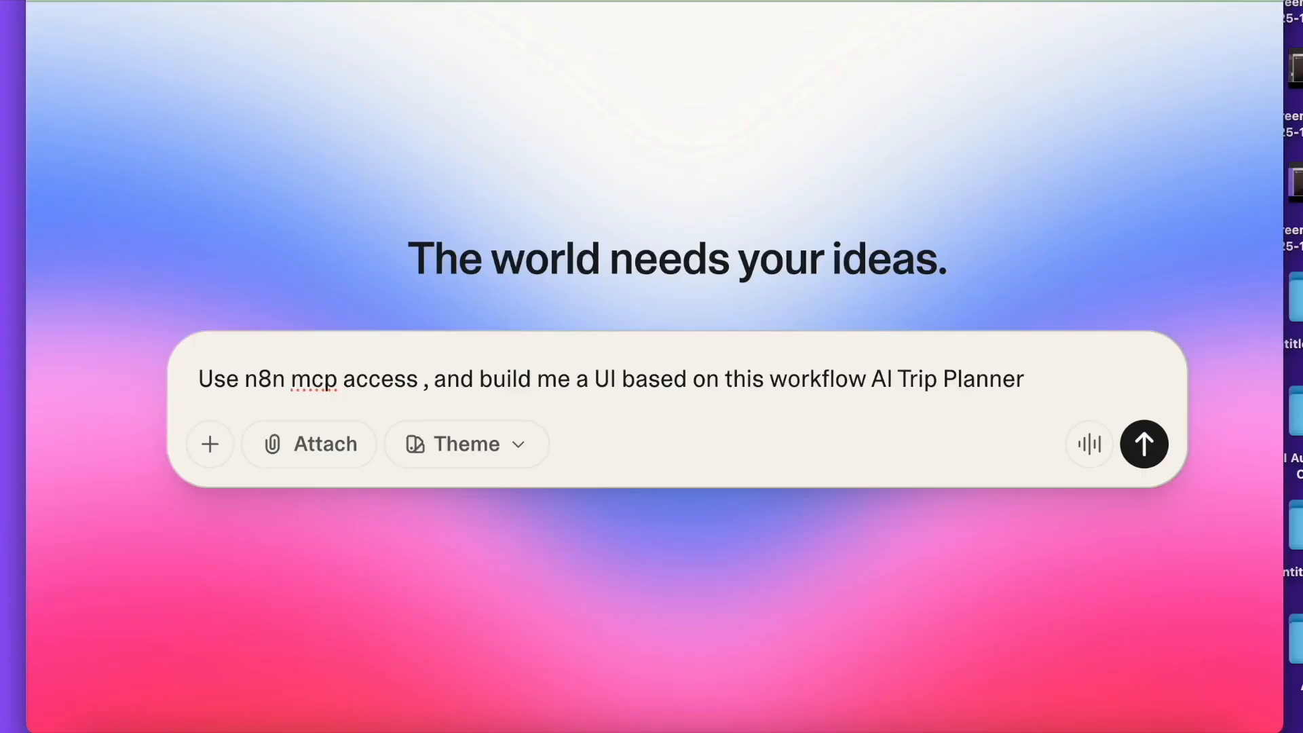
mouse_move(1144, 442)
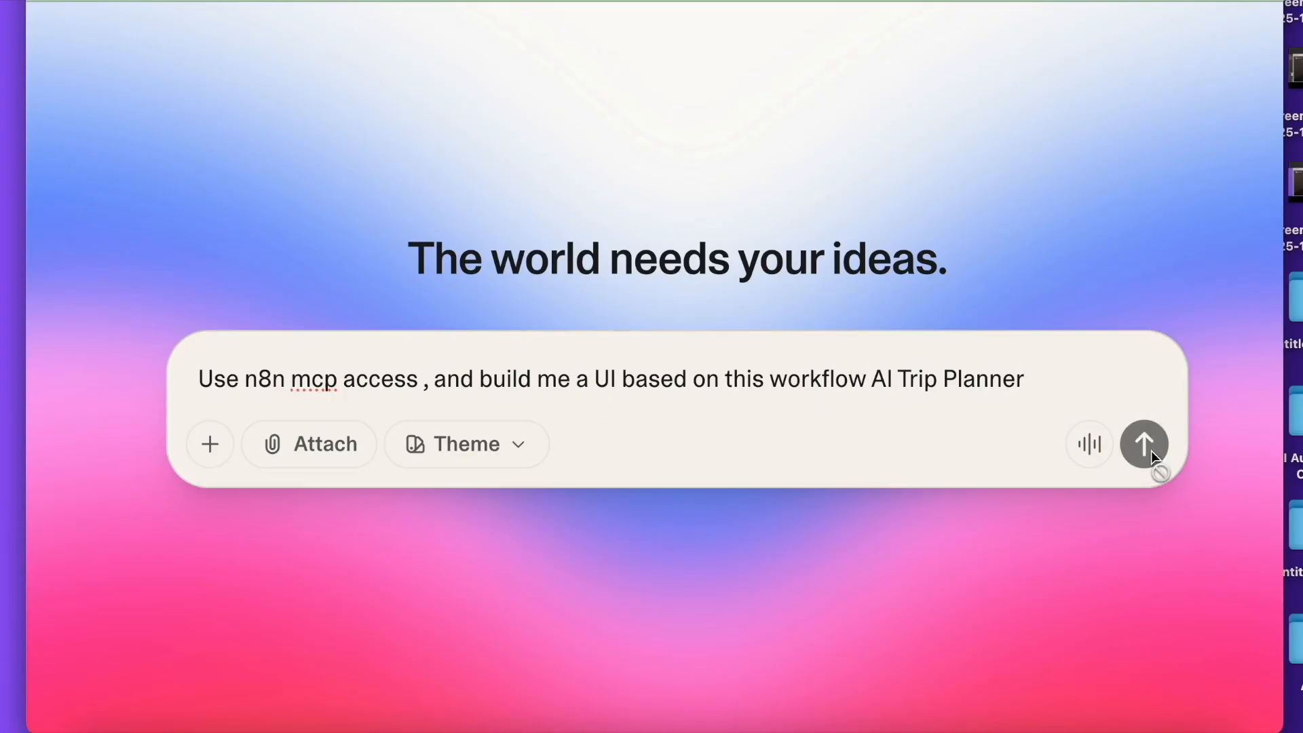
click(1143, 443)
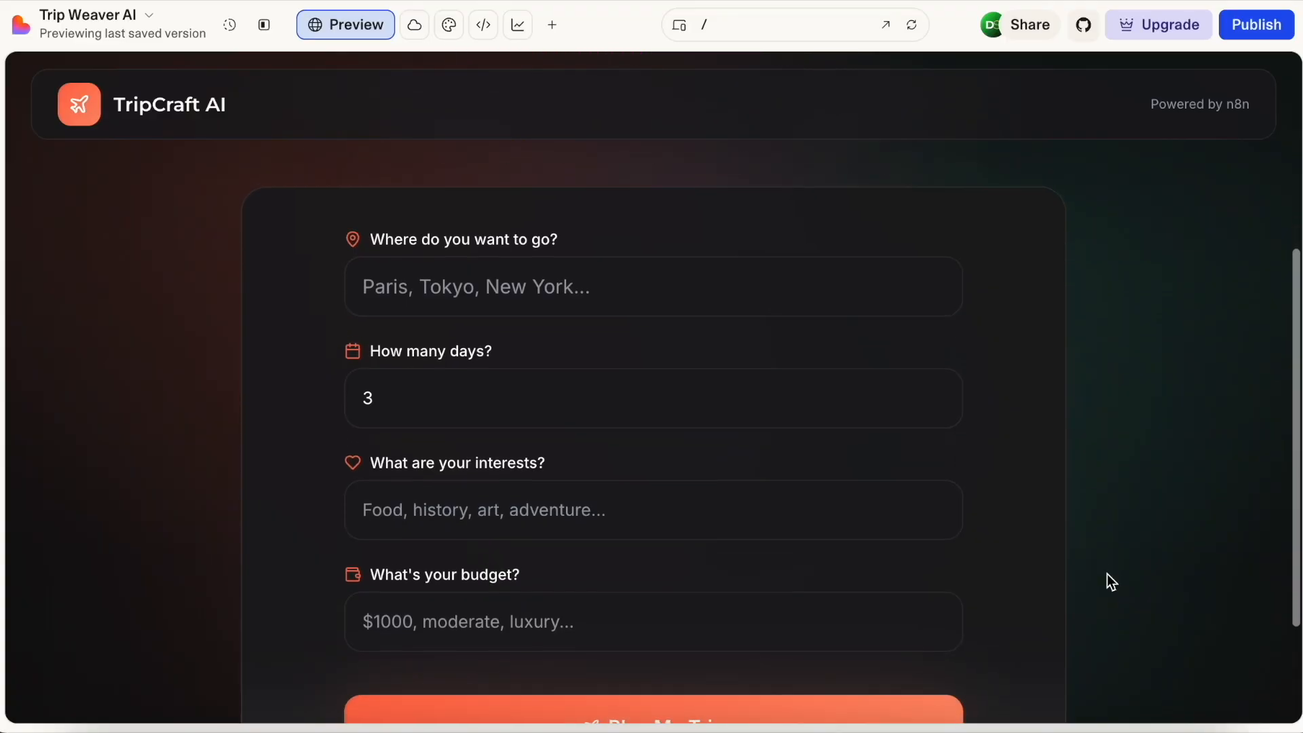
Step: Request a 3-day budget food trip to Mumbai in the TripCraft preview and plan it
text(Mumba)
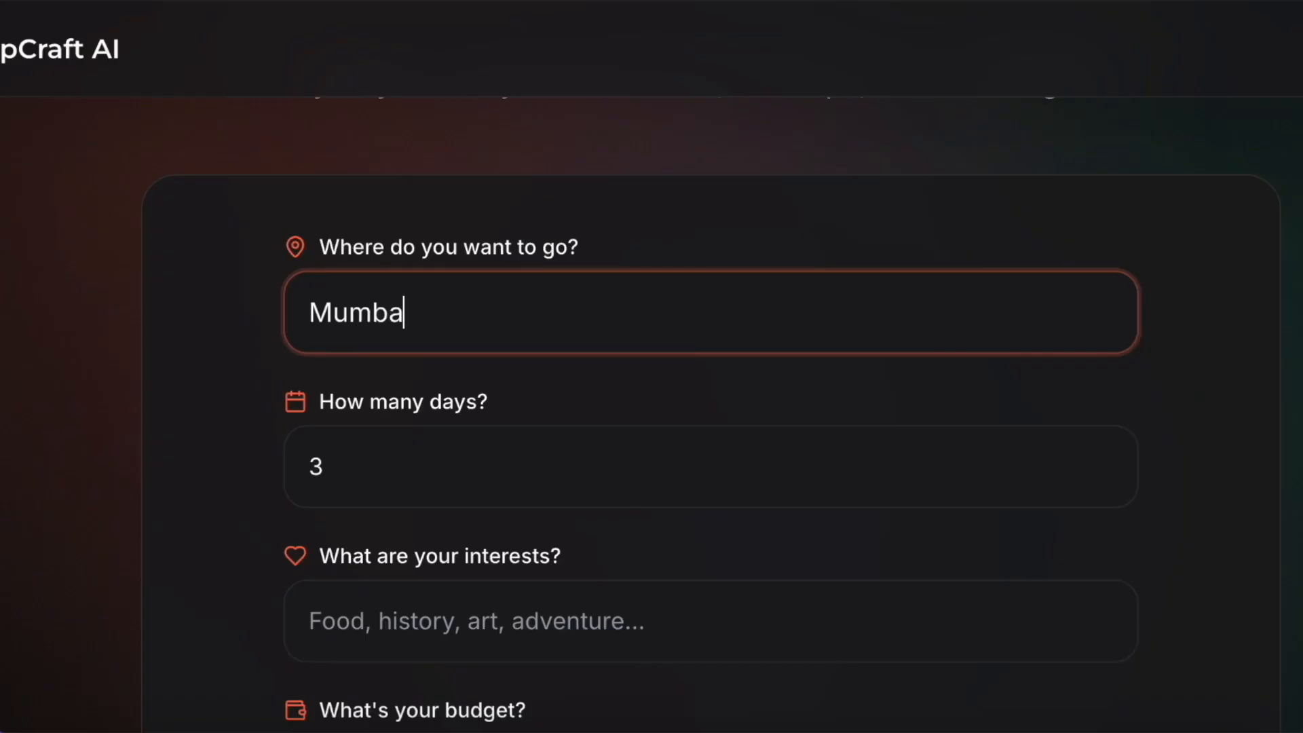
scroll(down, 3)
text(Budget)
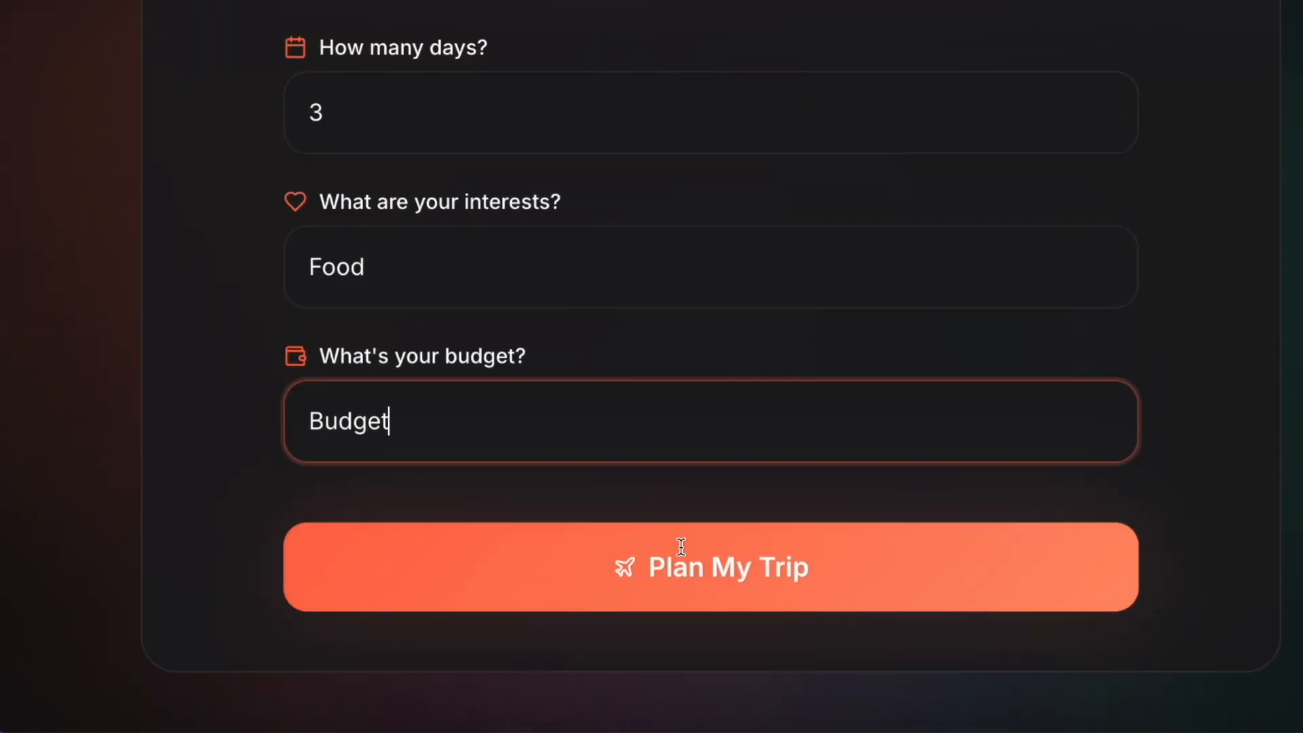
click(710, 567)
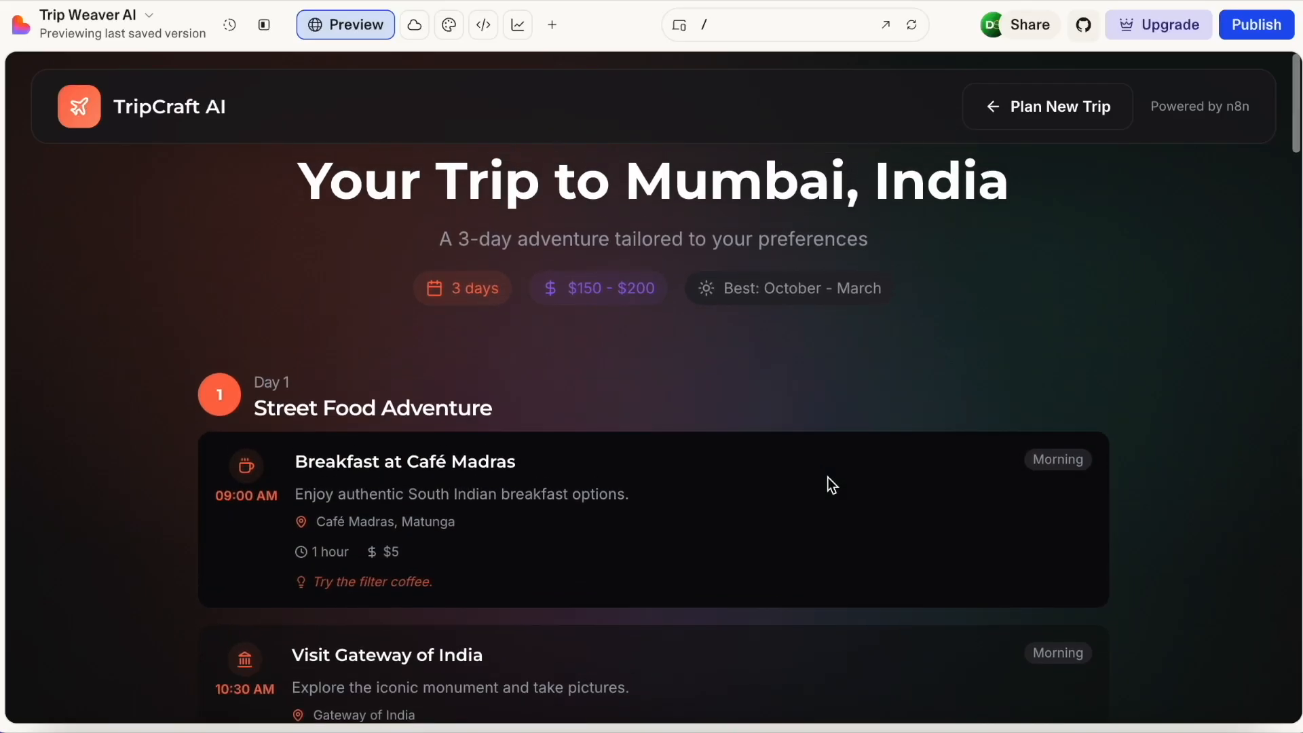
scroll(down, 3)
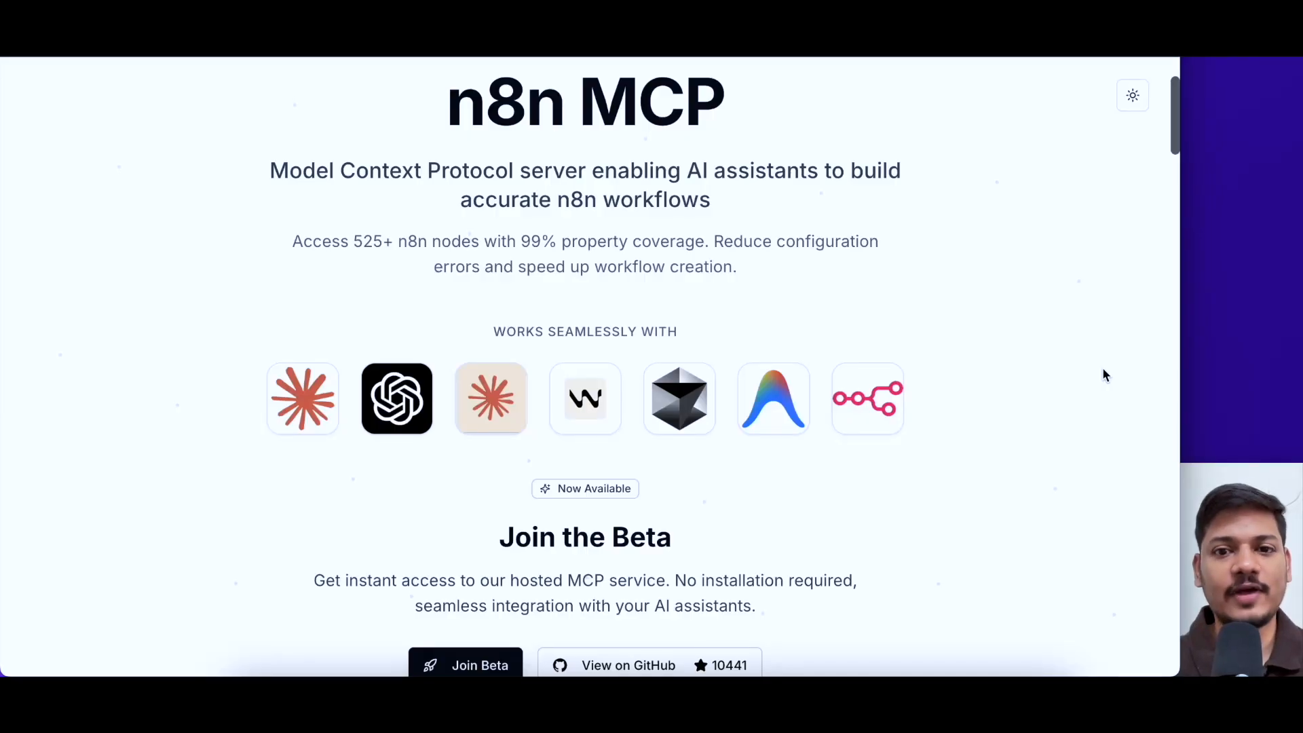
mouse_move(950, 346)
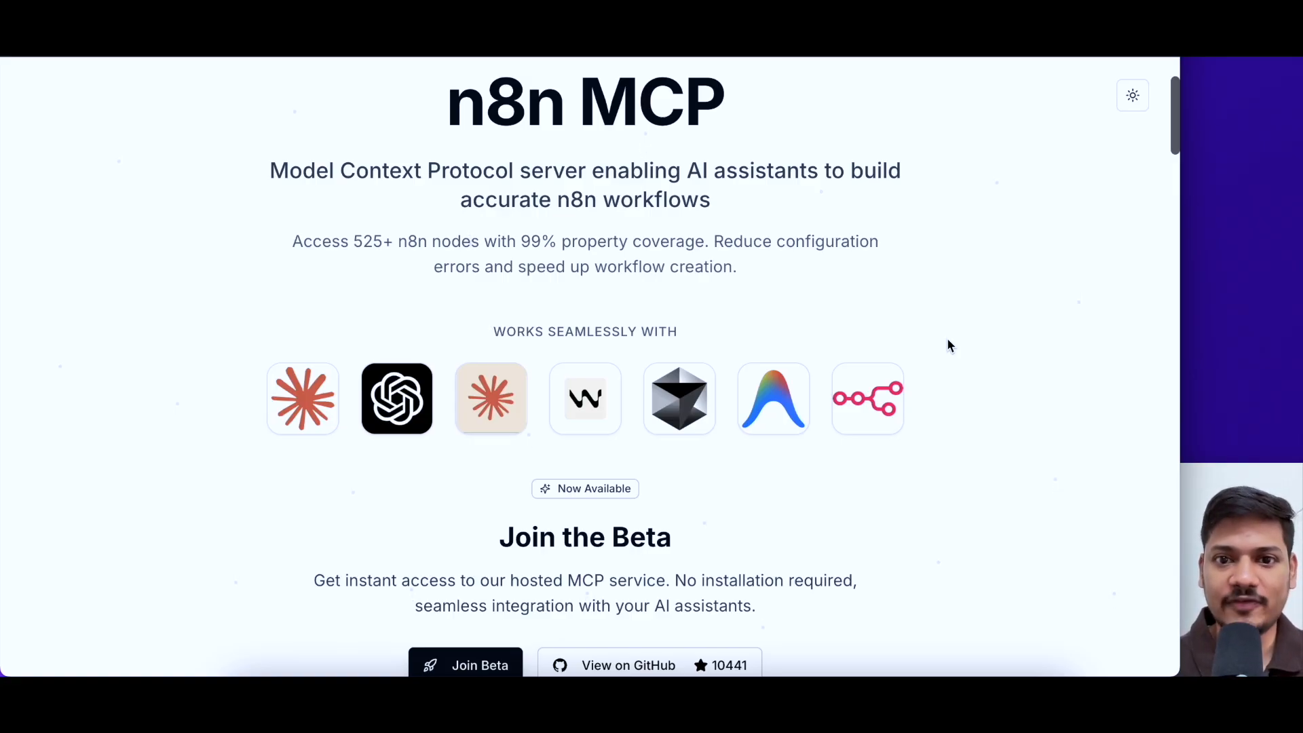
mouse_move(1030, 317)
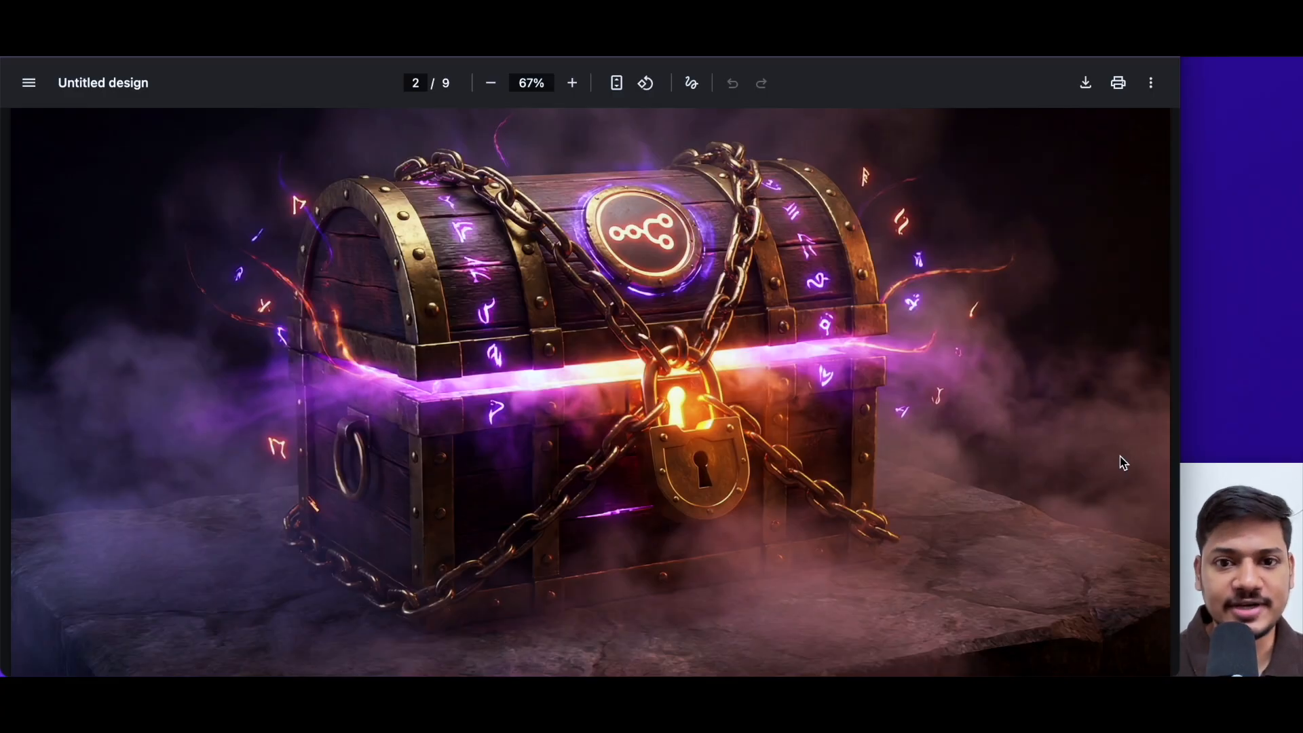
mouse_move(1049, 438)
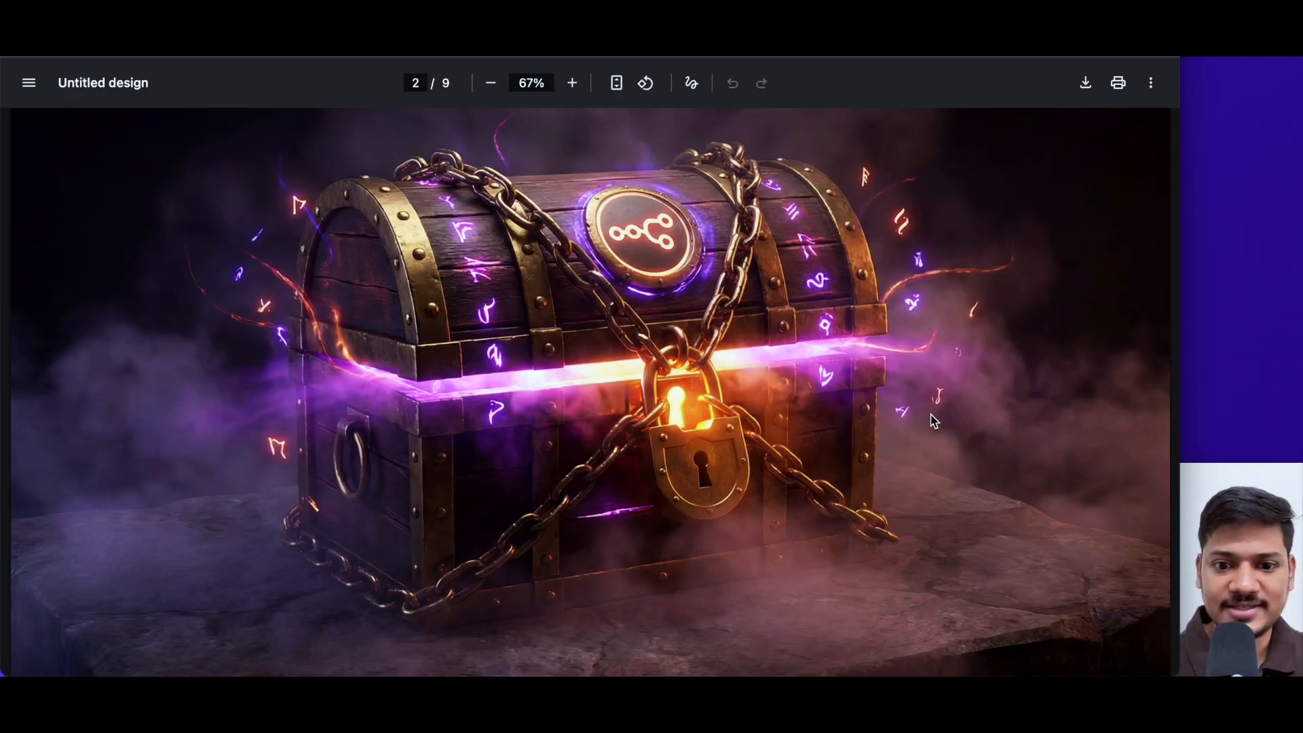
mouse_move(685, 369)
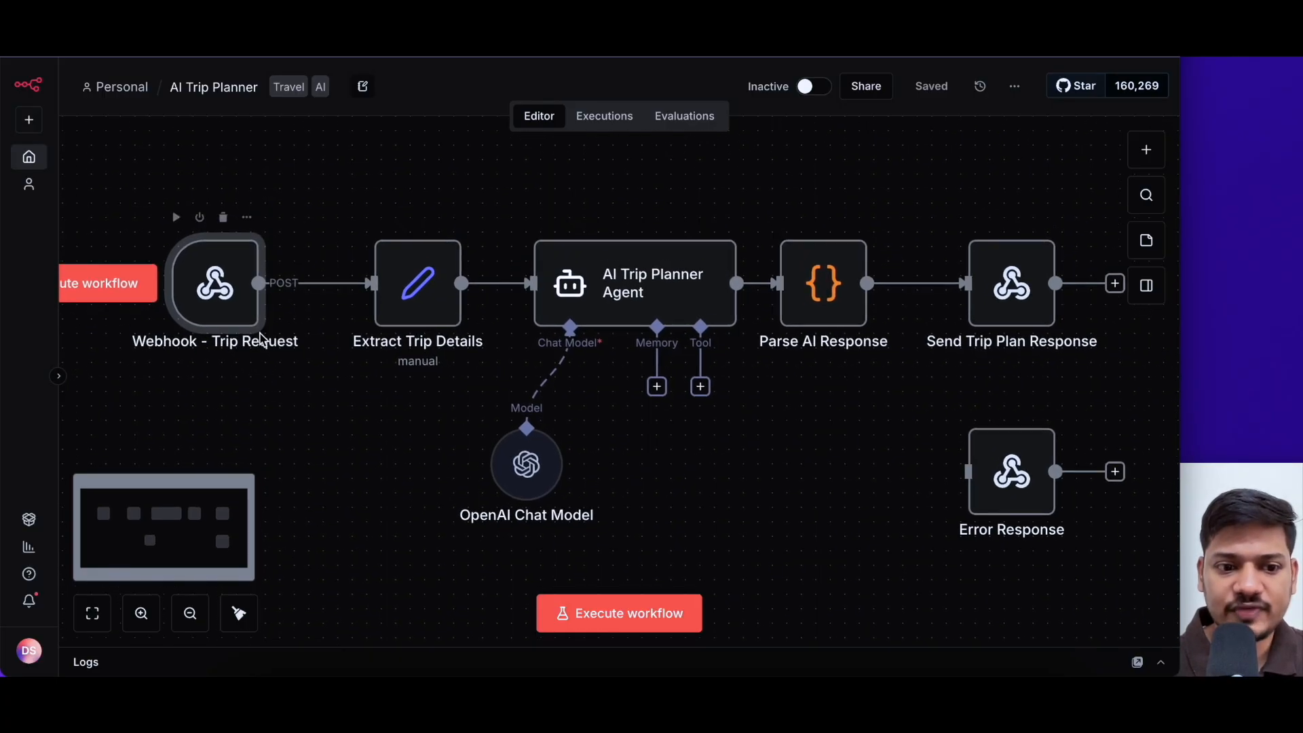
double_click(215, 282)
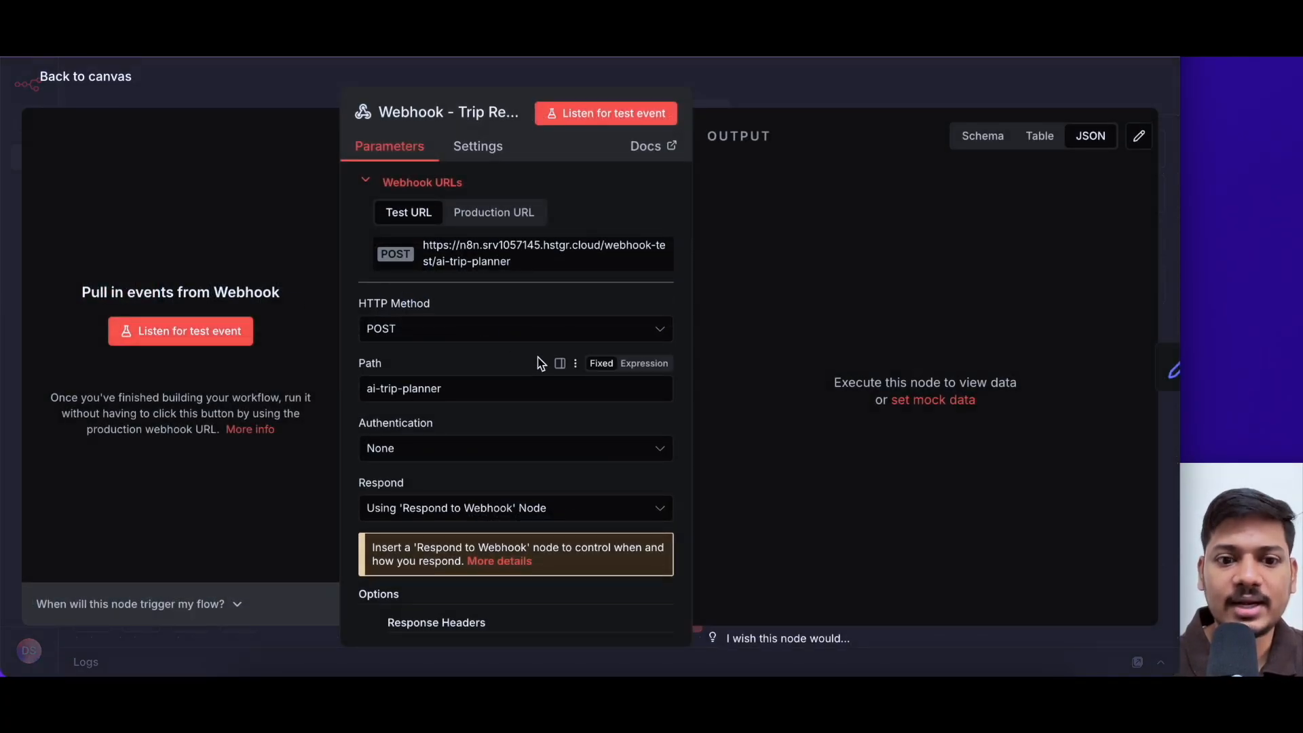
mouse_move(425, 358)
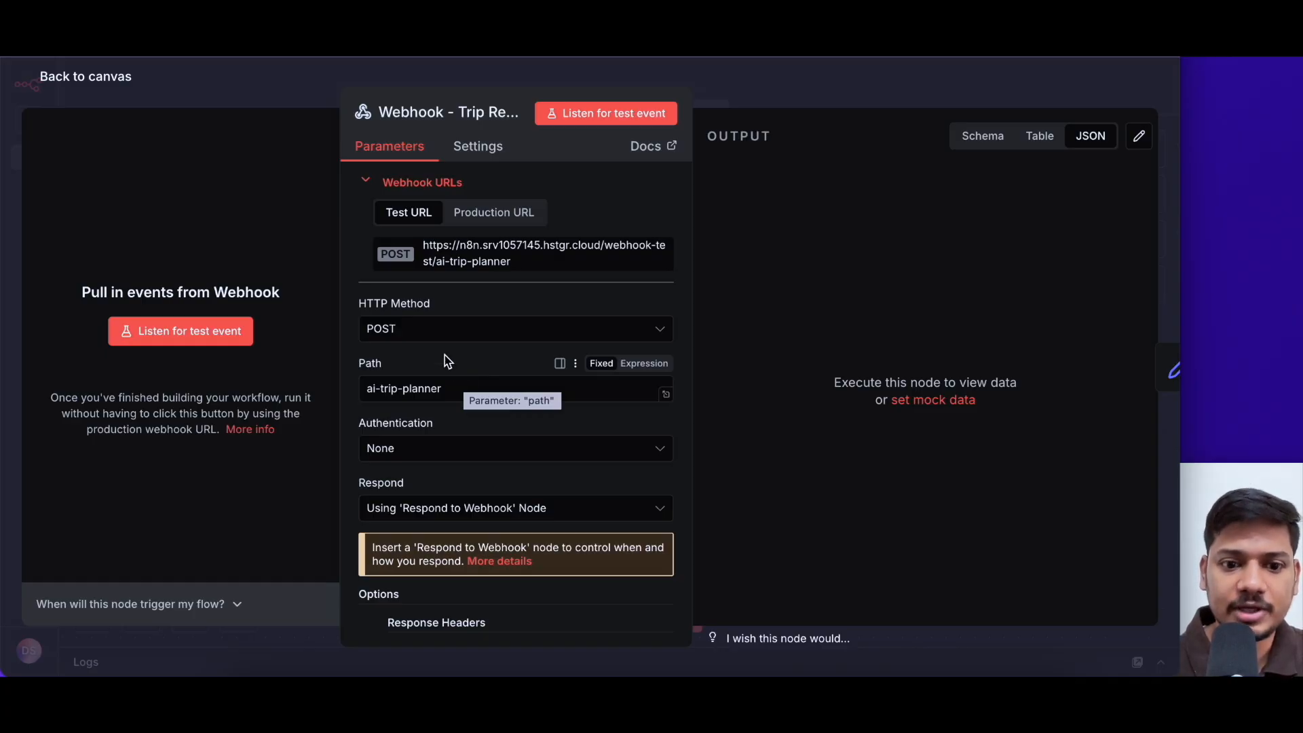
click(84, 76)
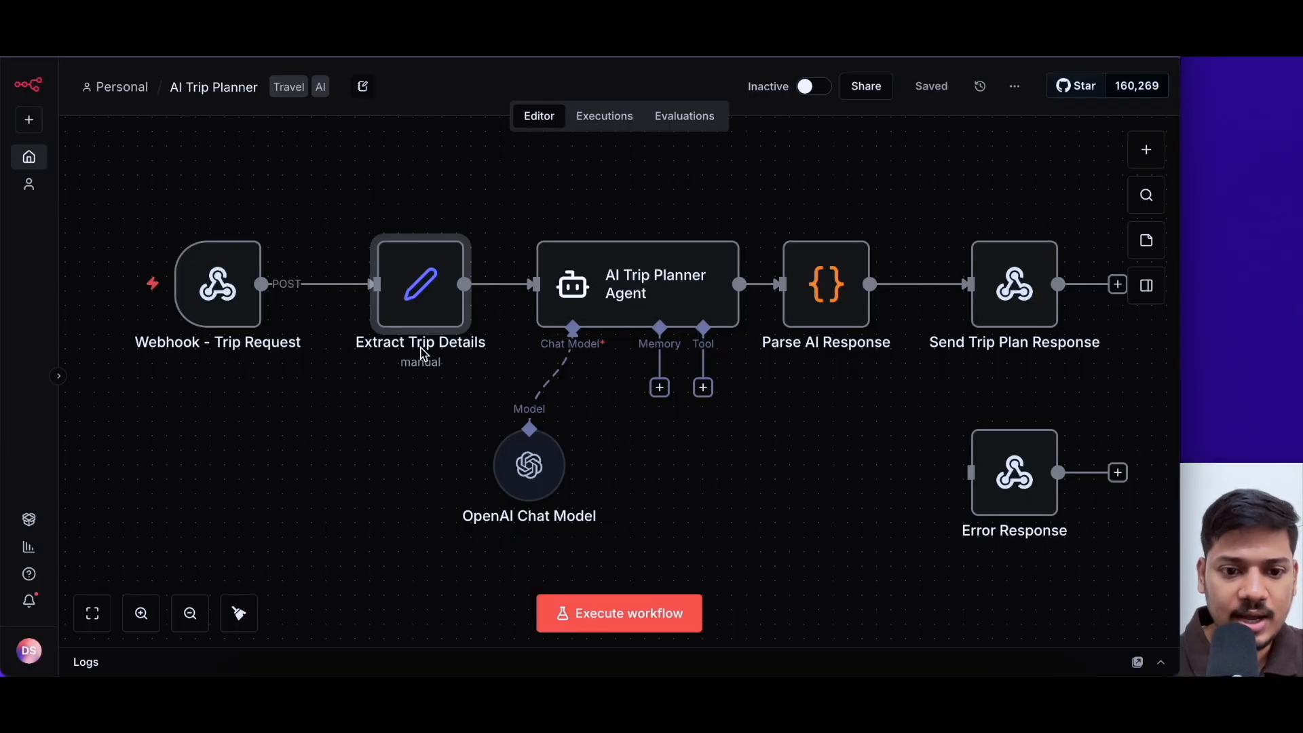
mouse_move(423, 348)
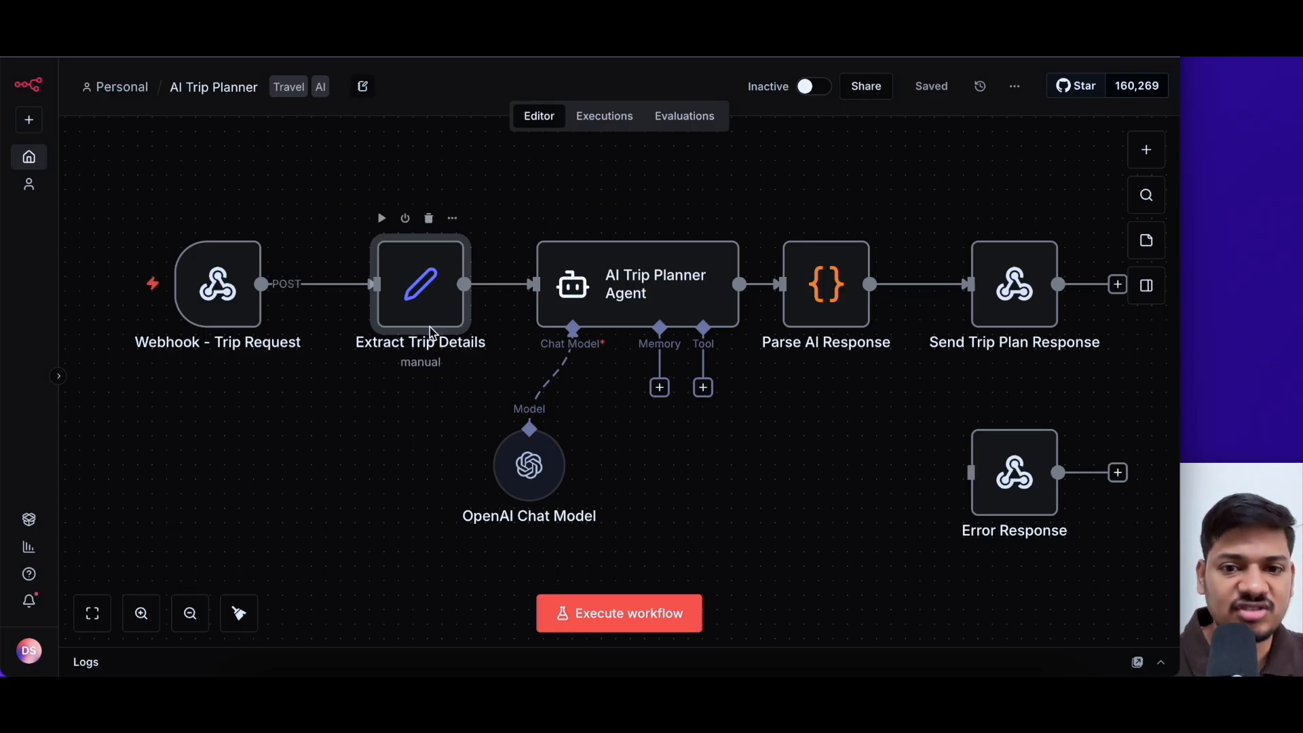
mouse_move(446, 297)
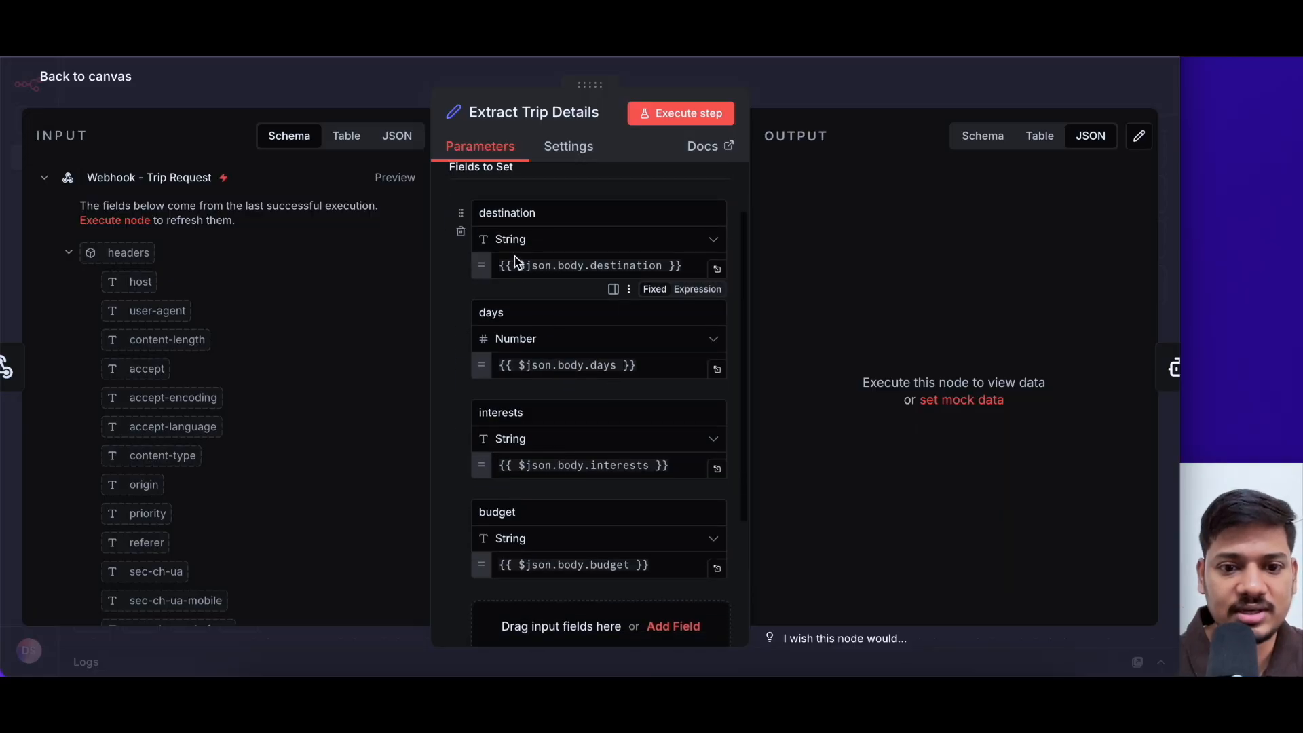
mouse_move(516, 323)
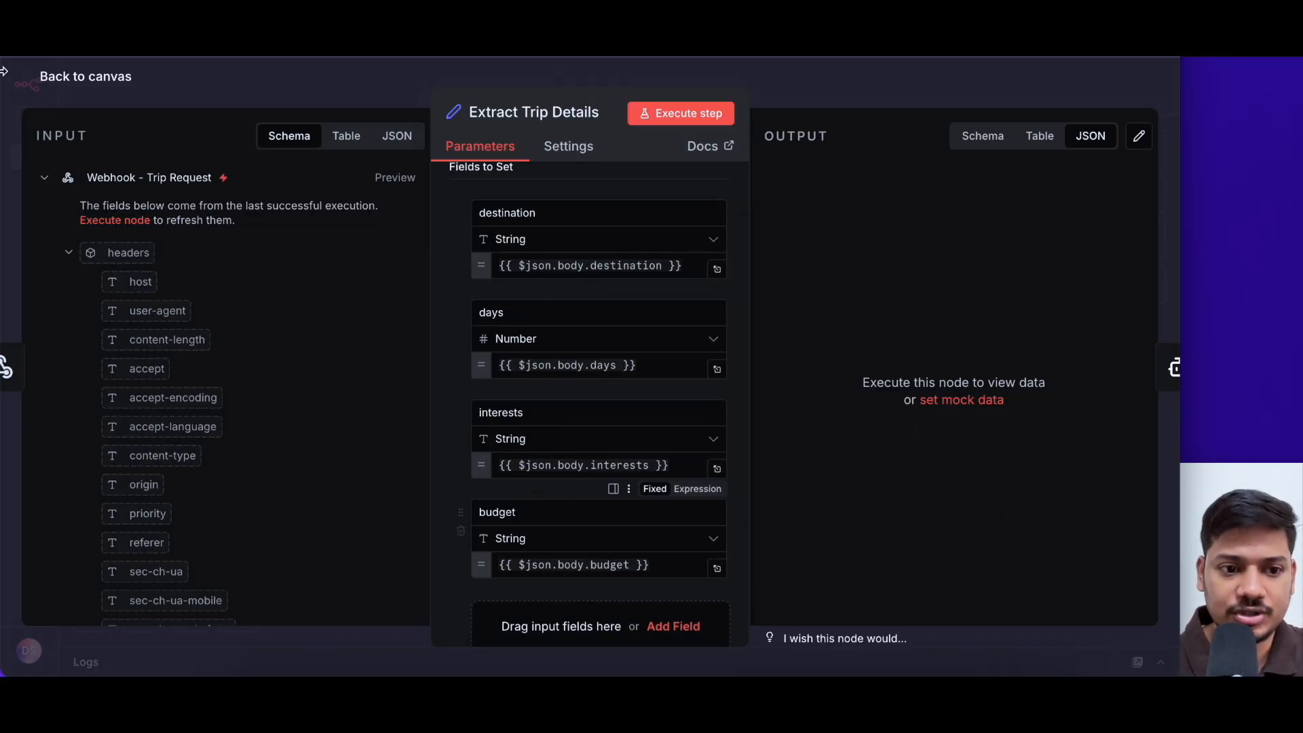
click(84, 76)
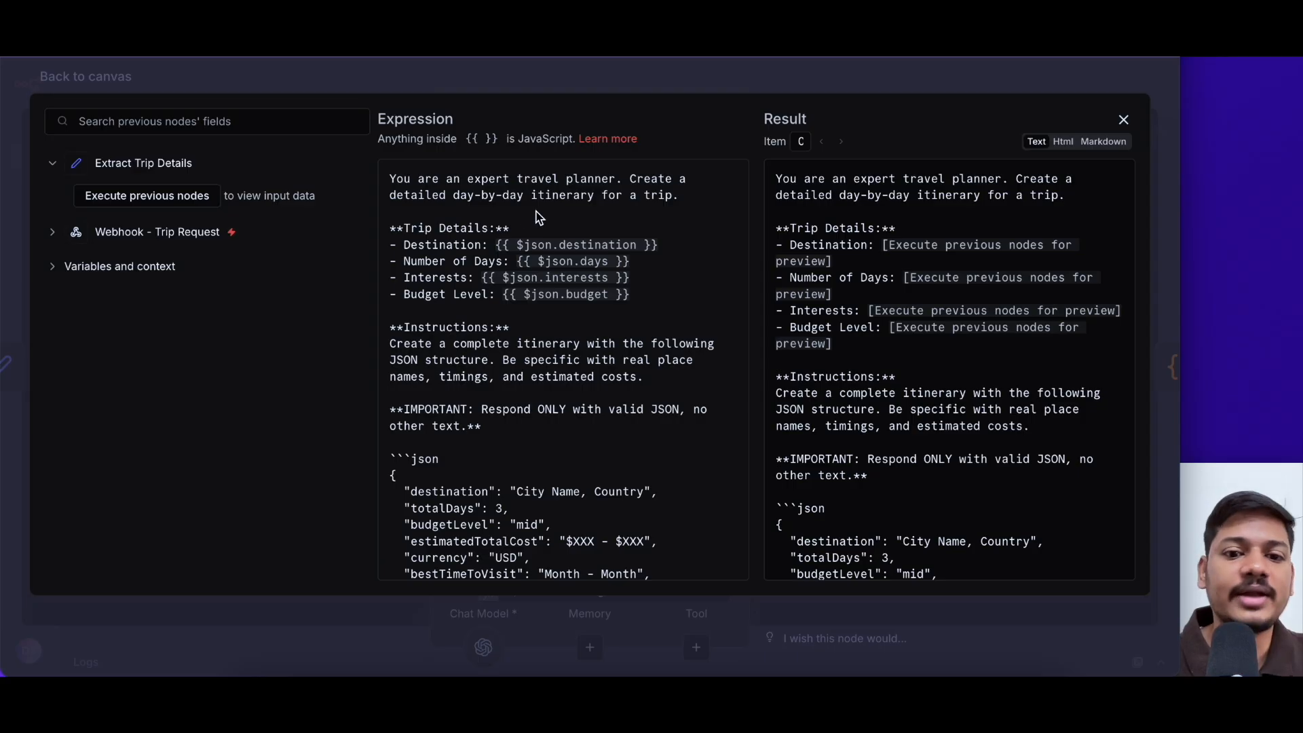
mouse_move(635, 235)
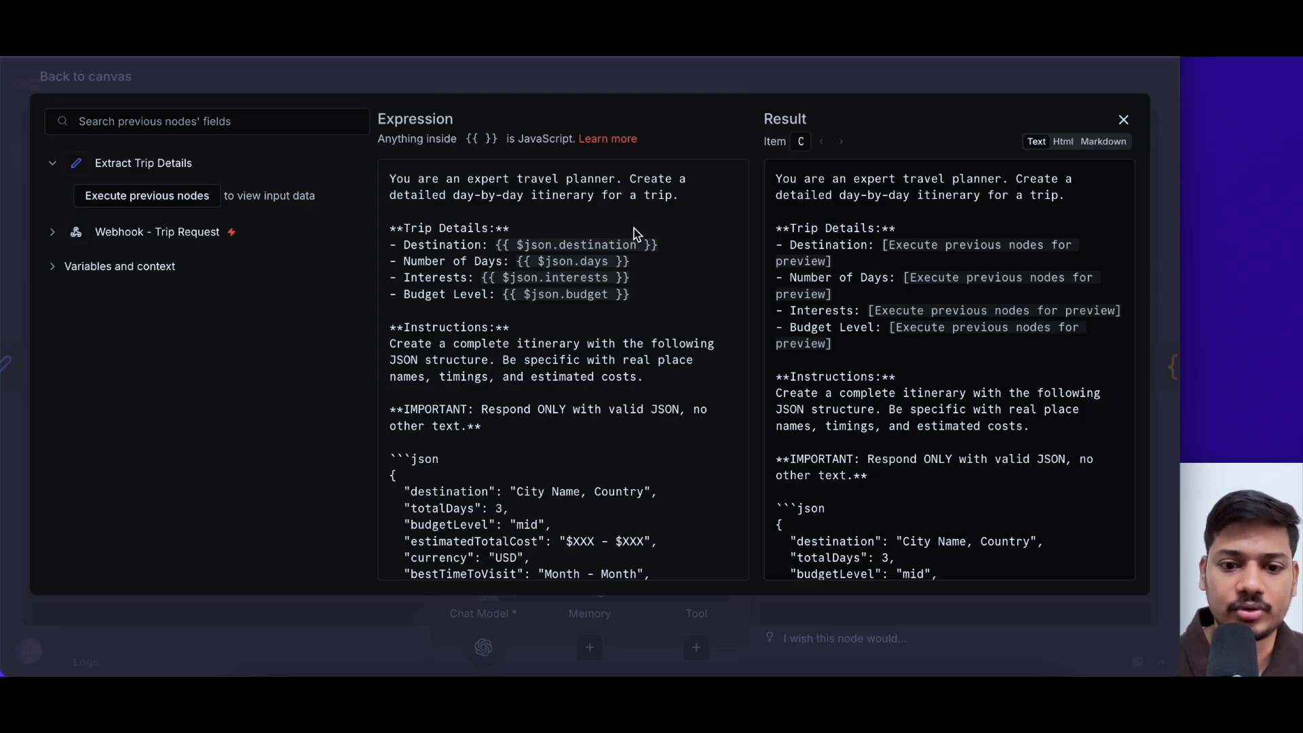
Step: Scroll the agent prompt to reveal its JSON itinerary structure with destination, totalDays and budget
scroll(down, 3)
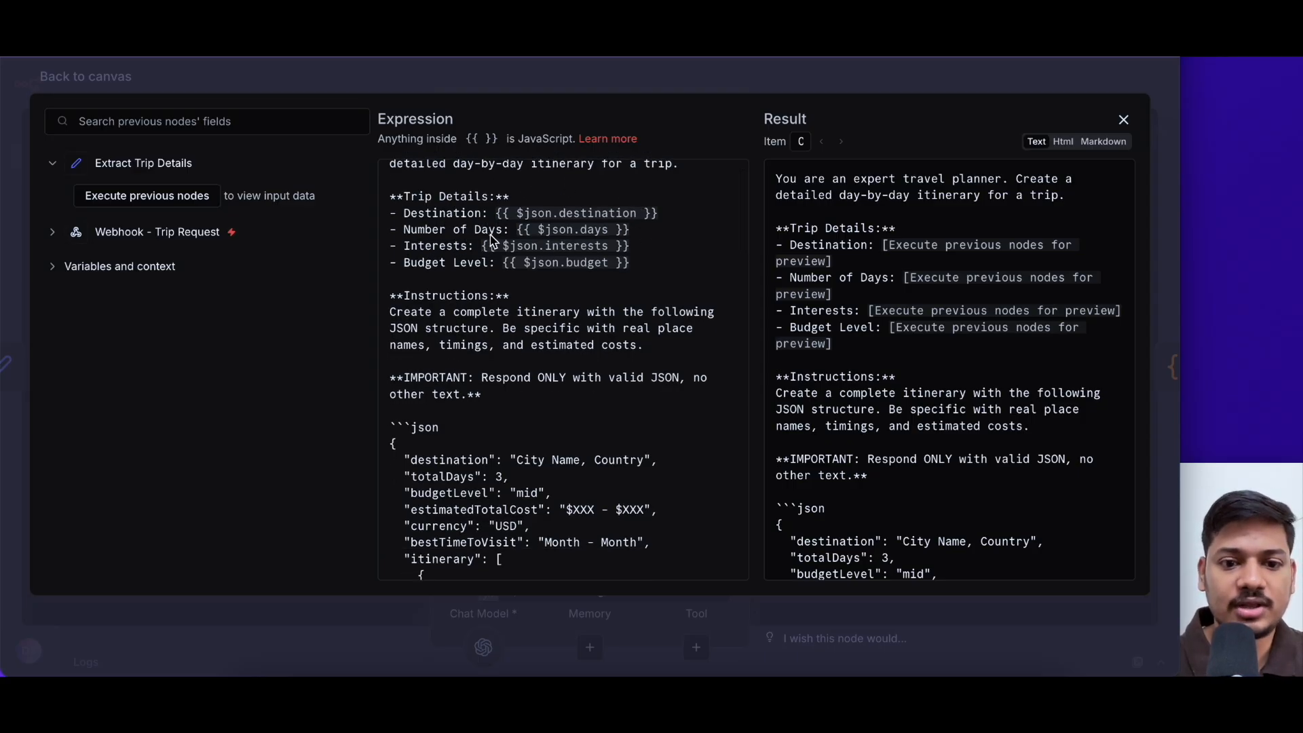
mouse_move(478, 279)
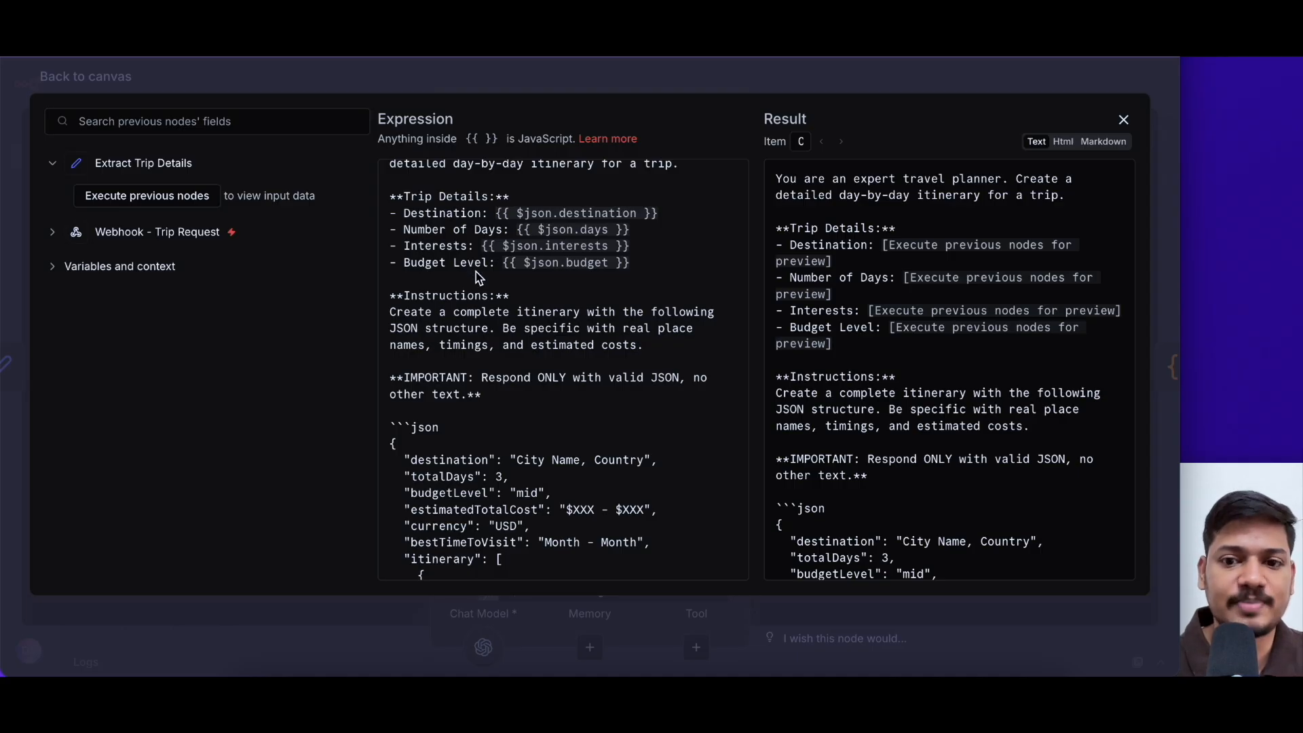
mouse_move(568, 393)
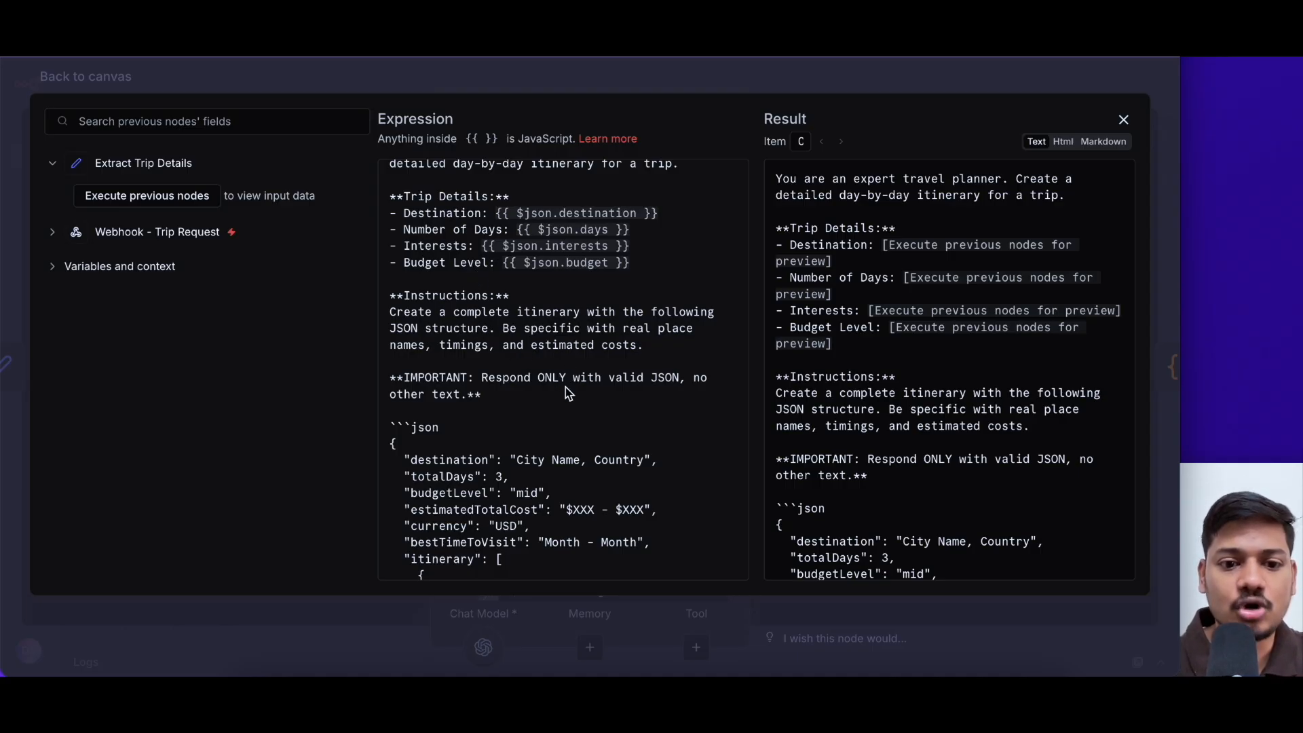
scroll(down, 3)
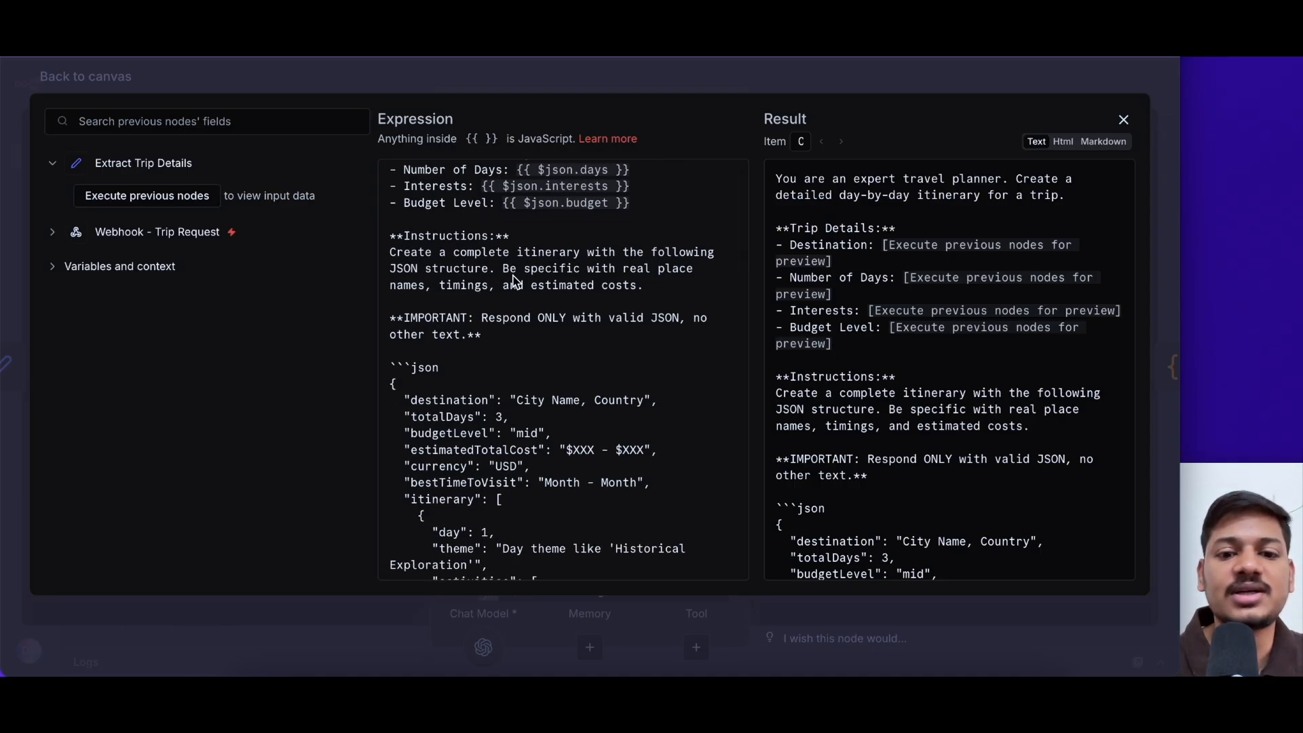
mouse_move(582, 450)
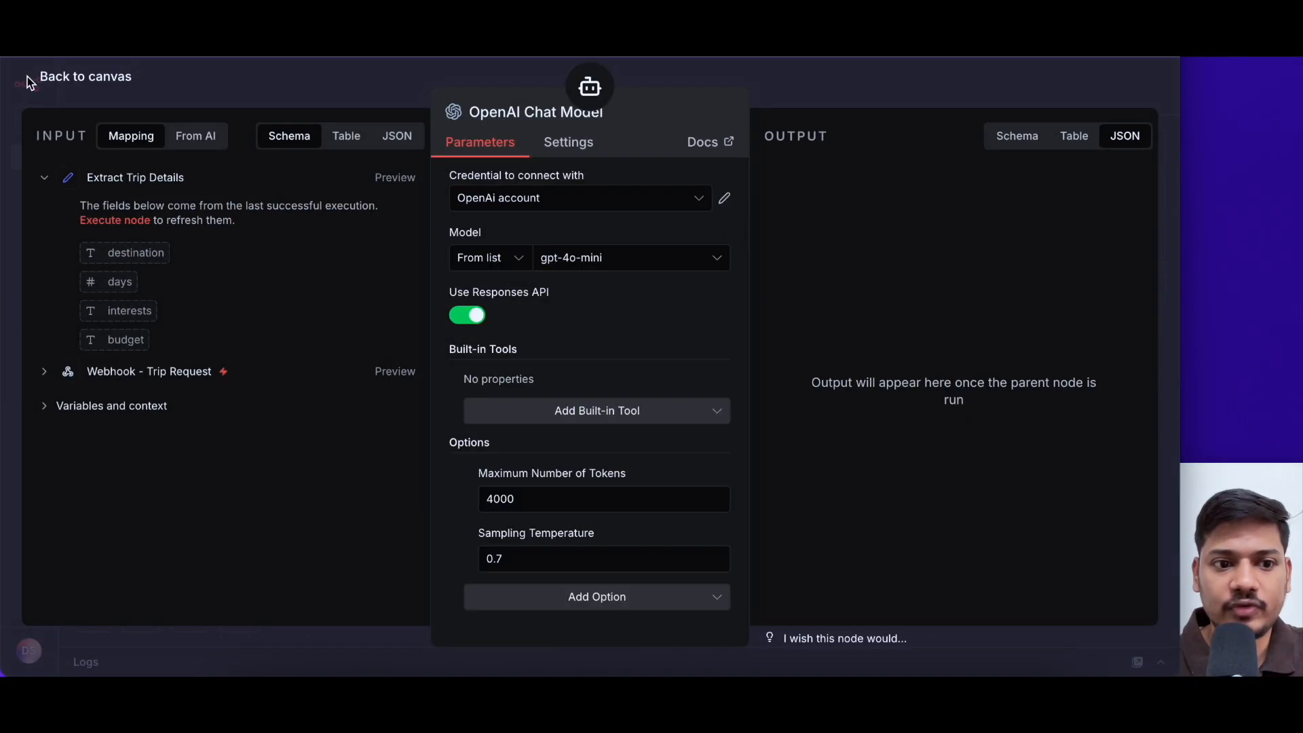
click(84, 76)
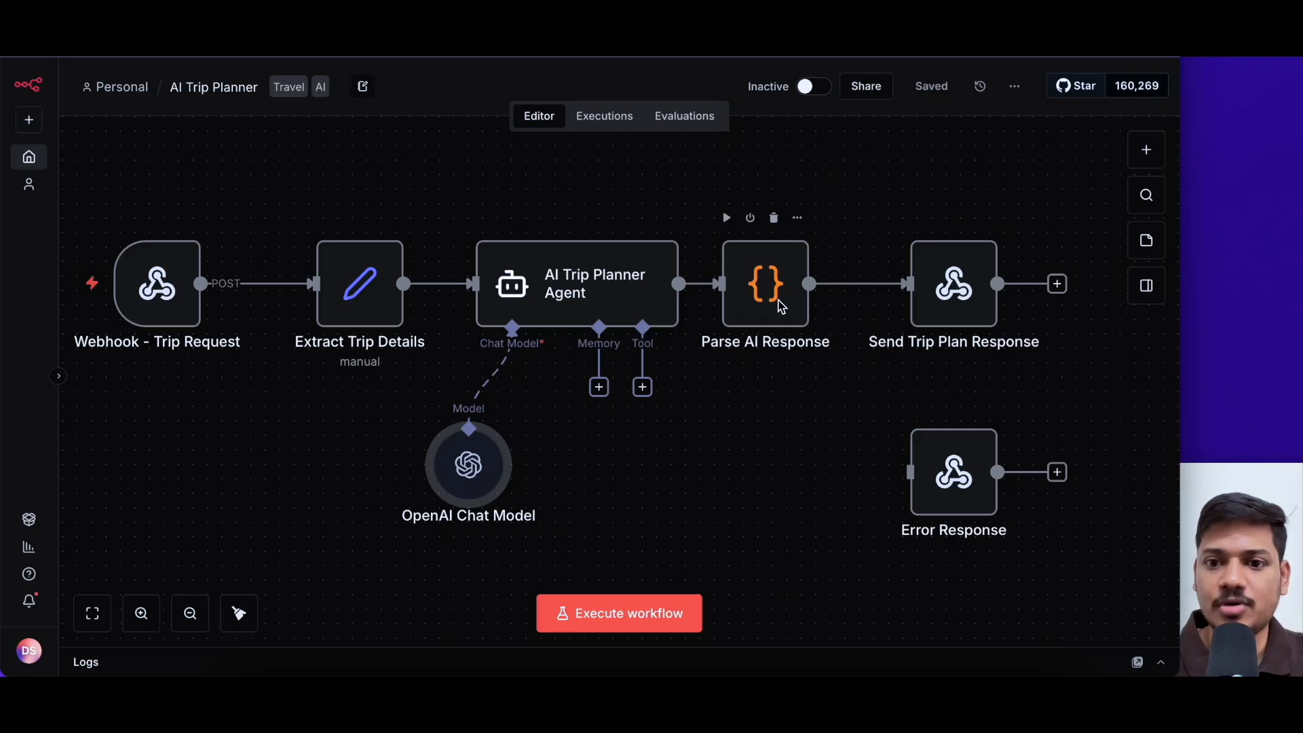
mouse_move(935, 325)
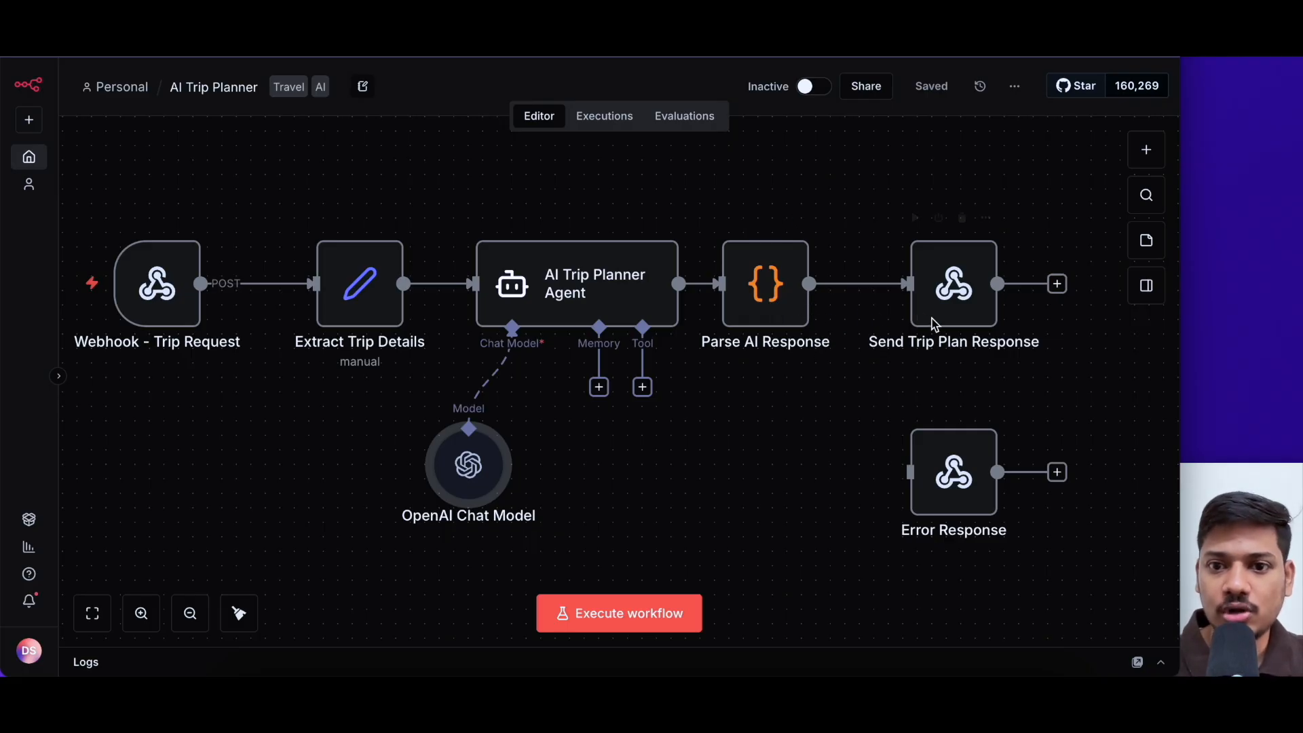
mouse_move(931, 308)
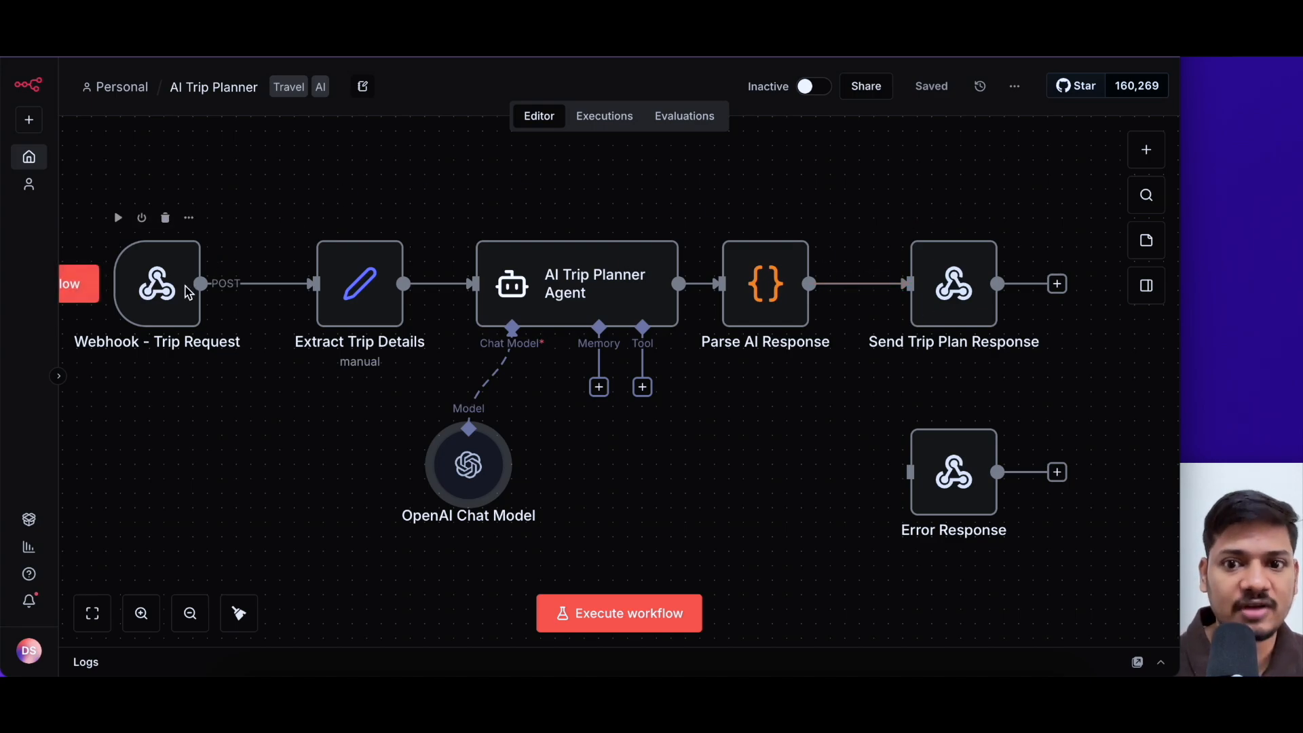
mouse_move(788, 396)
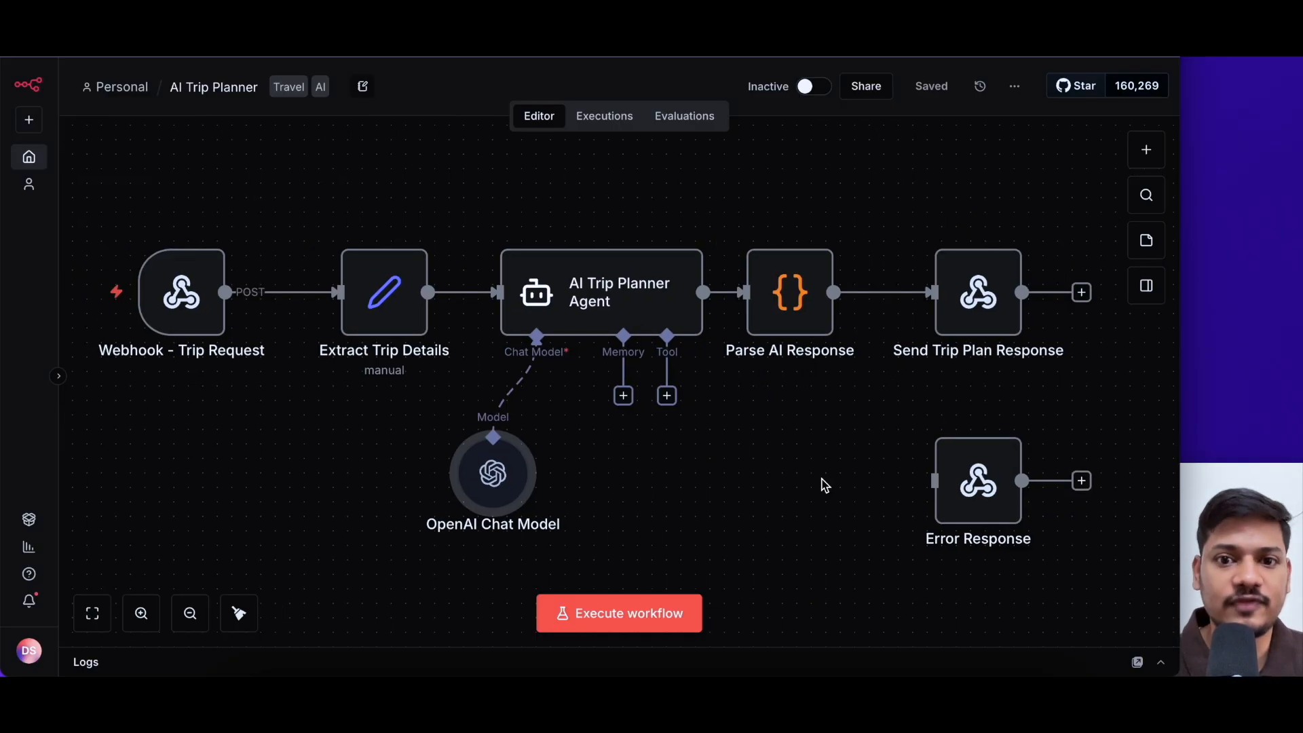
mouse_move(772, 487)
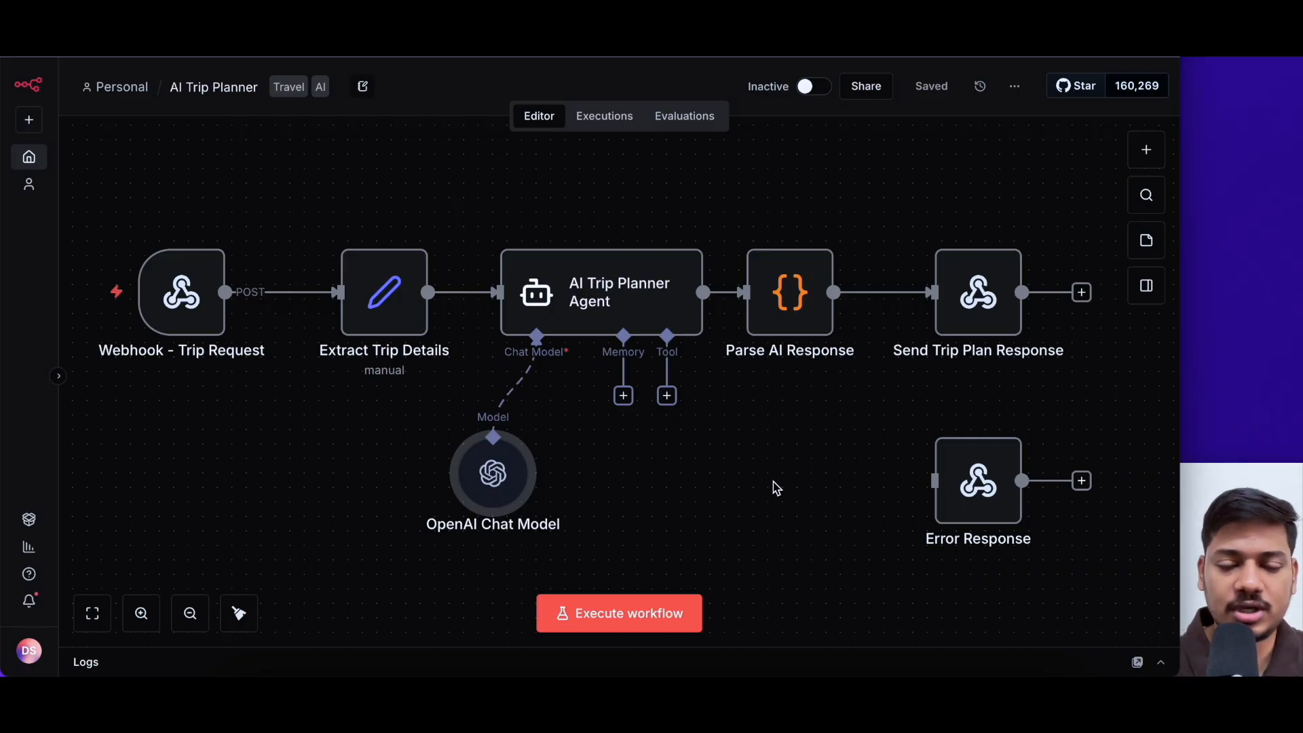
mouse_move(27, 650)
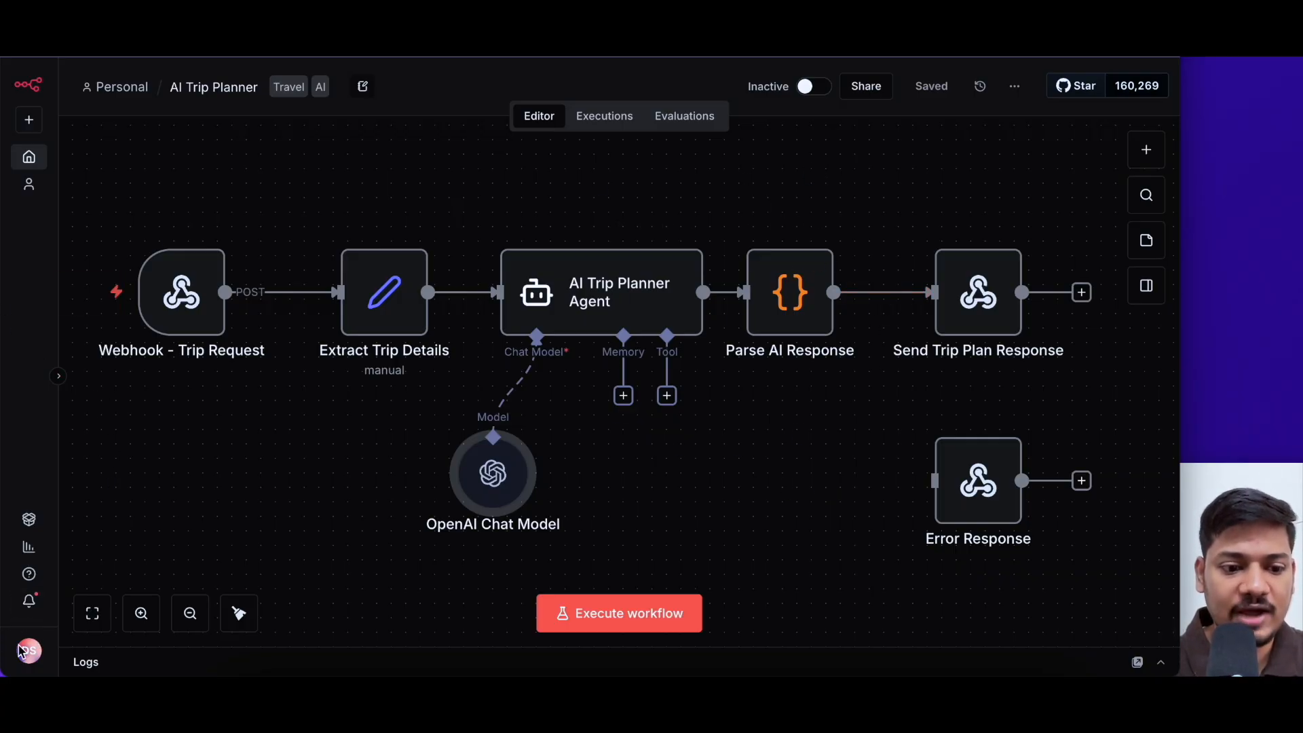
Step: Enable MCP access in the n8n instance settings so the server URL appears
click(27, 650)
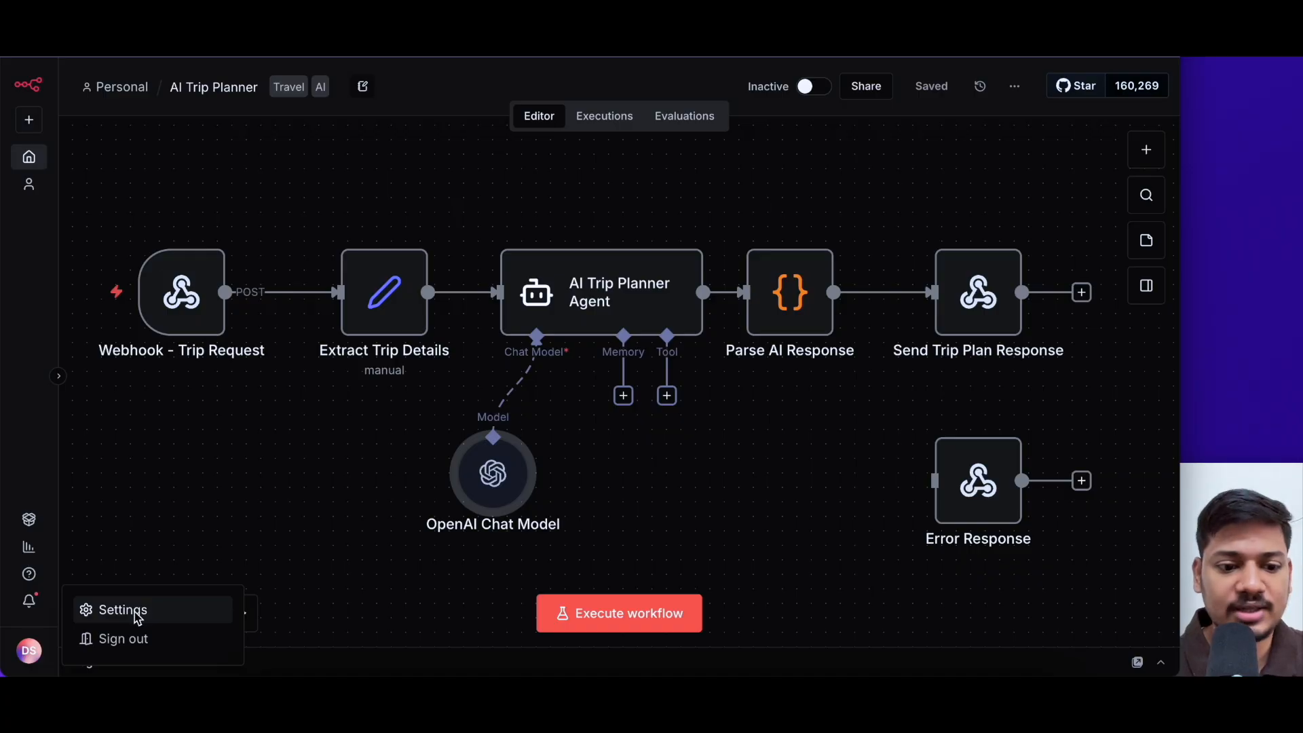
click(123, 609)
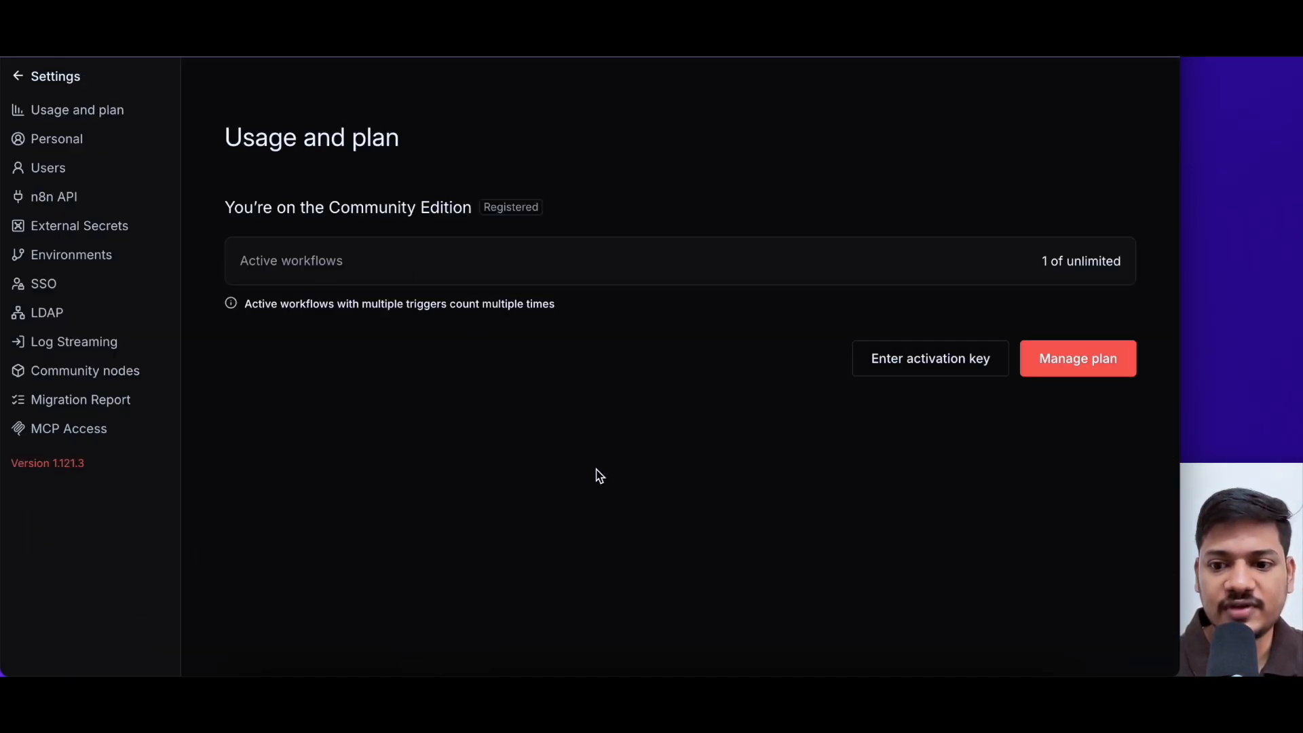
mouse_move(532, 294)
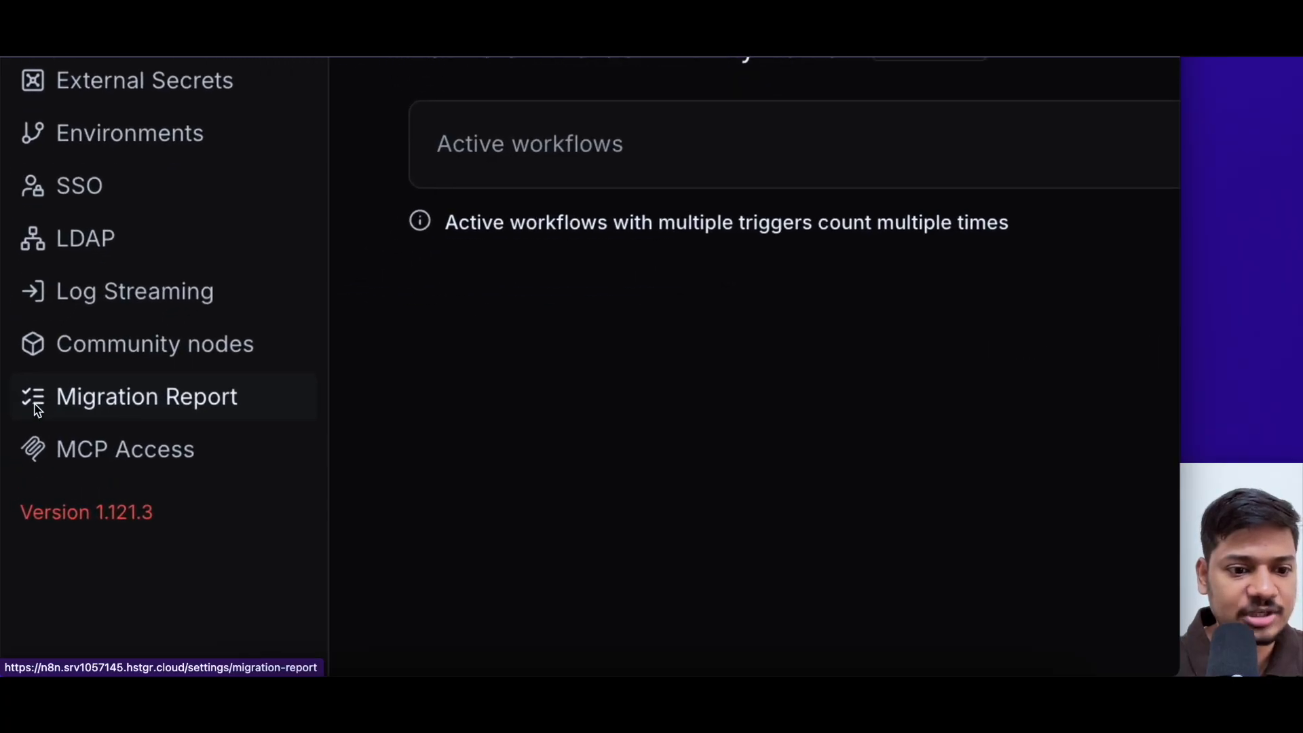
click(125, 449)
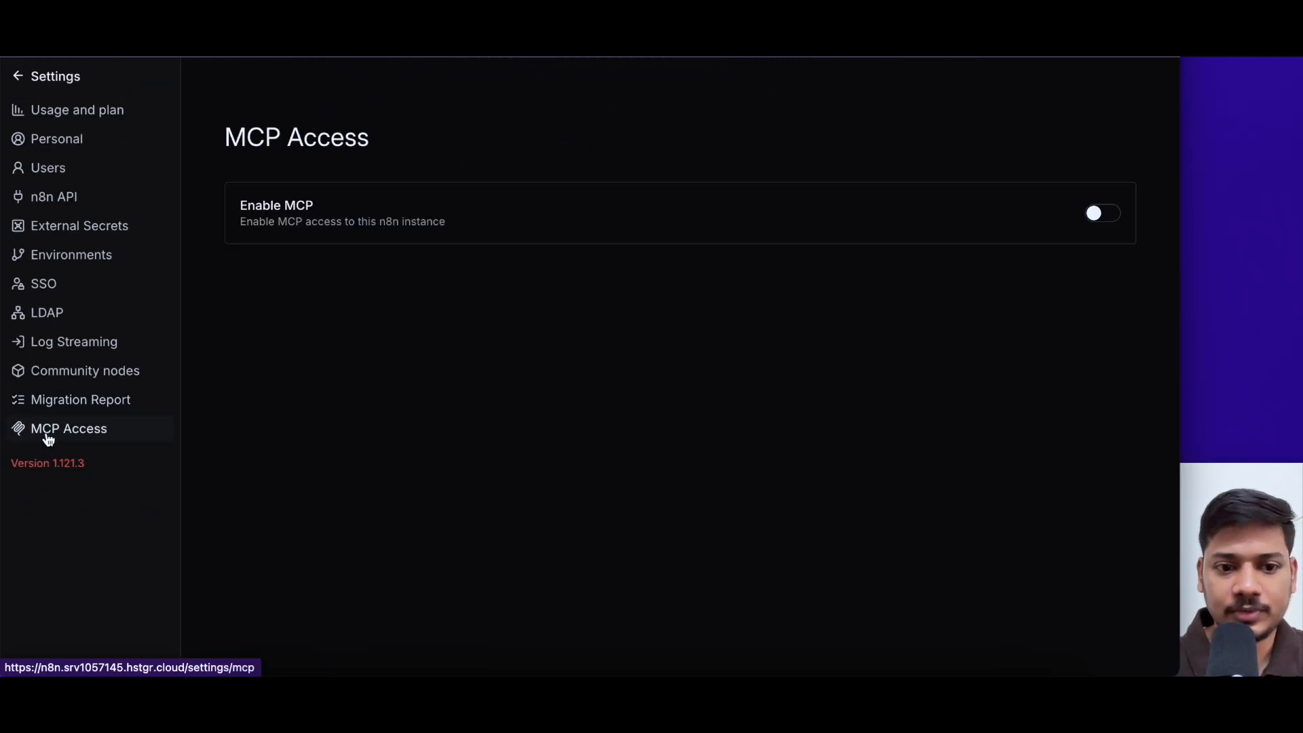
mouse_move(853, 206)
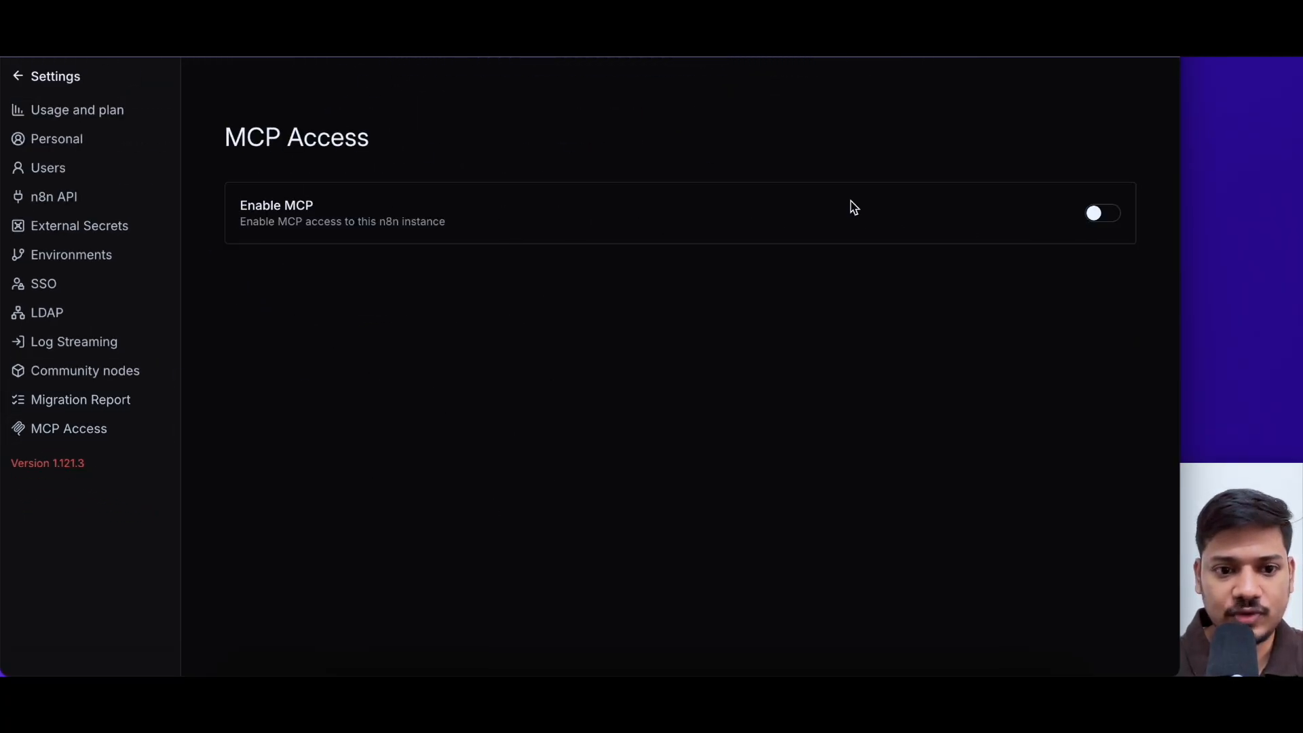
click(1102, 213)
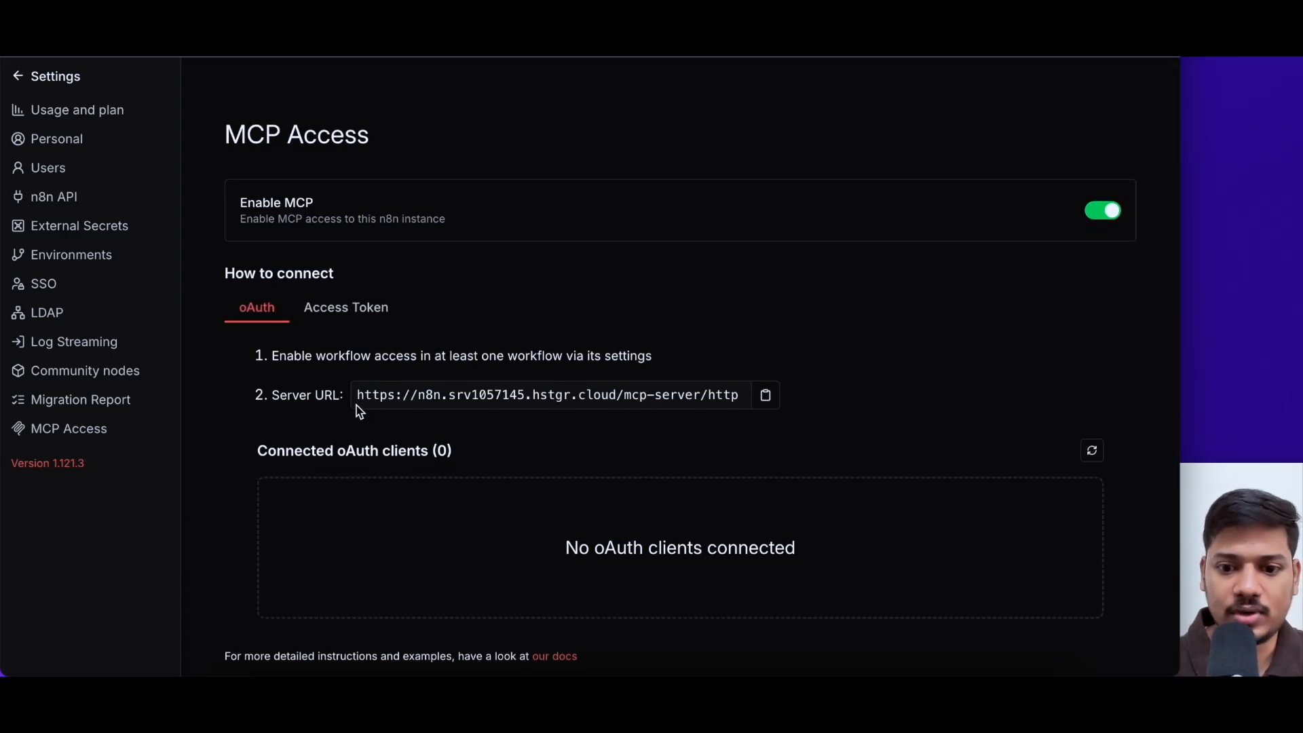
mouse_move(765, 395)
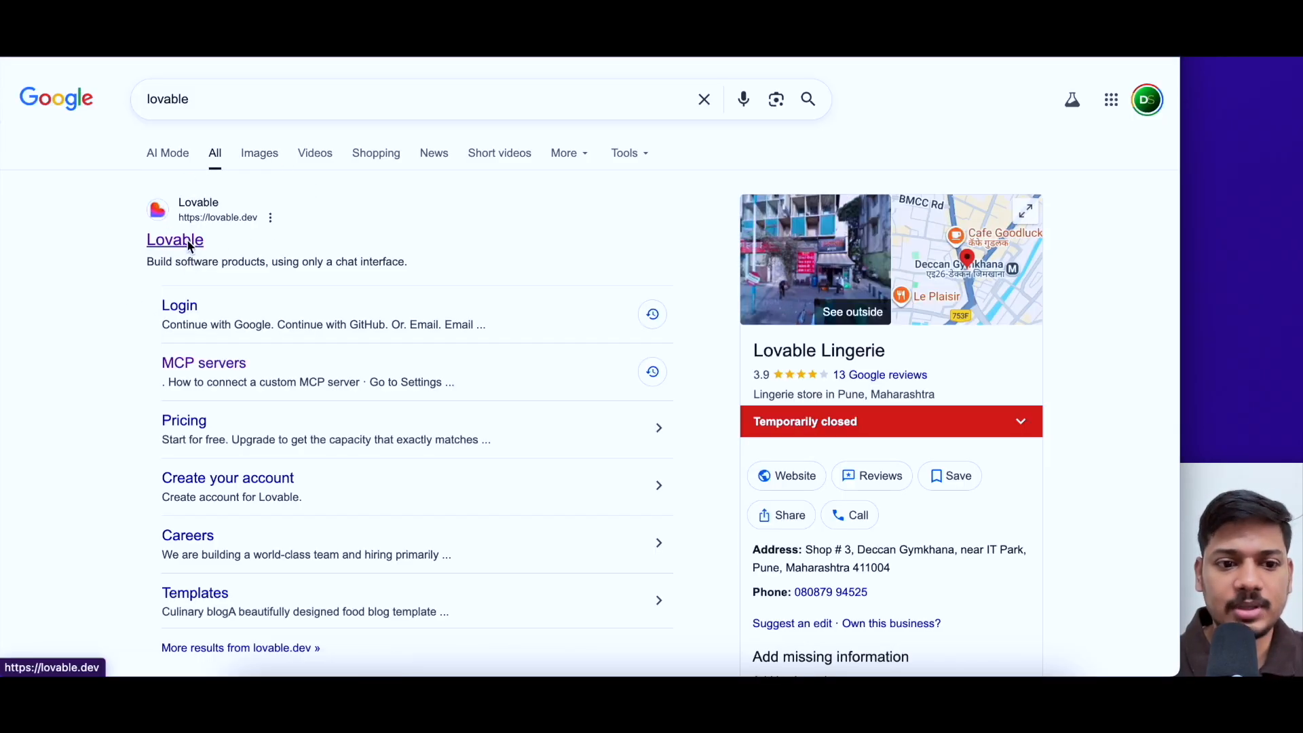
Step: Go to the Lovable website from the Google results
click(175, 239)
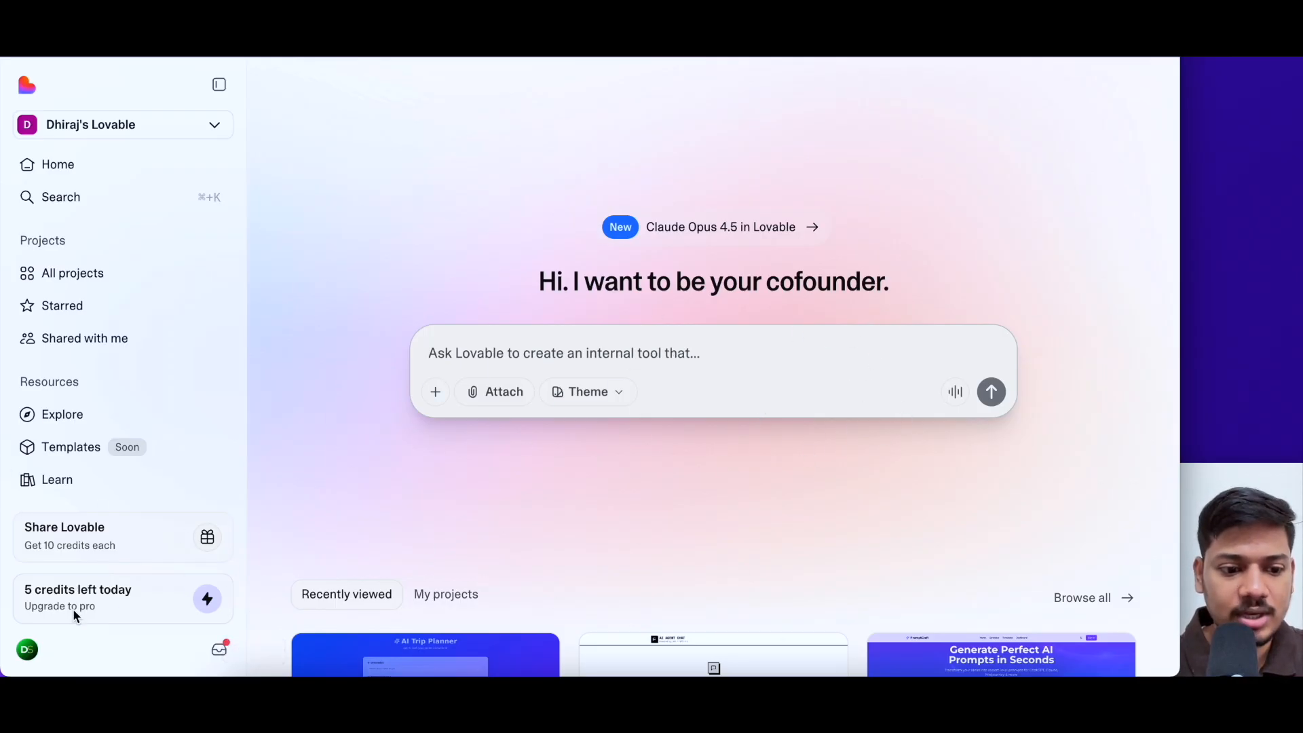
Step: Start connecting n8n as an MCP server from Lovable's Integrations settings
click(28, 648)
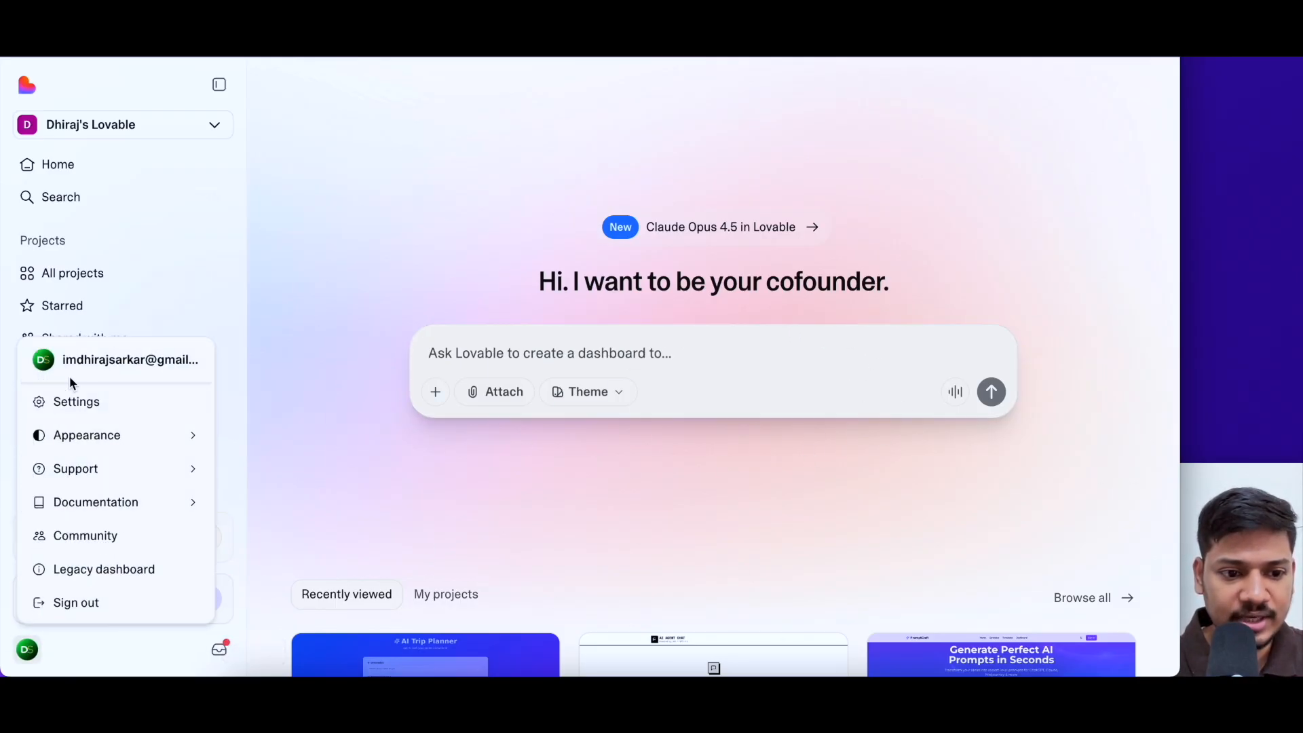
click(76, 402)
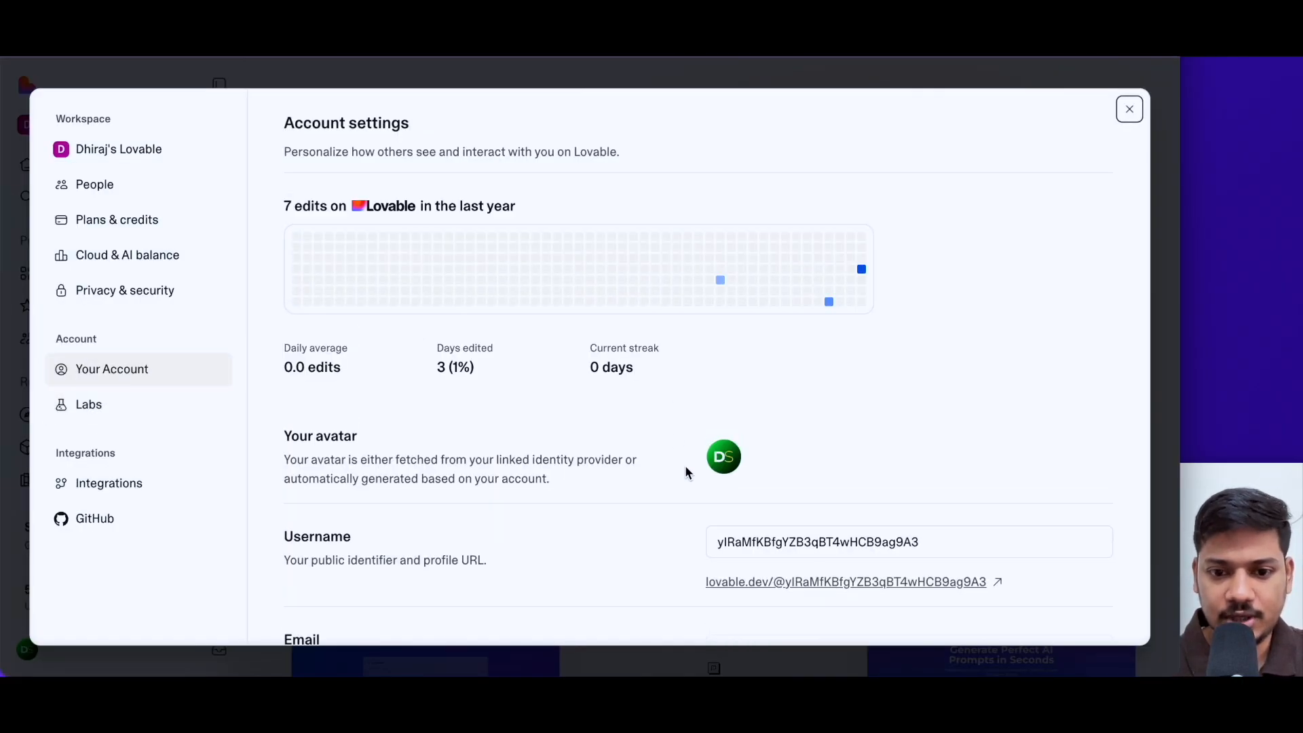
mouse_move(827, 397)
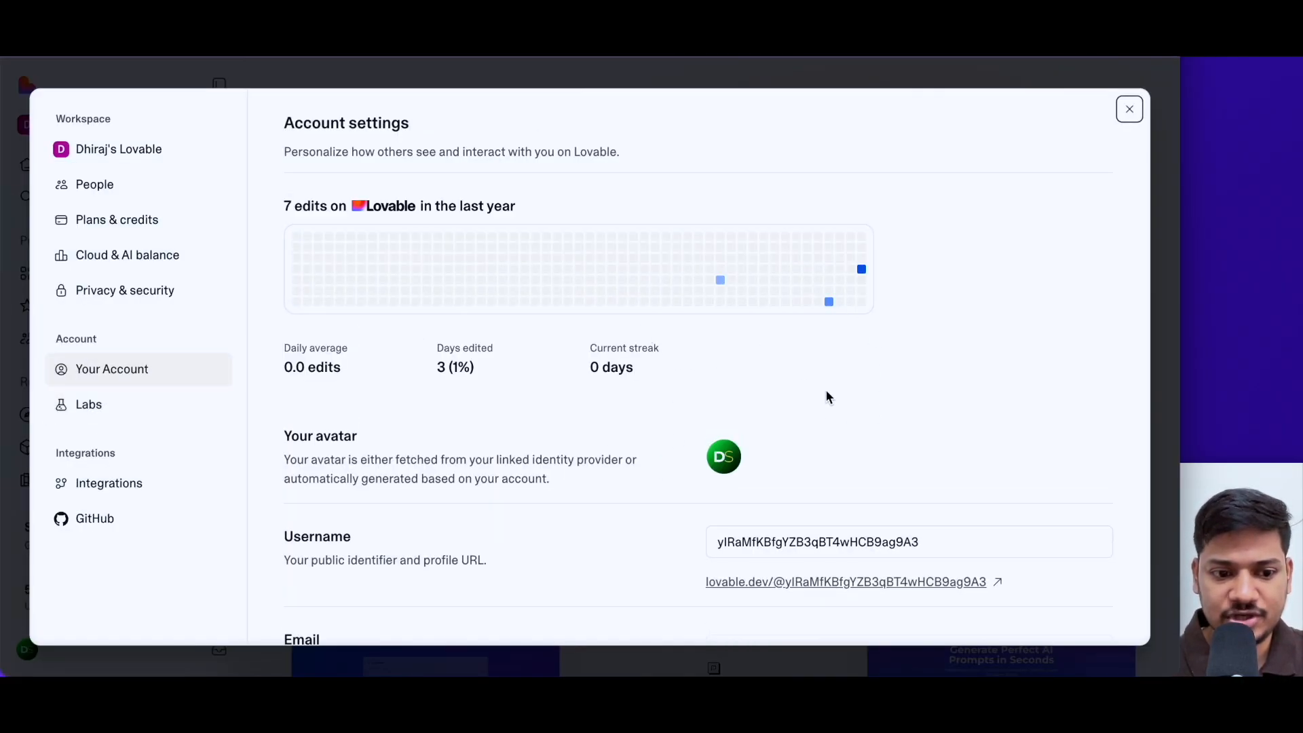
mouse_move(125, 483)
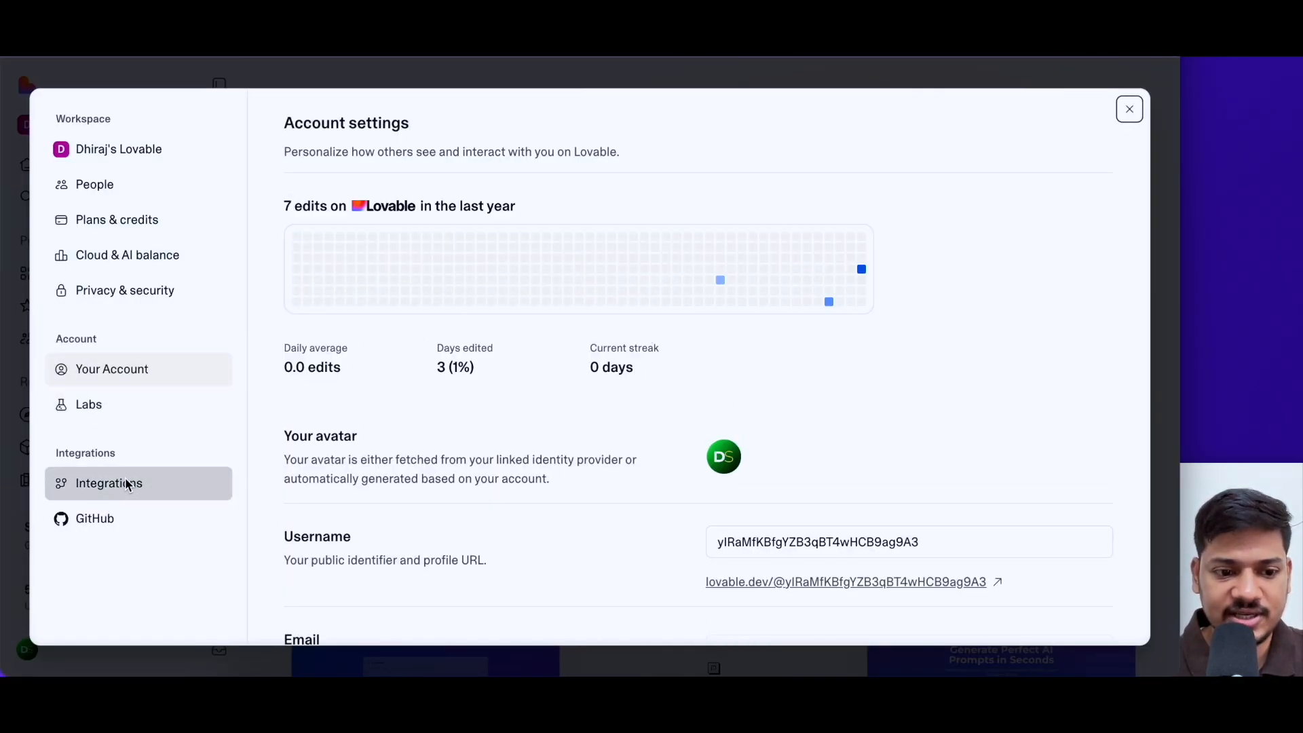
click(109, 483)
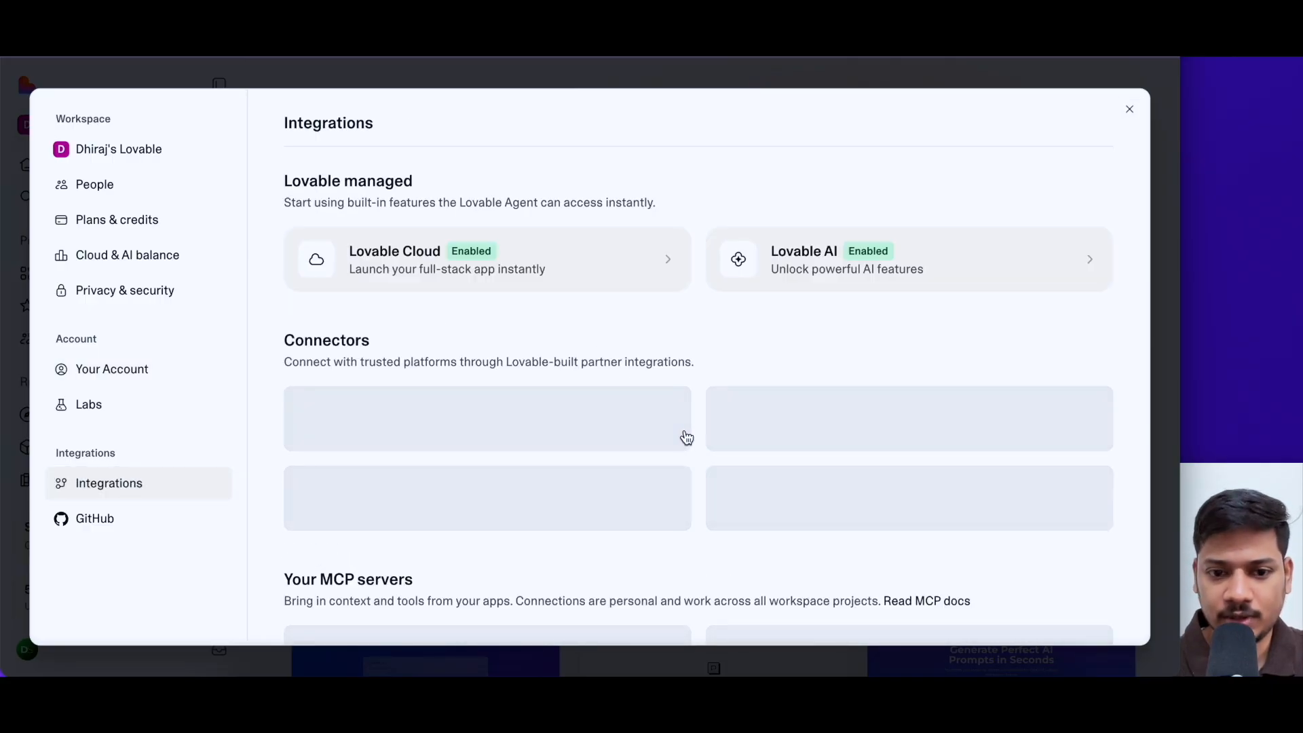
scroll(down, 3)
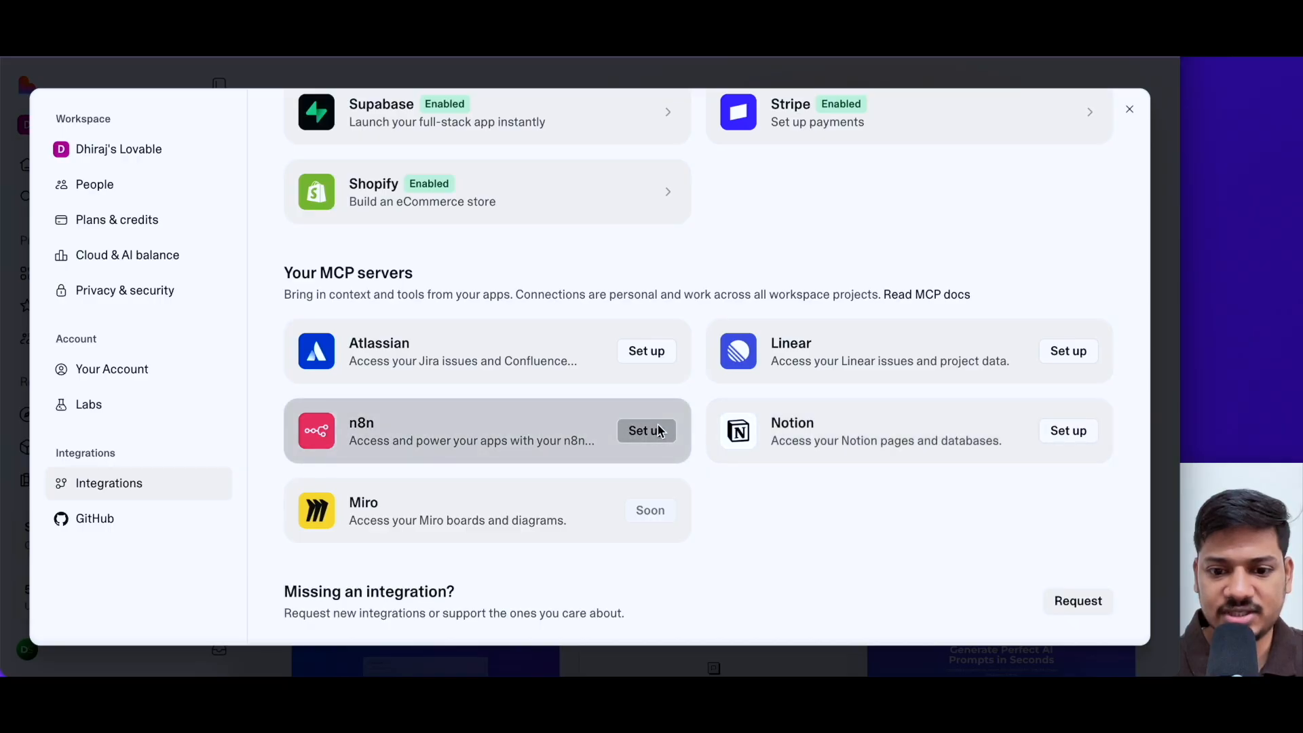
click(646, 430)
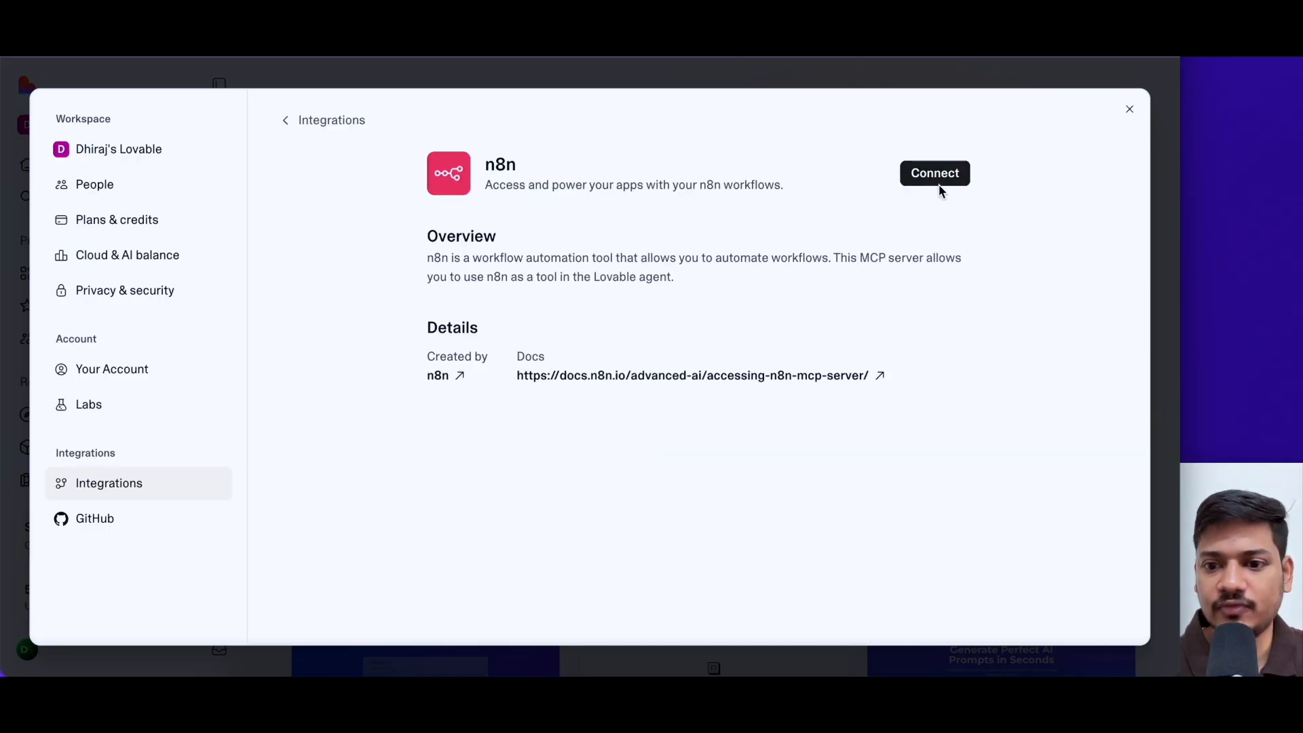
click(933, 172)
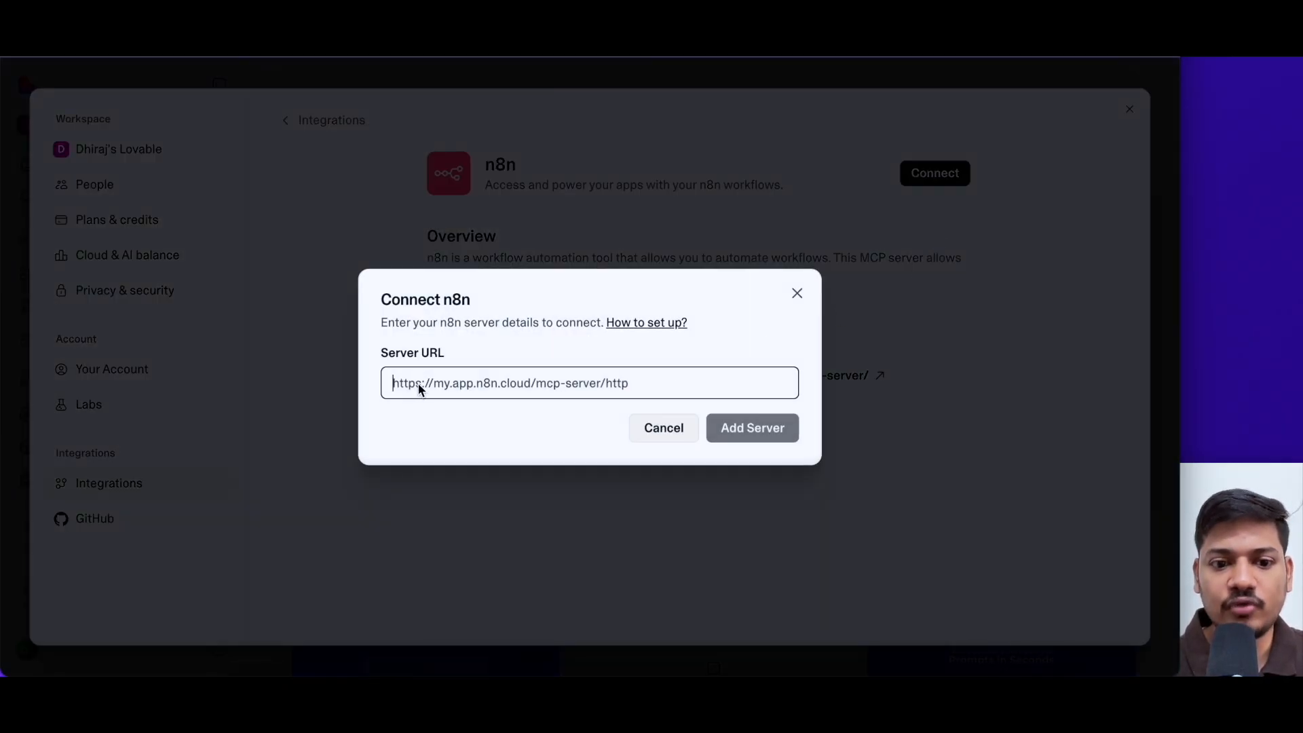
Step: Add the n8n MCP server URL in Lovable and allow access to the n8n instance
click(750, 428)
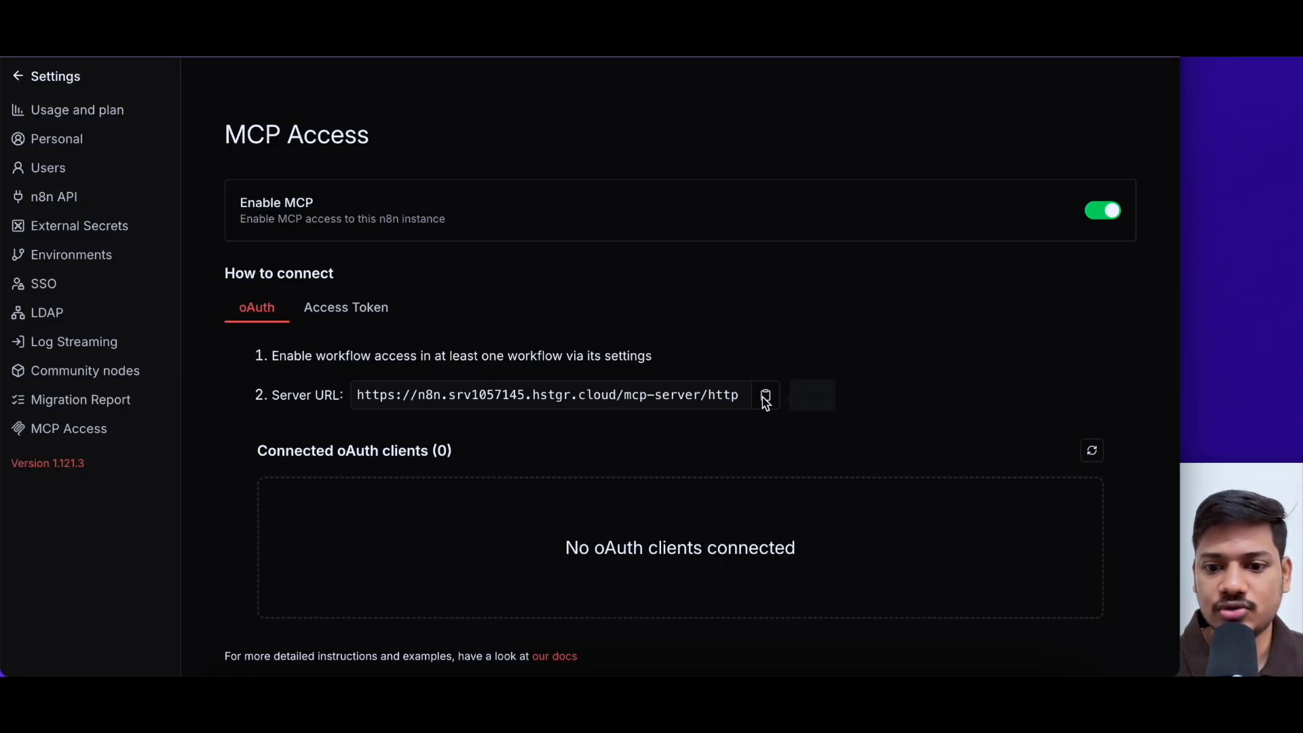
click(764, 395)
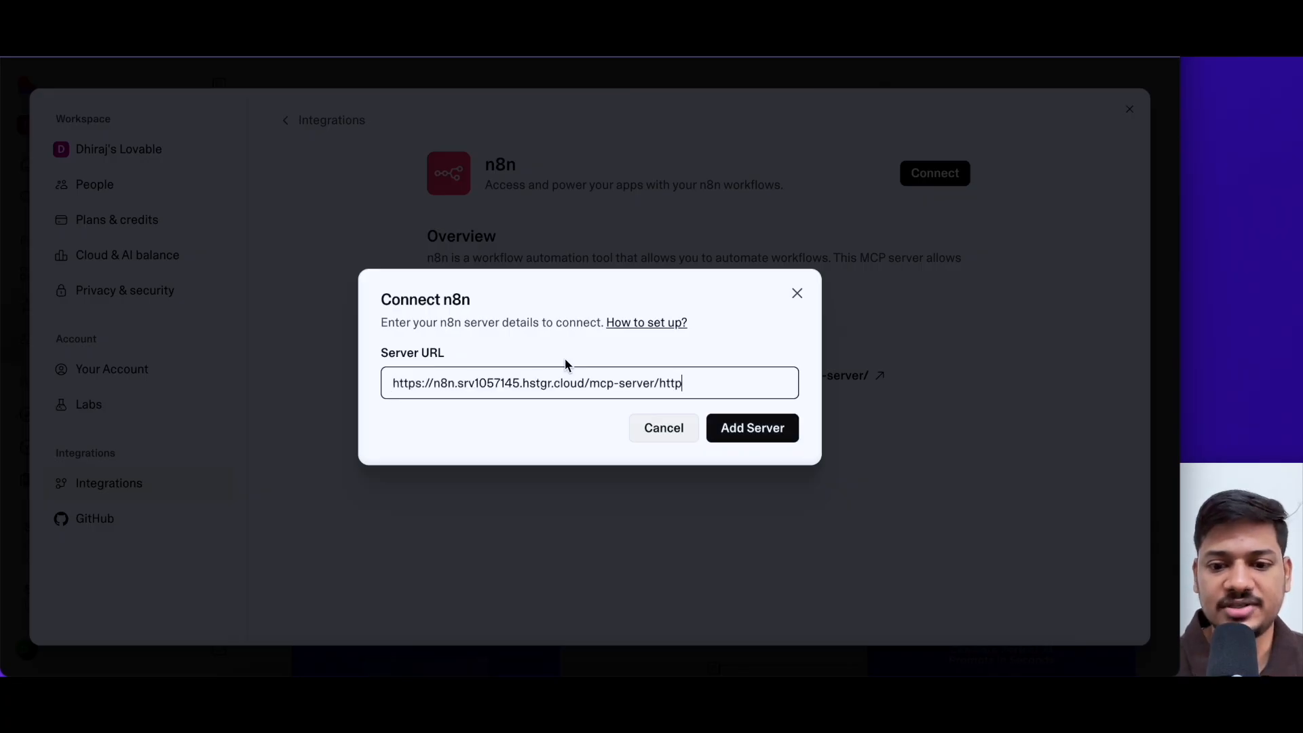
click(750, 427)
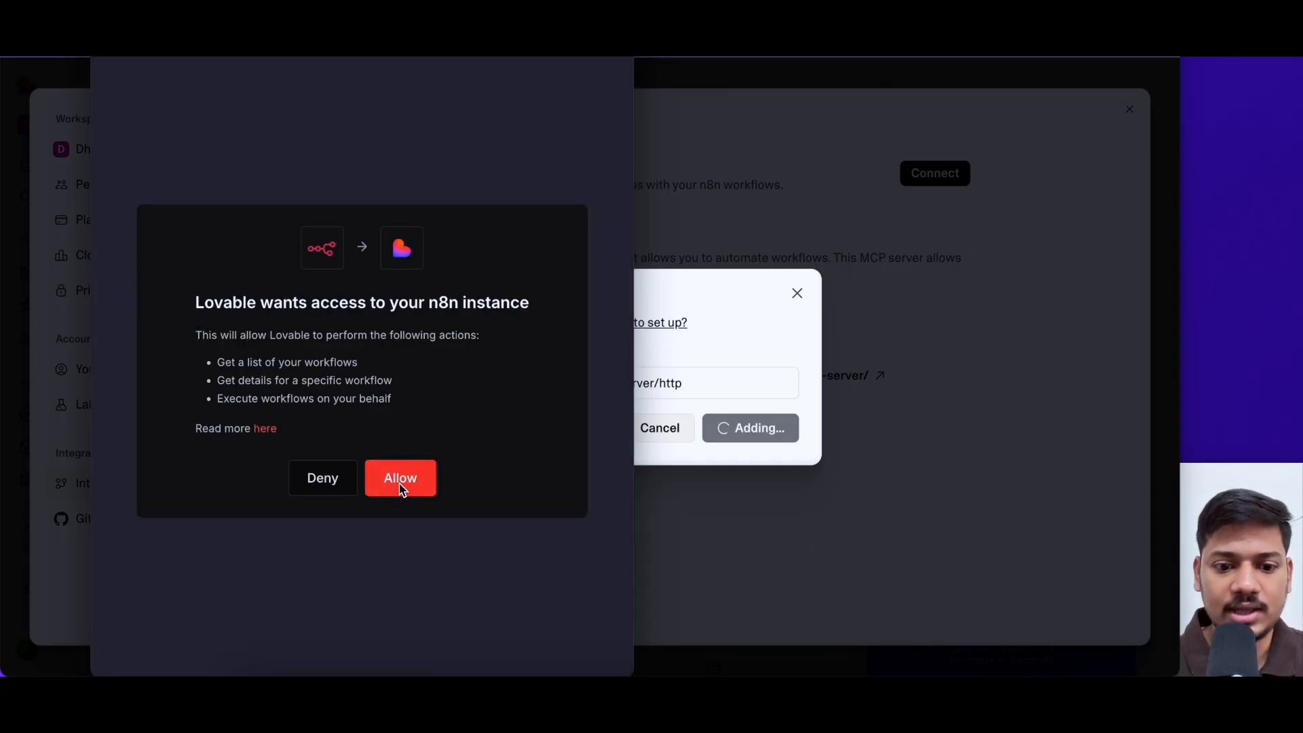
click(399, 477)
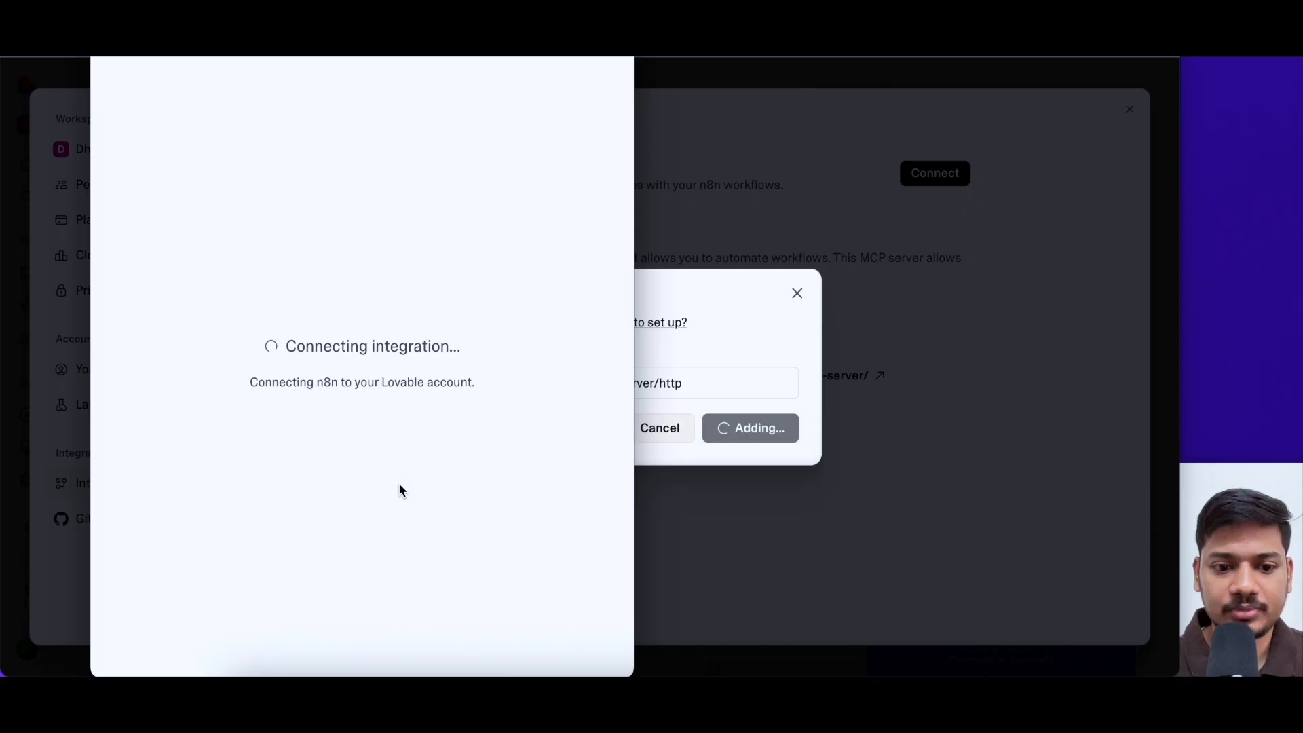
mouse_move(372, 376)
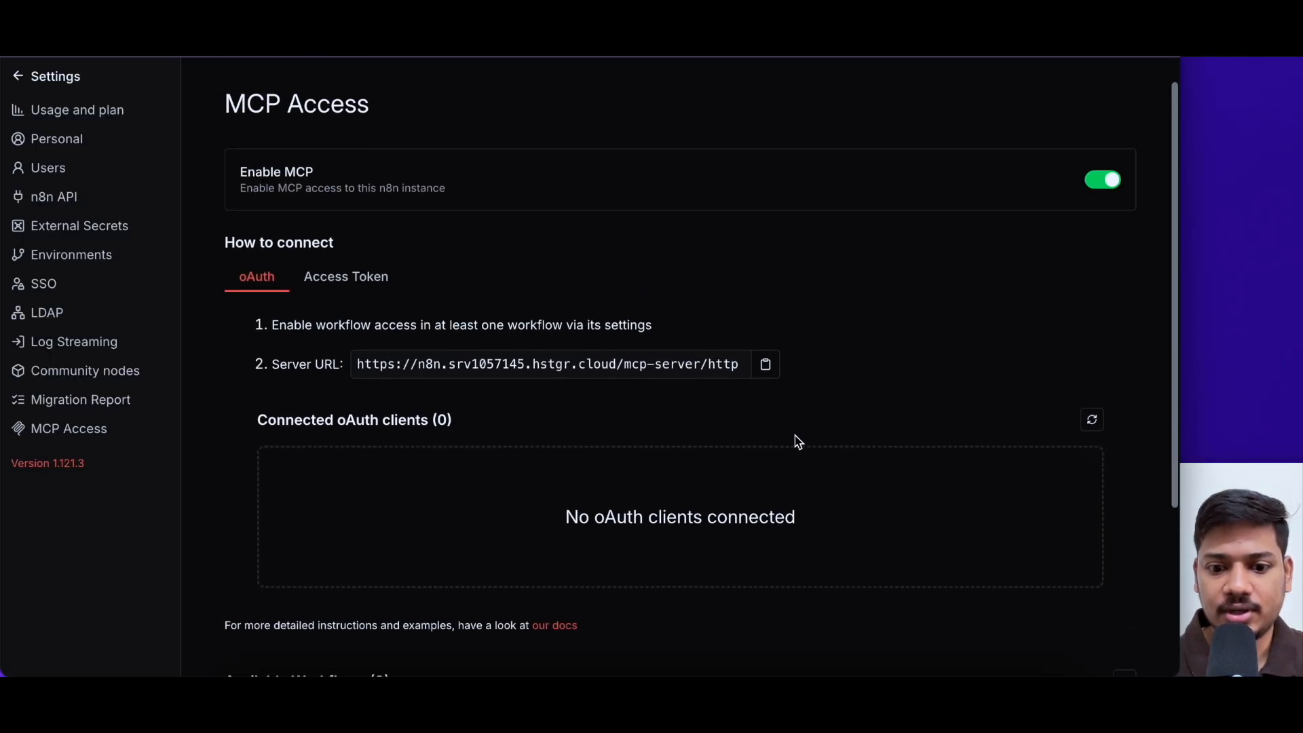
Step: Scroll the MCP Access page to see Lovable listed under Connected oAuth clients
scroll(up, 3)
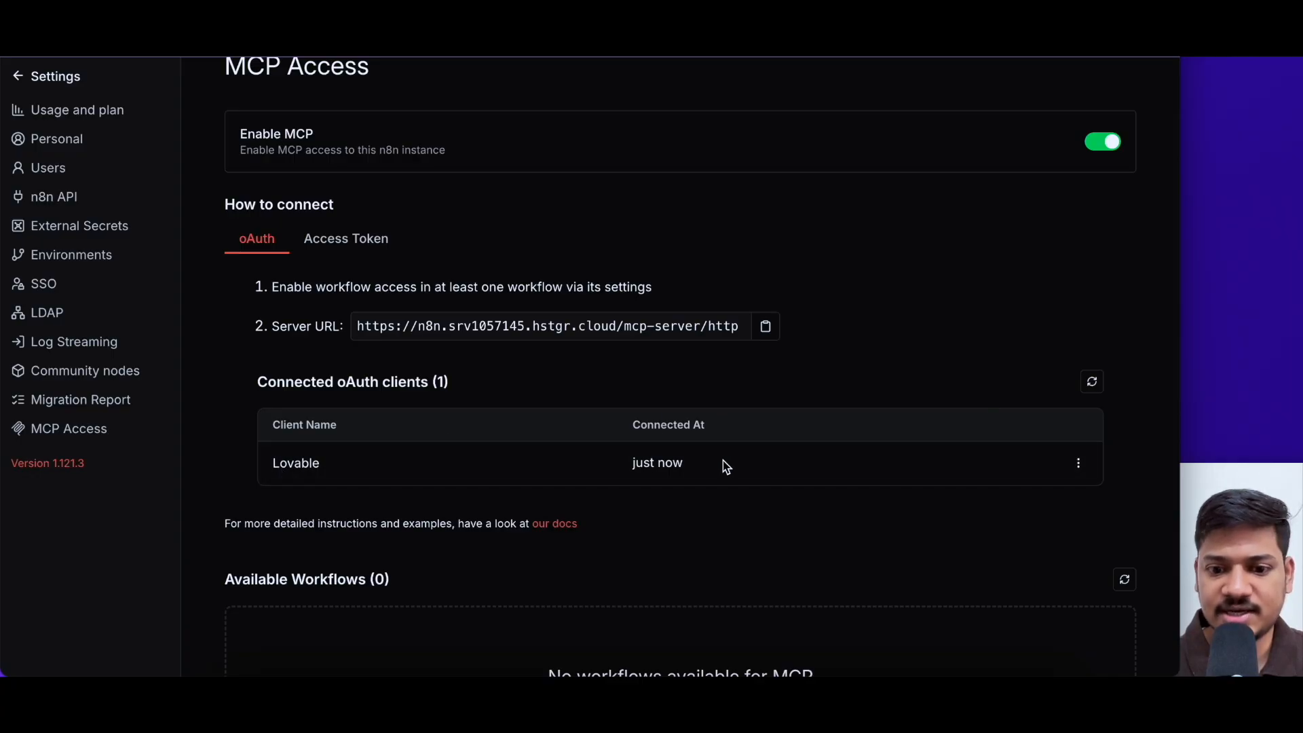
scroll(up, 3)
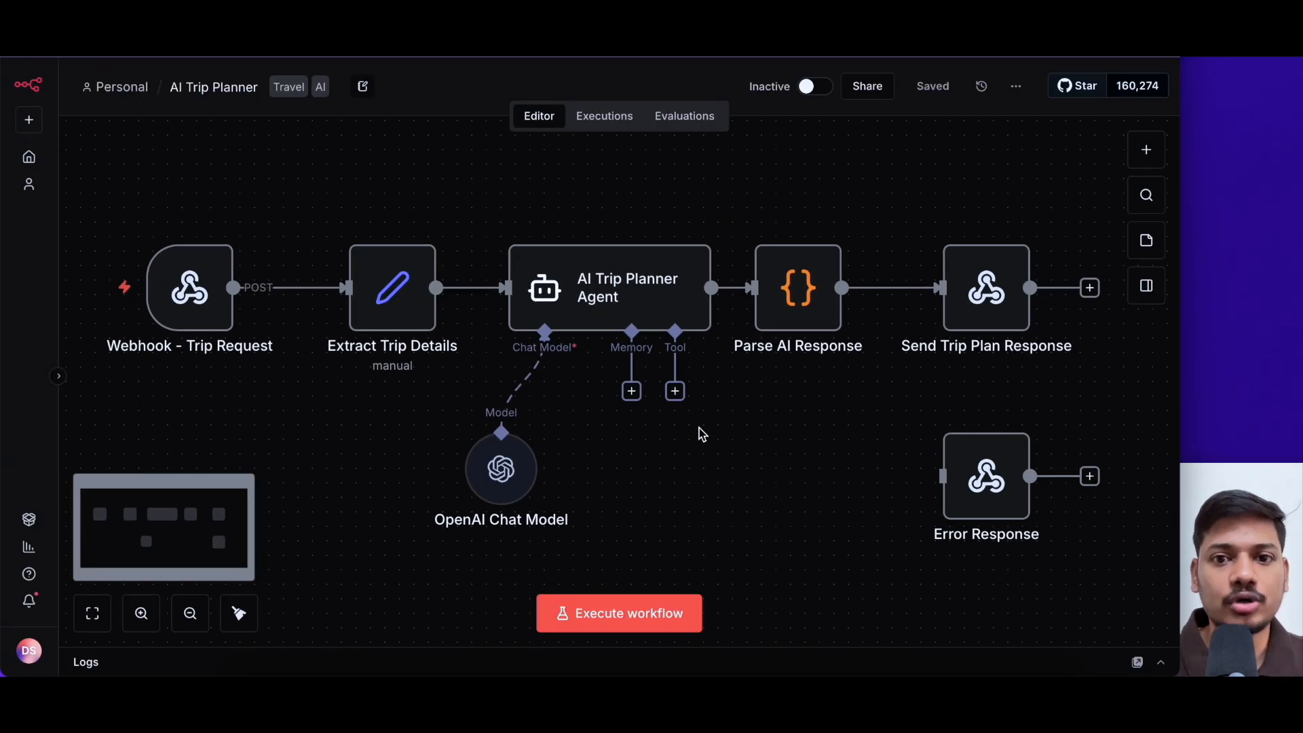
Step: Review the workflow description of its POST inputs and returned trip plans, then return to the canvas
click(361, 87)
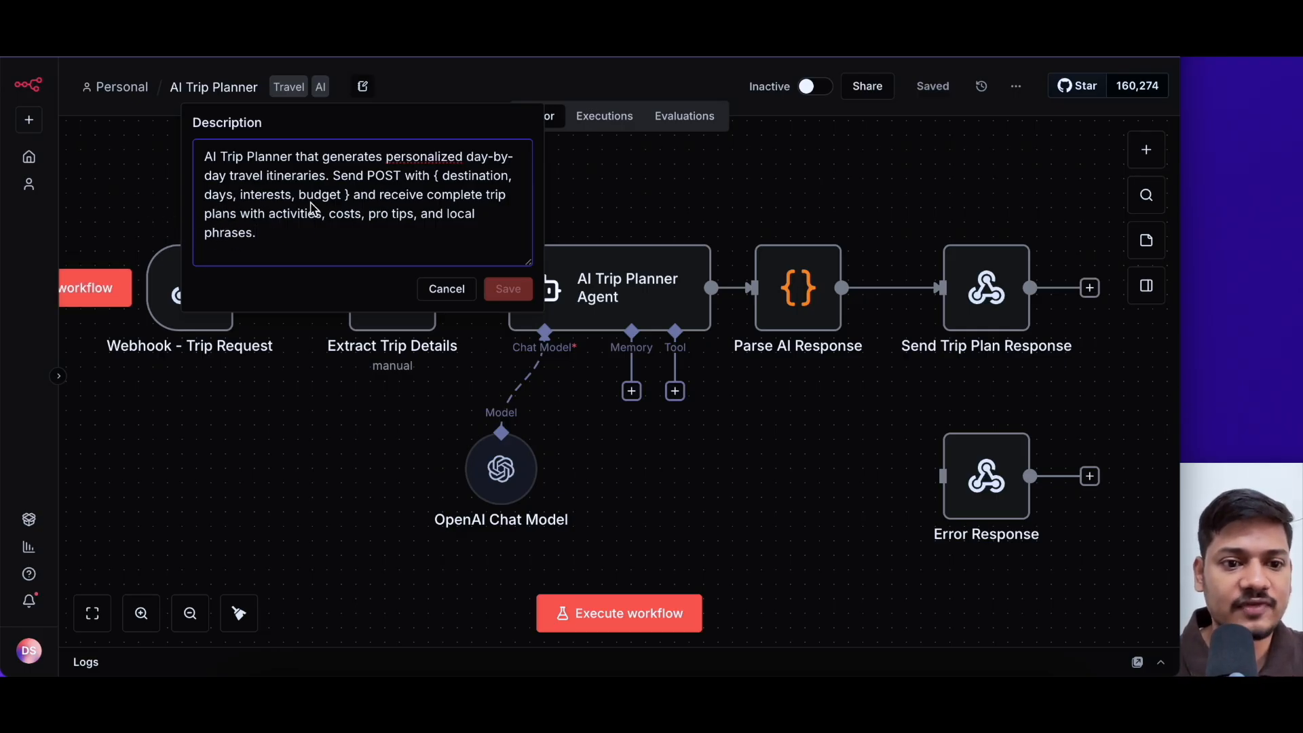
mouse_move(215, 164)
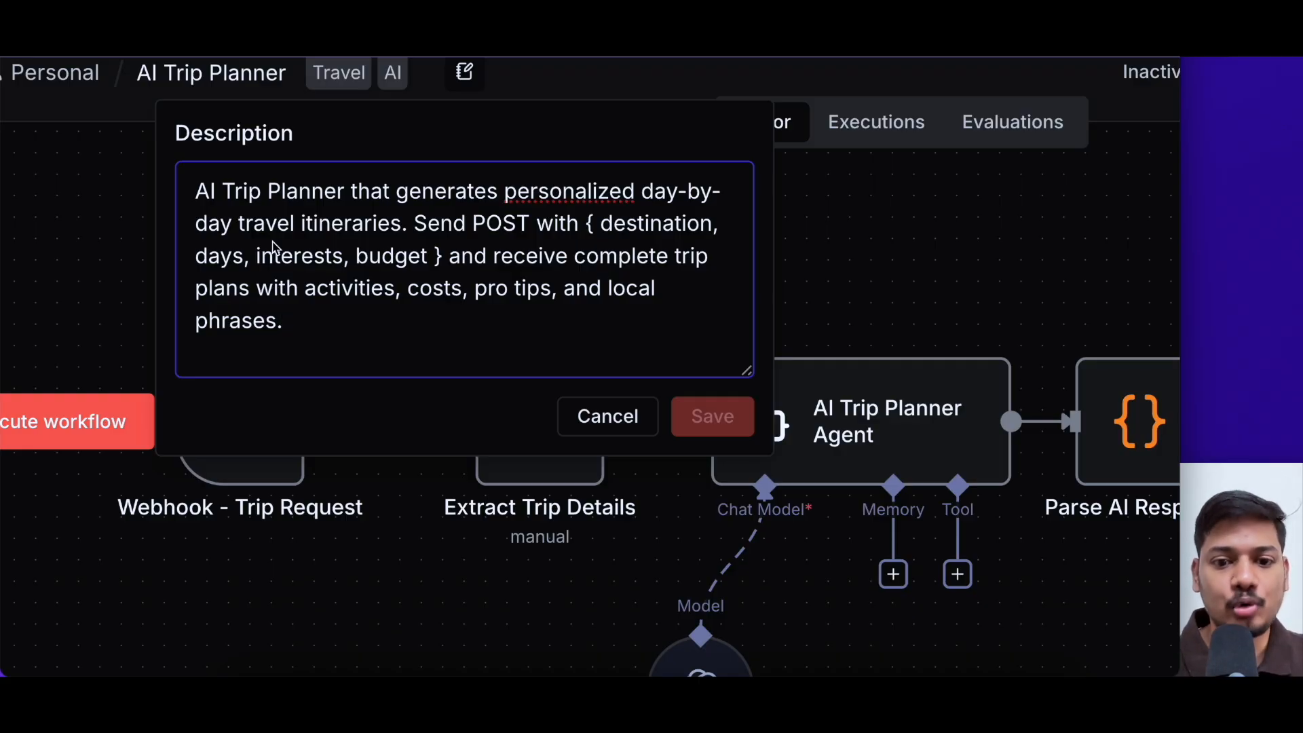
mouse_move(421, 300)
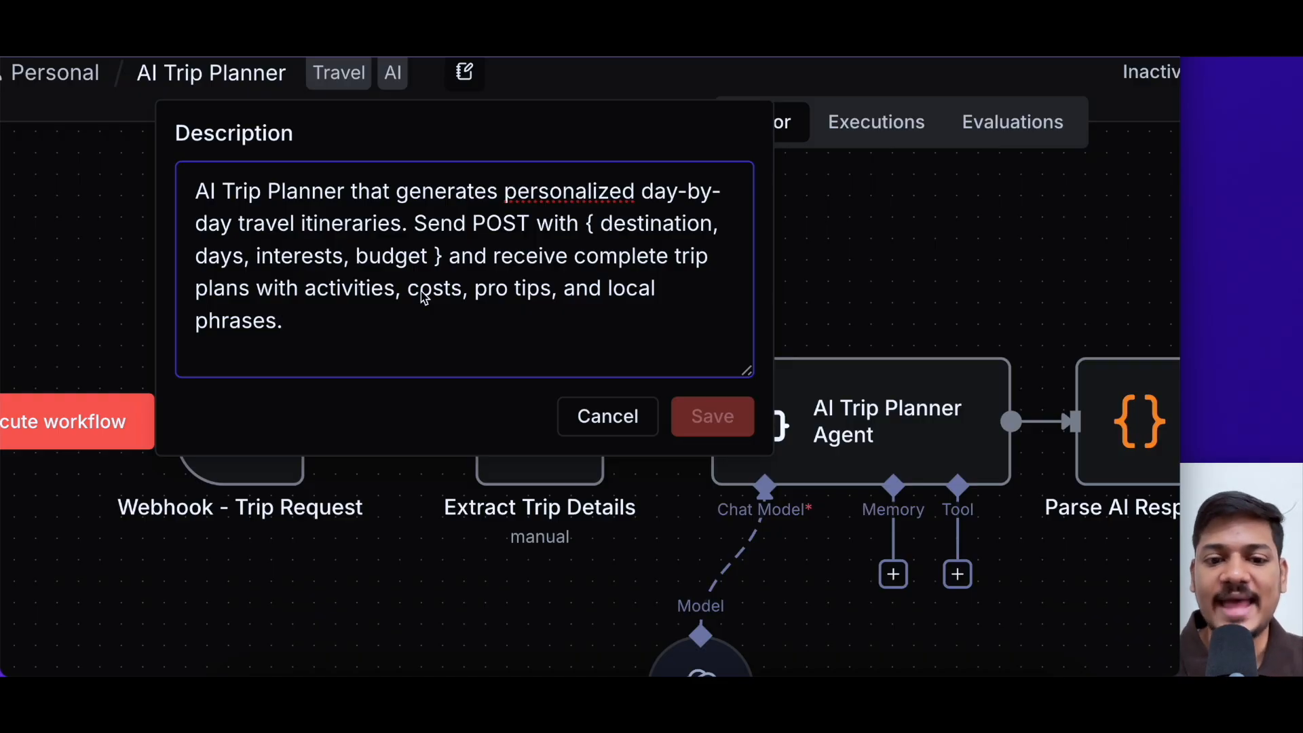
mouse_move(484, 318)
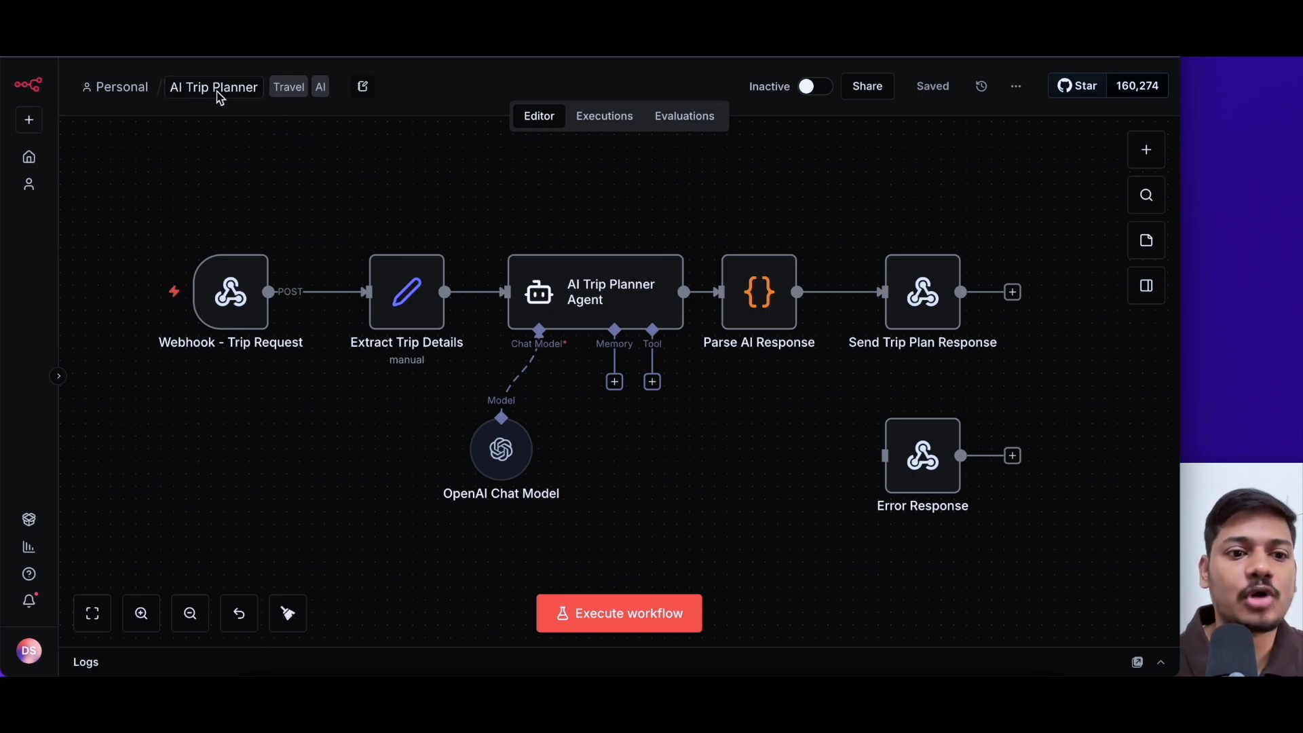
click(213, 87)
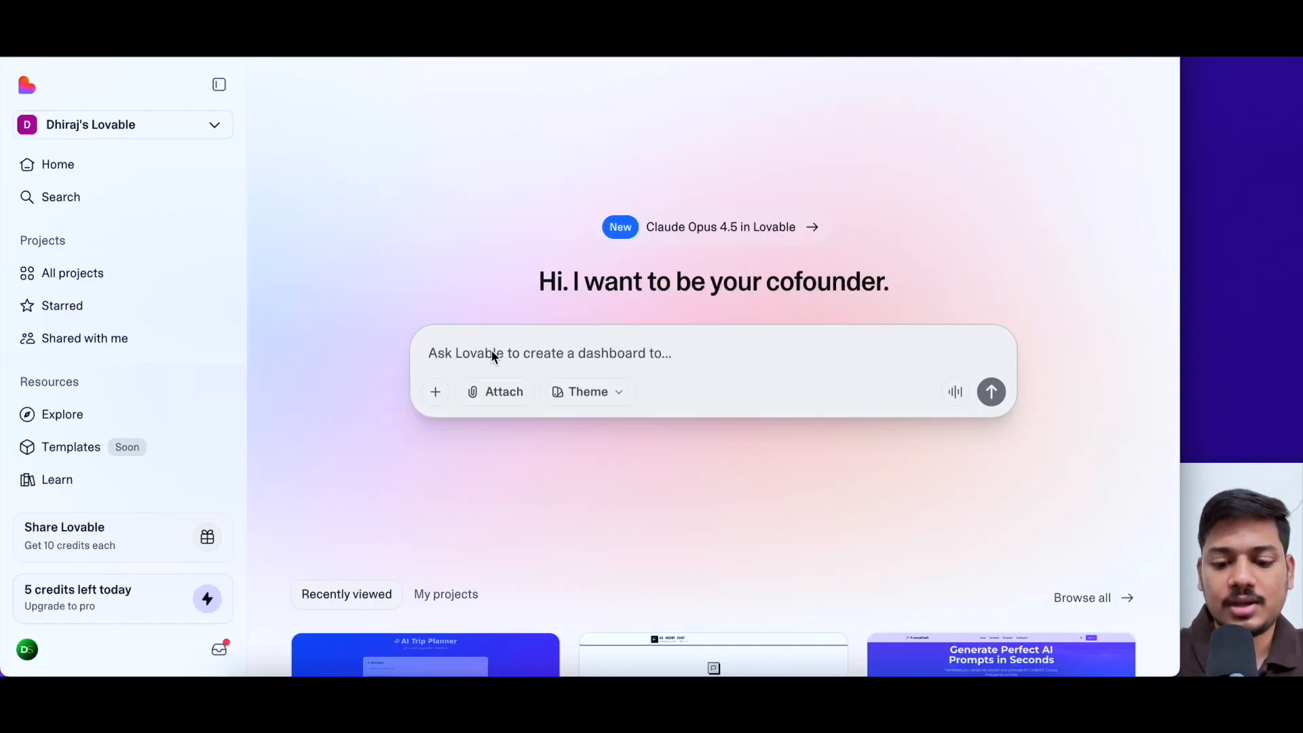
Step: Write 'build me the ui for this workflow AI Trip Planner using n8n mcp access' in Ask Lovable
text(bui)
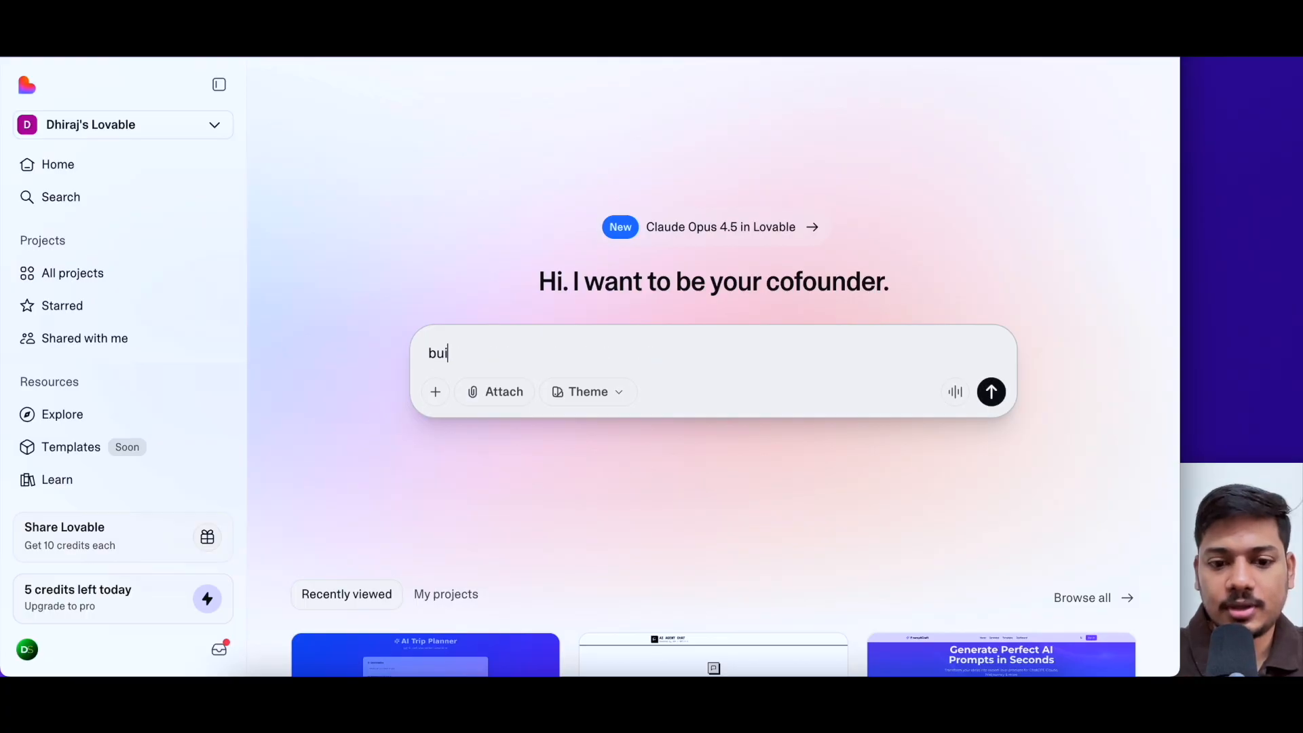
text(ld me)
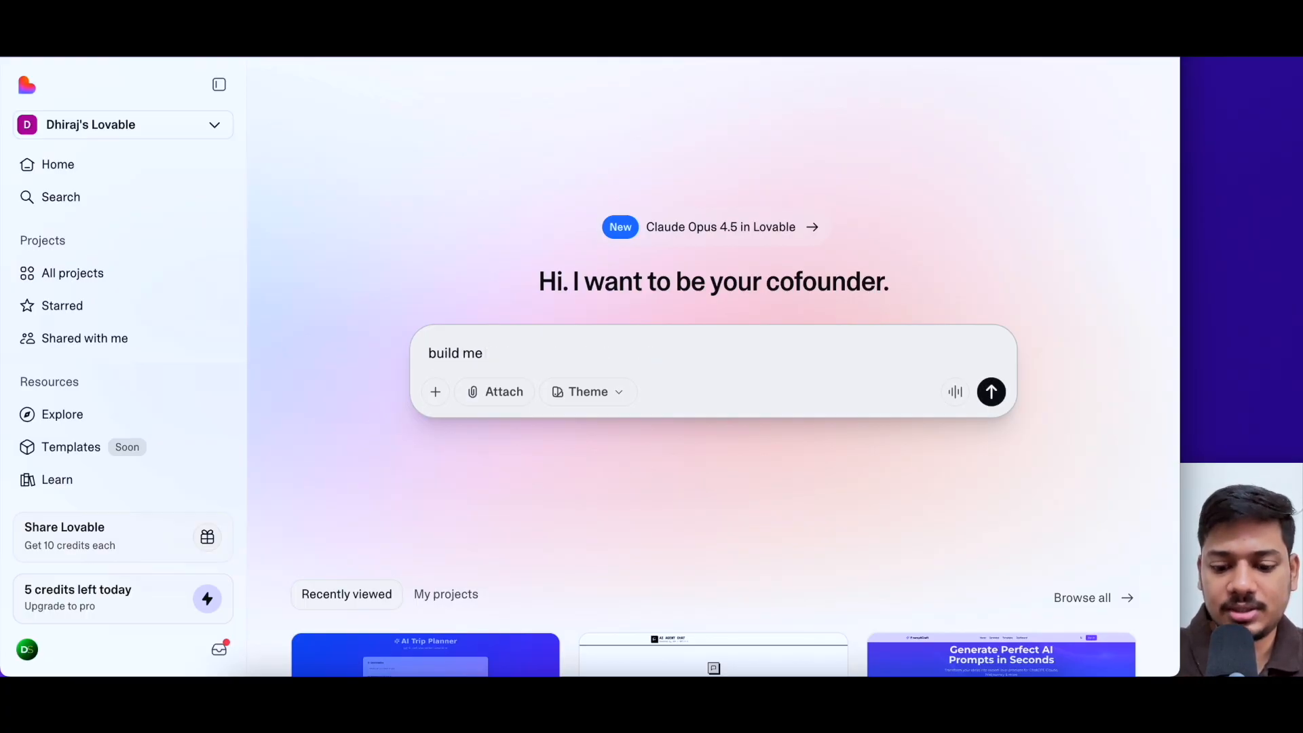
text(the ui)
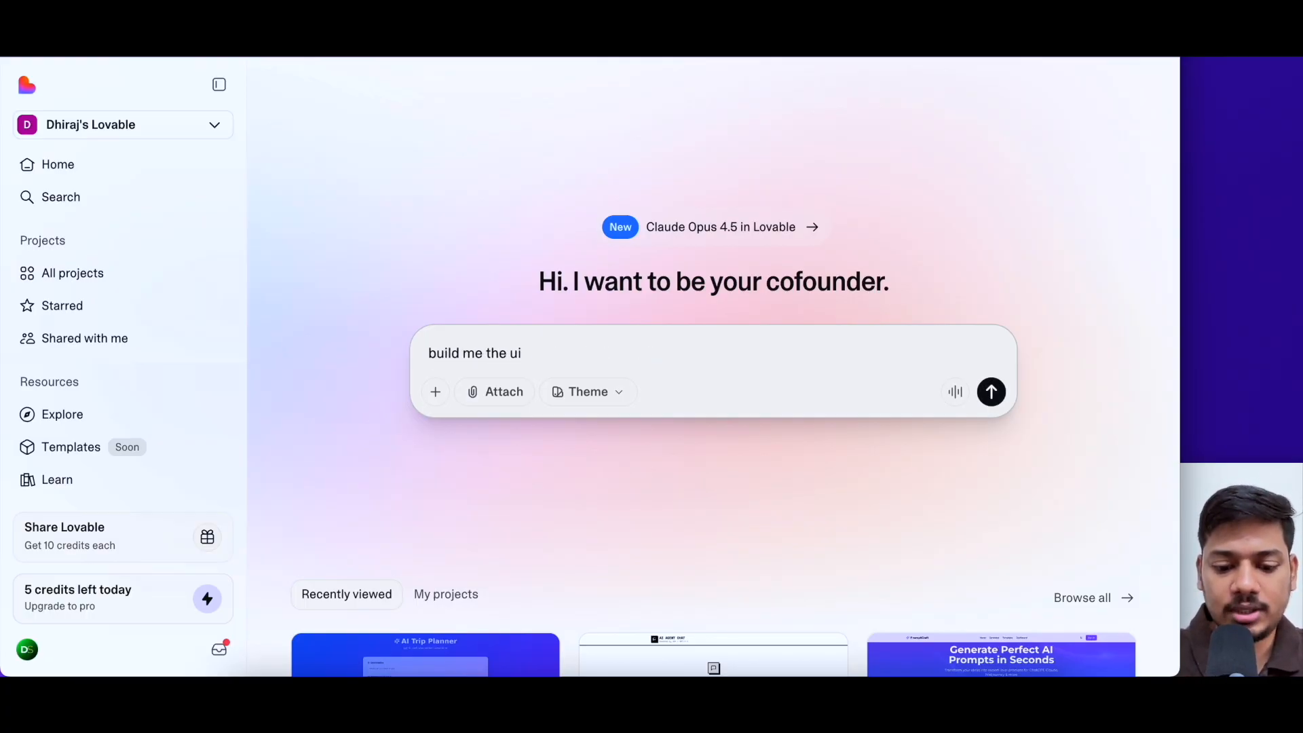
text(for this)
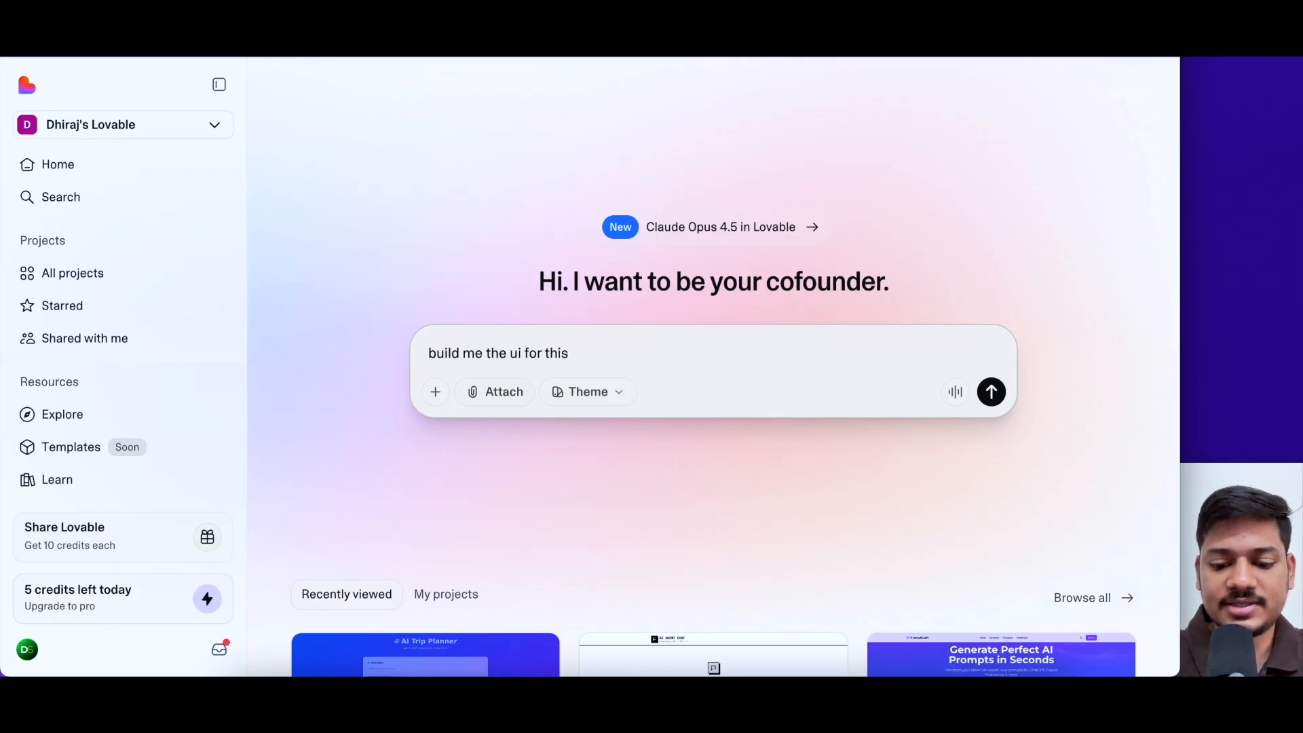
text(workflow)
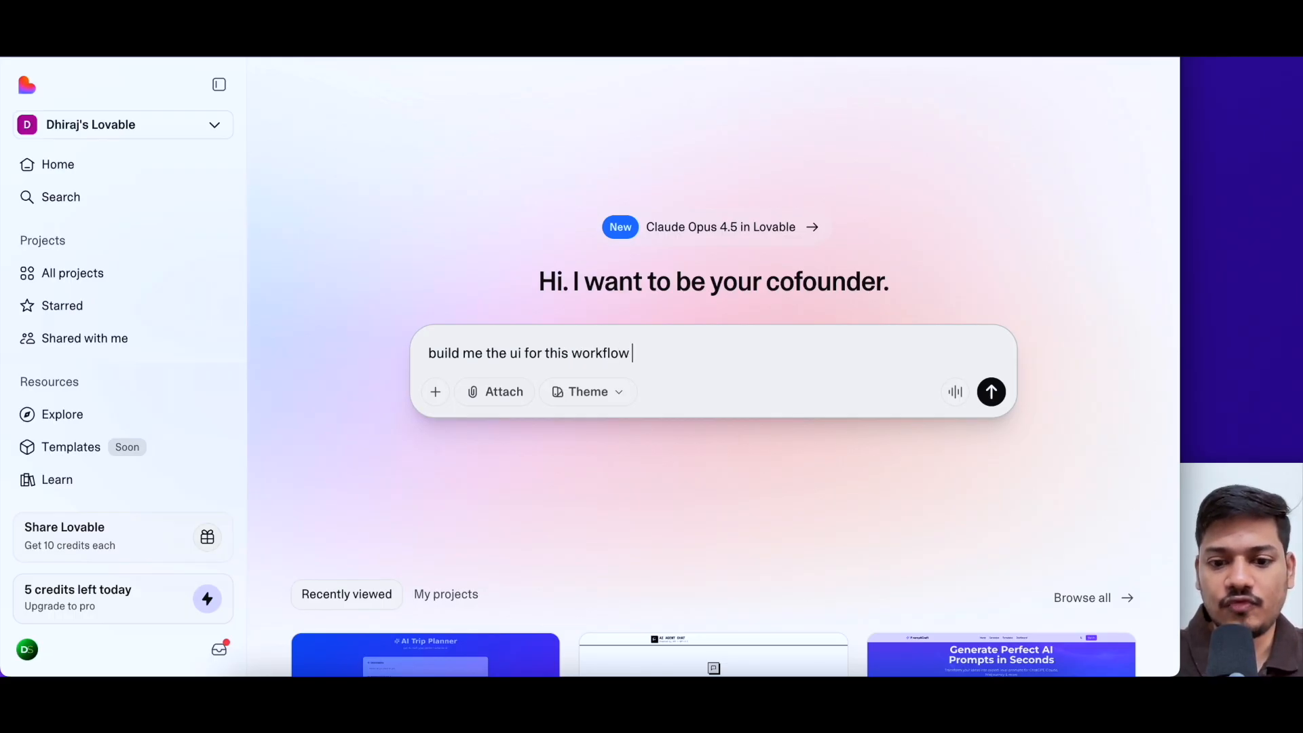
text(AI Trip Planner)
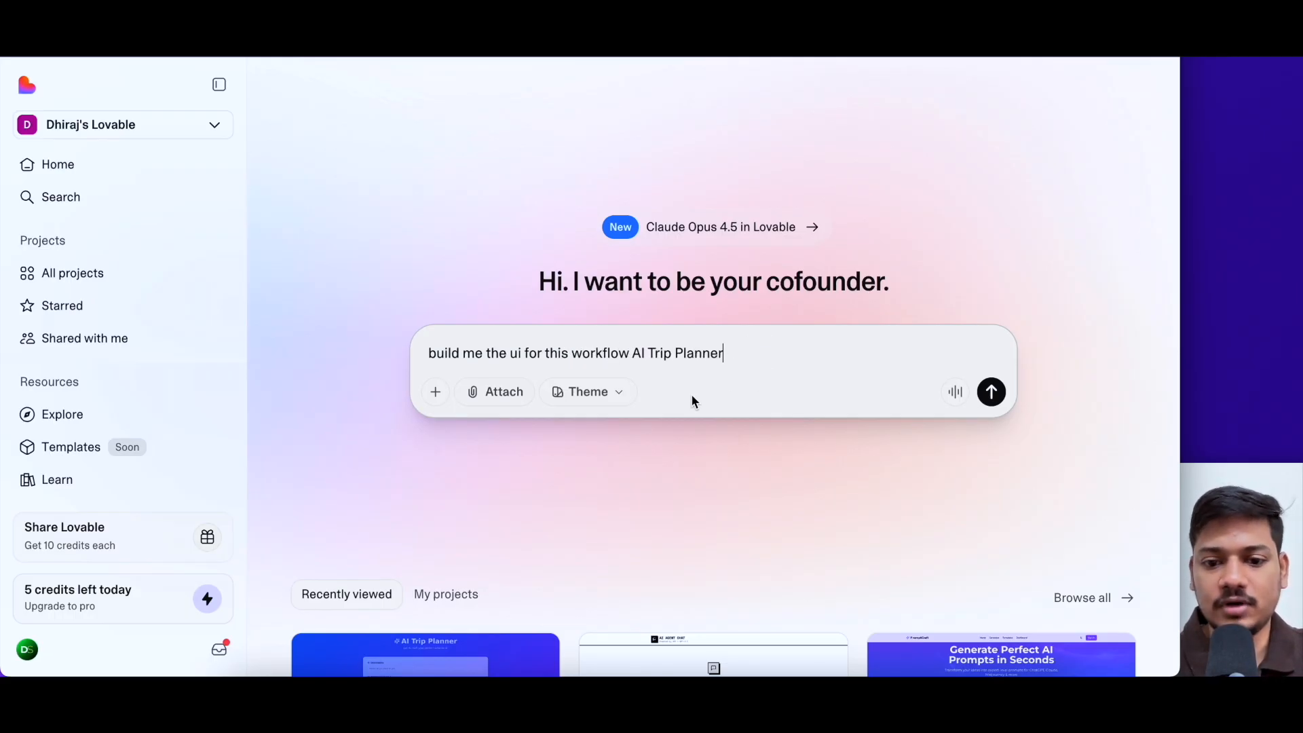
text(using n)
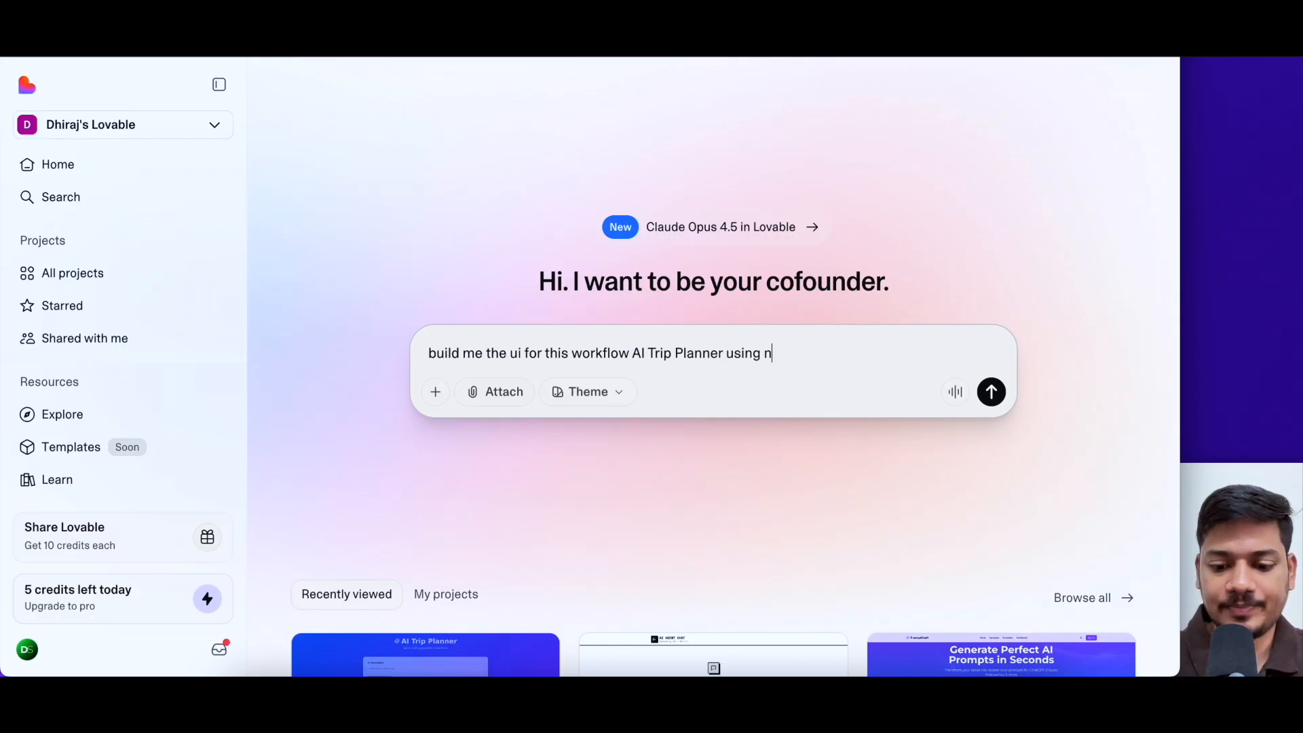
text(8n mcp)
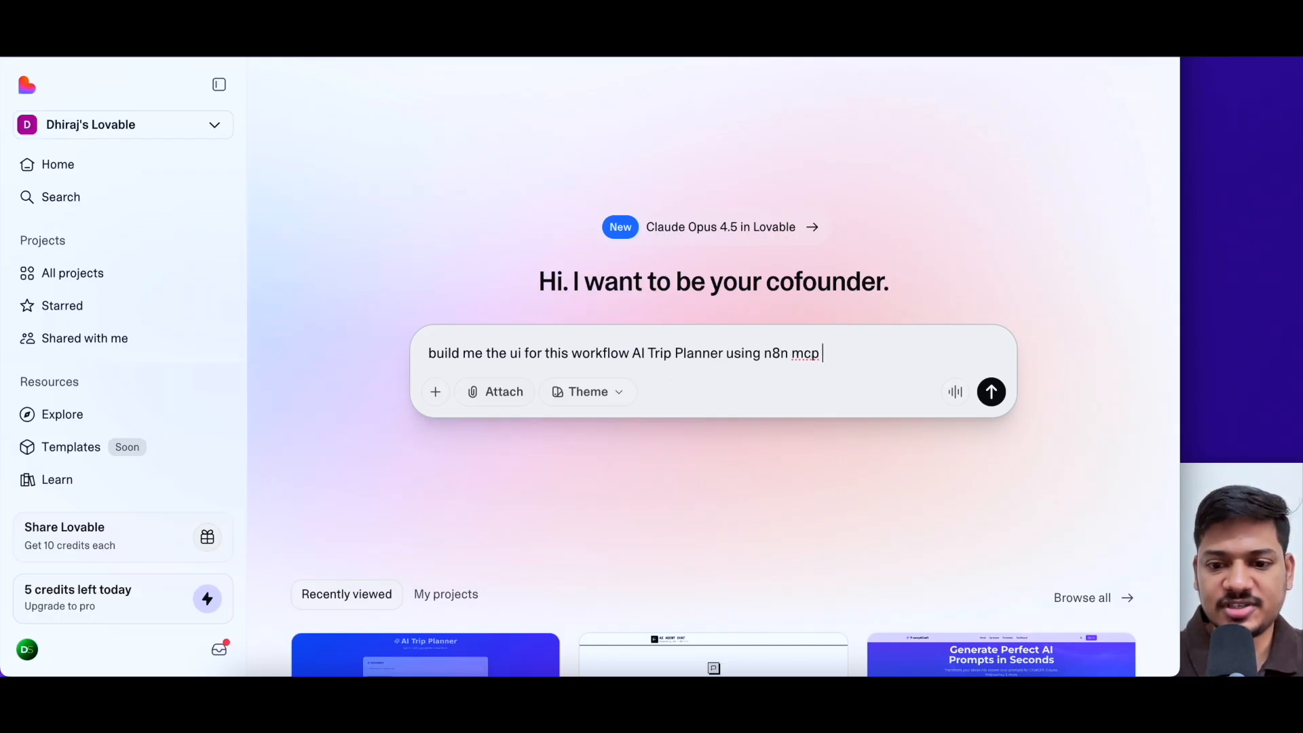
text(access)
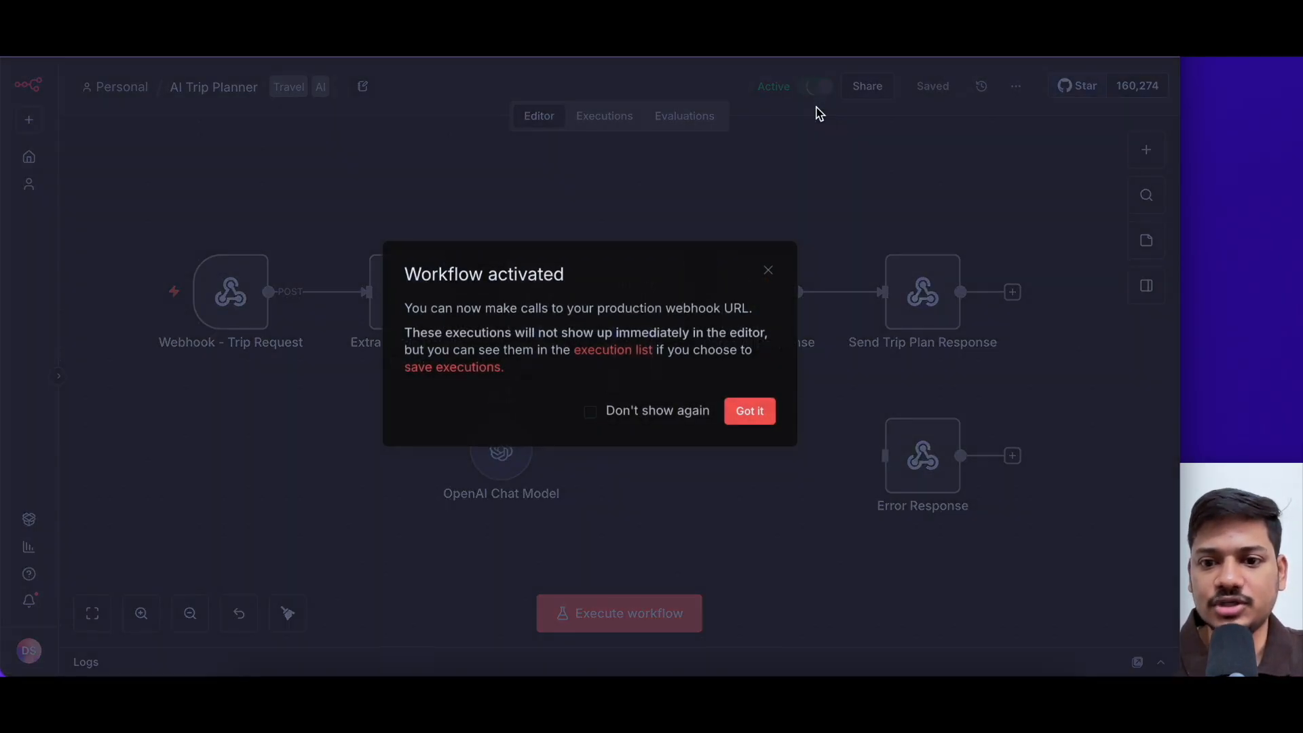
Step: Switch on Available in MCP in the workflow settings and save
click(749, 410)
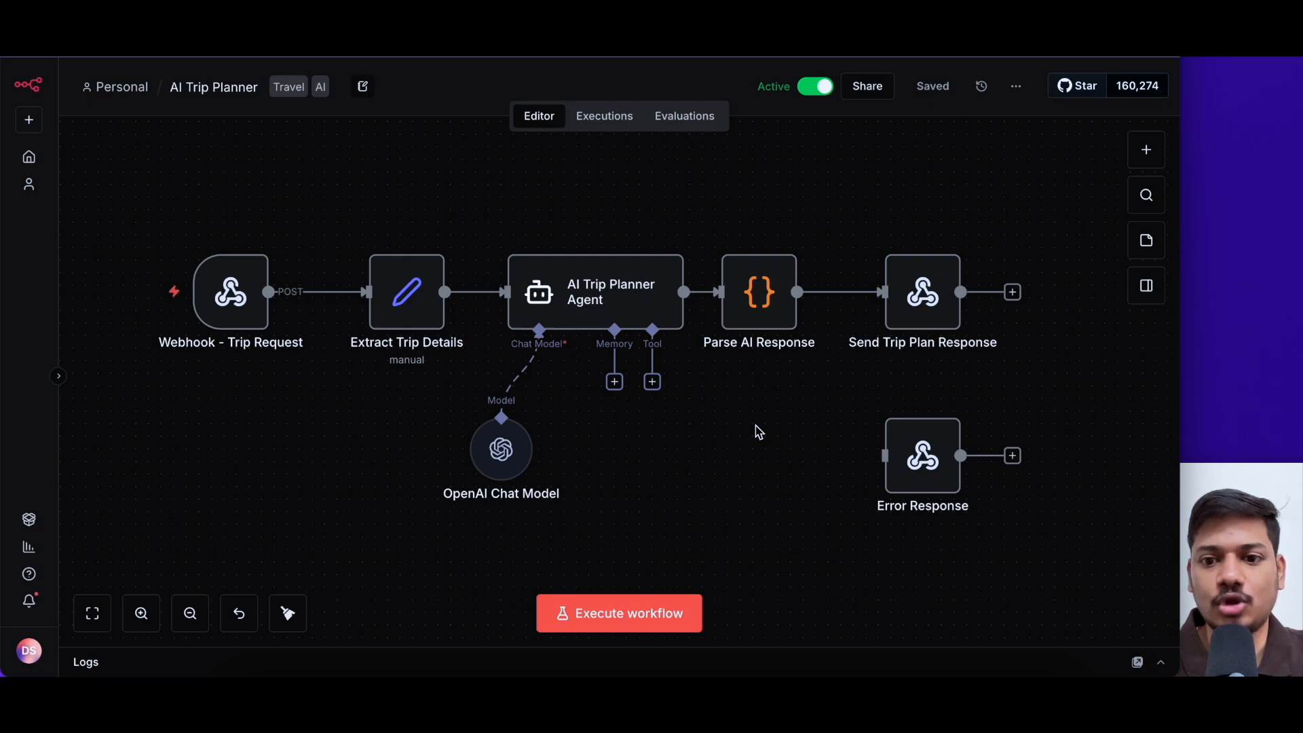
mouse_move(1019, 201)
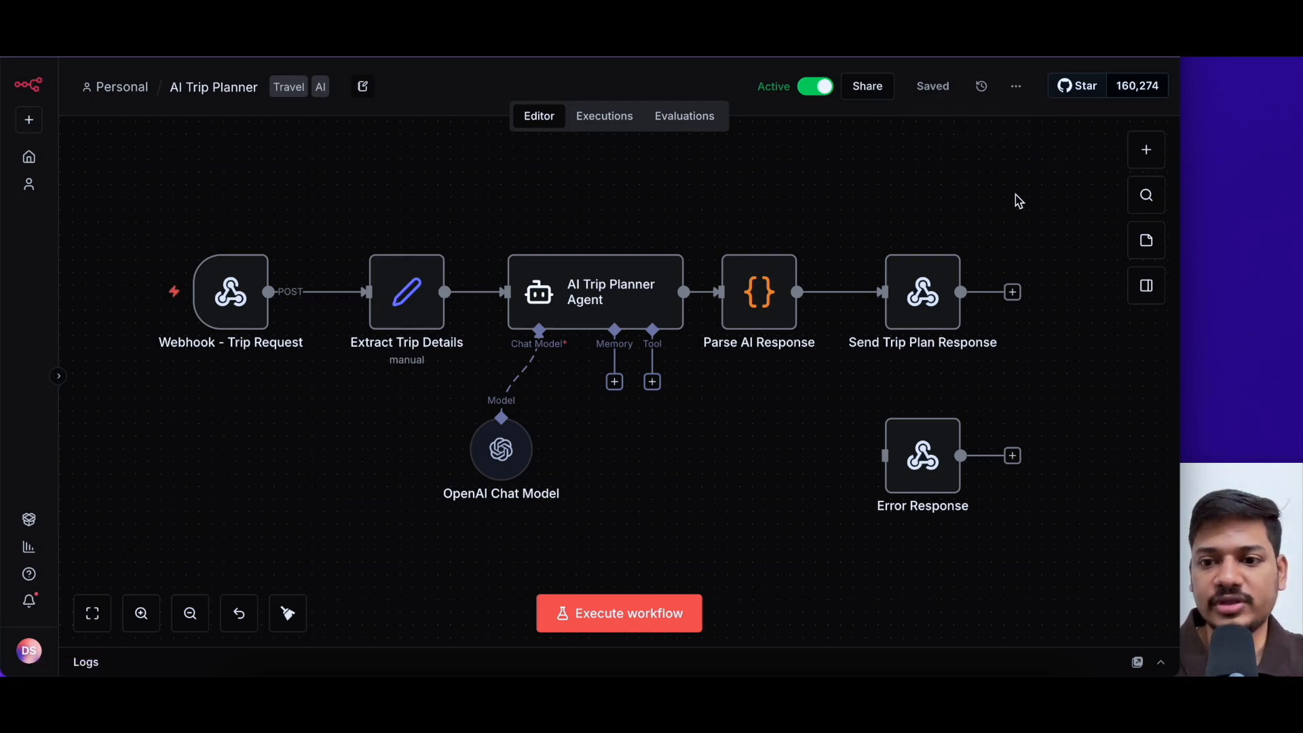
click(1016, 85)
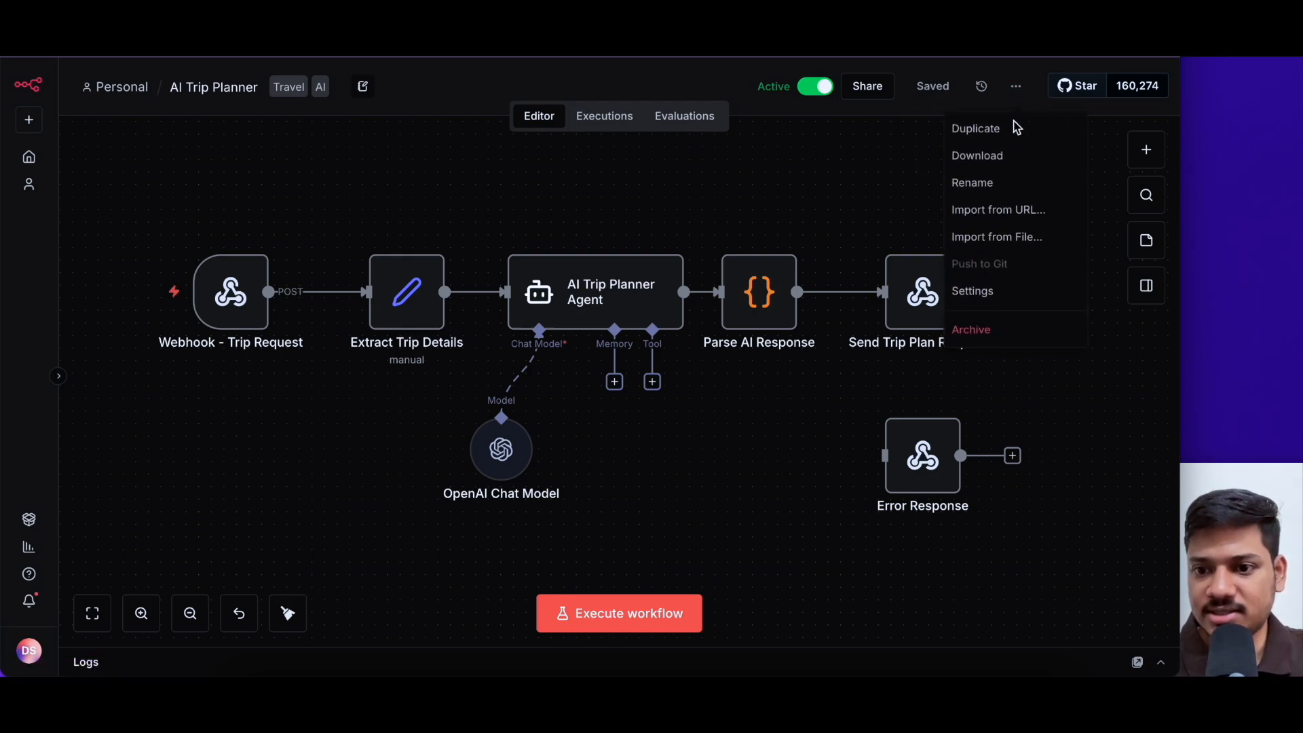
click(972, 290)
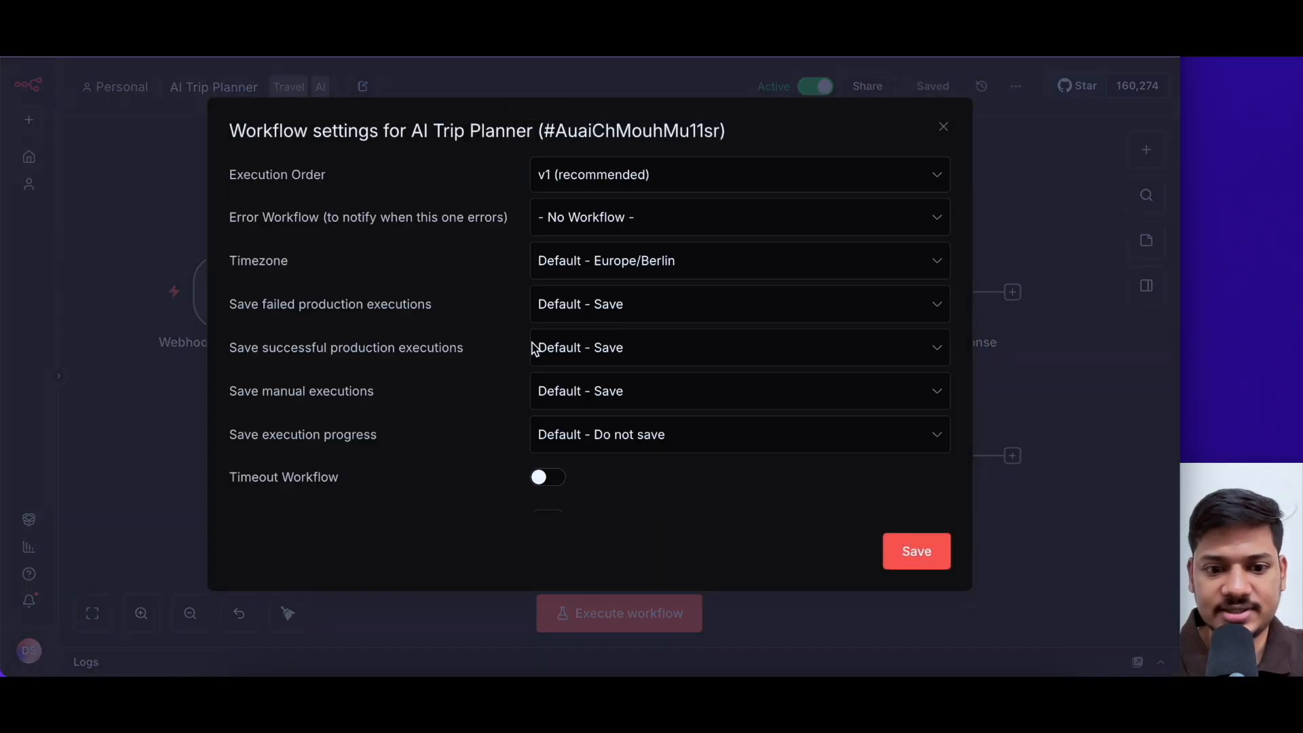
scroll(down, 3)
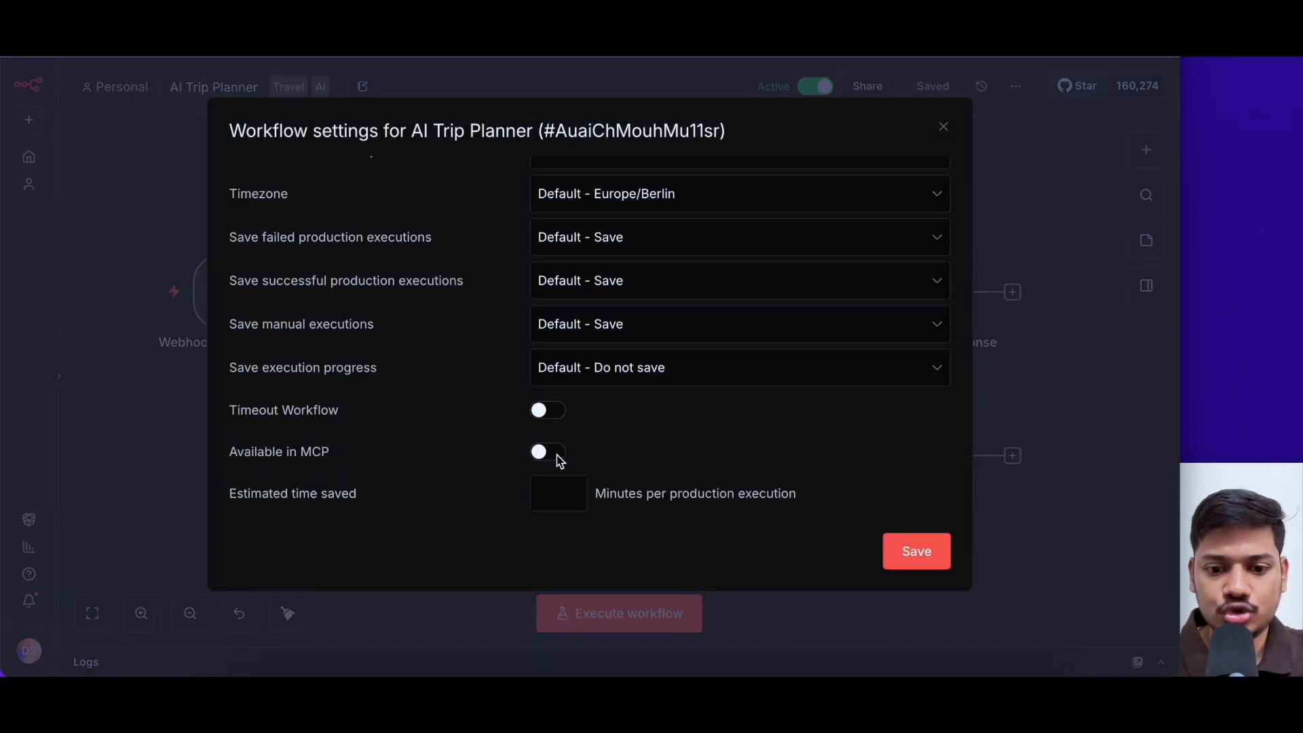
click(547, 451)
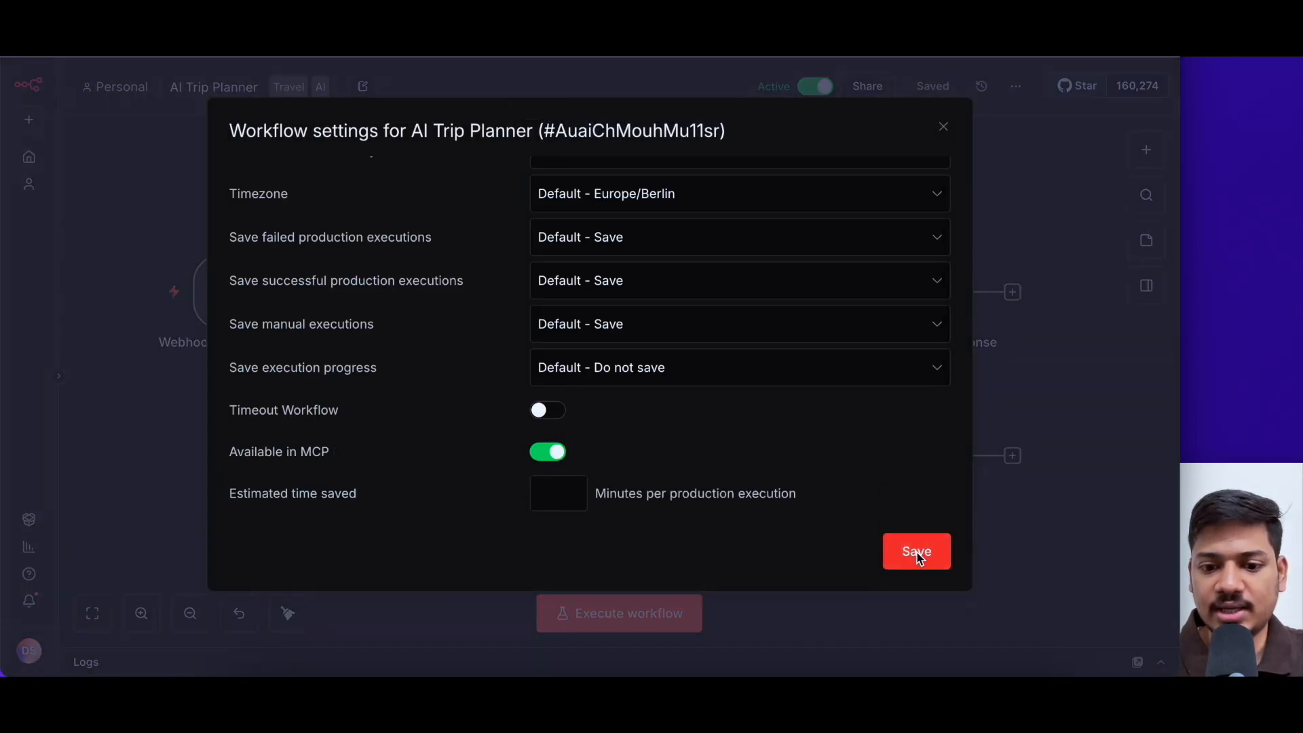
click(916, 551)
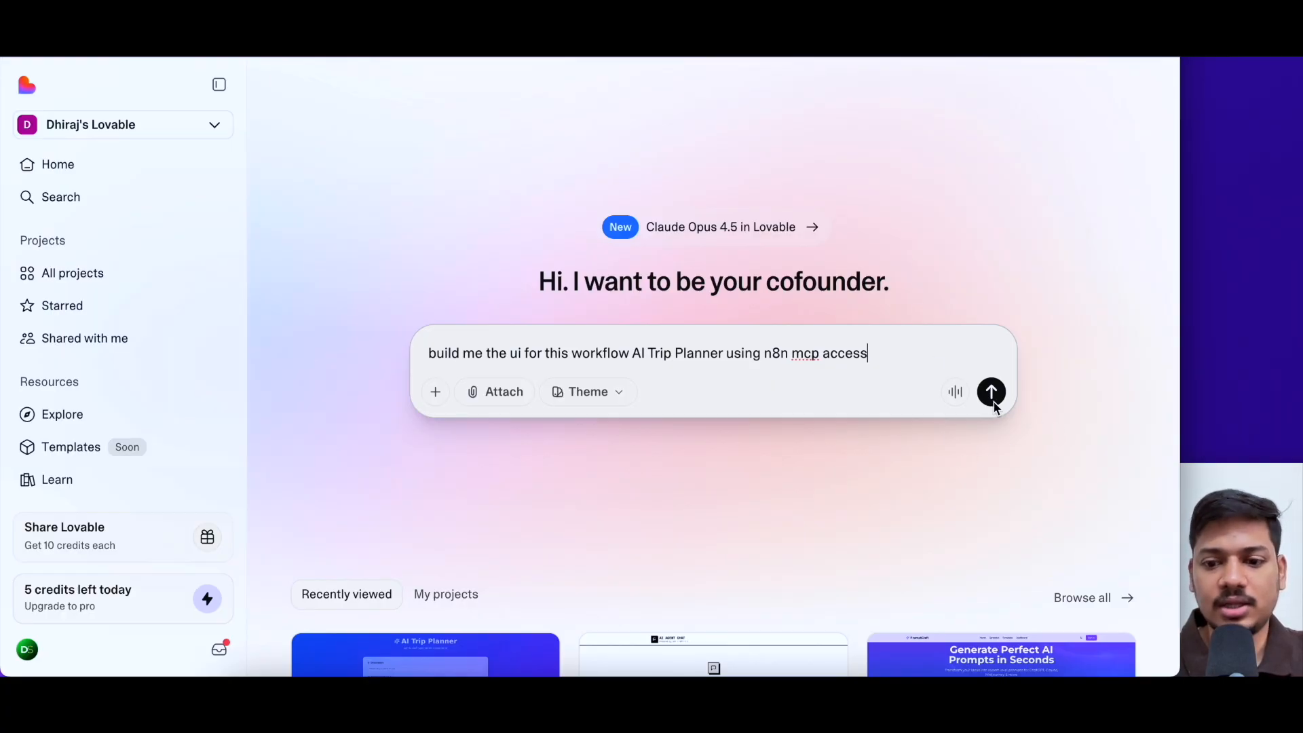
Step: Submit the UI-building prompt and allow Lovable to search the n8n workflows for AI Trip Planner
click(991, 391)
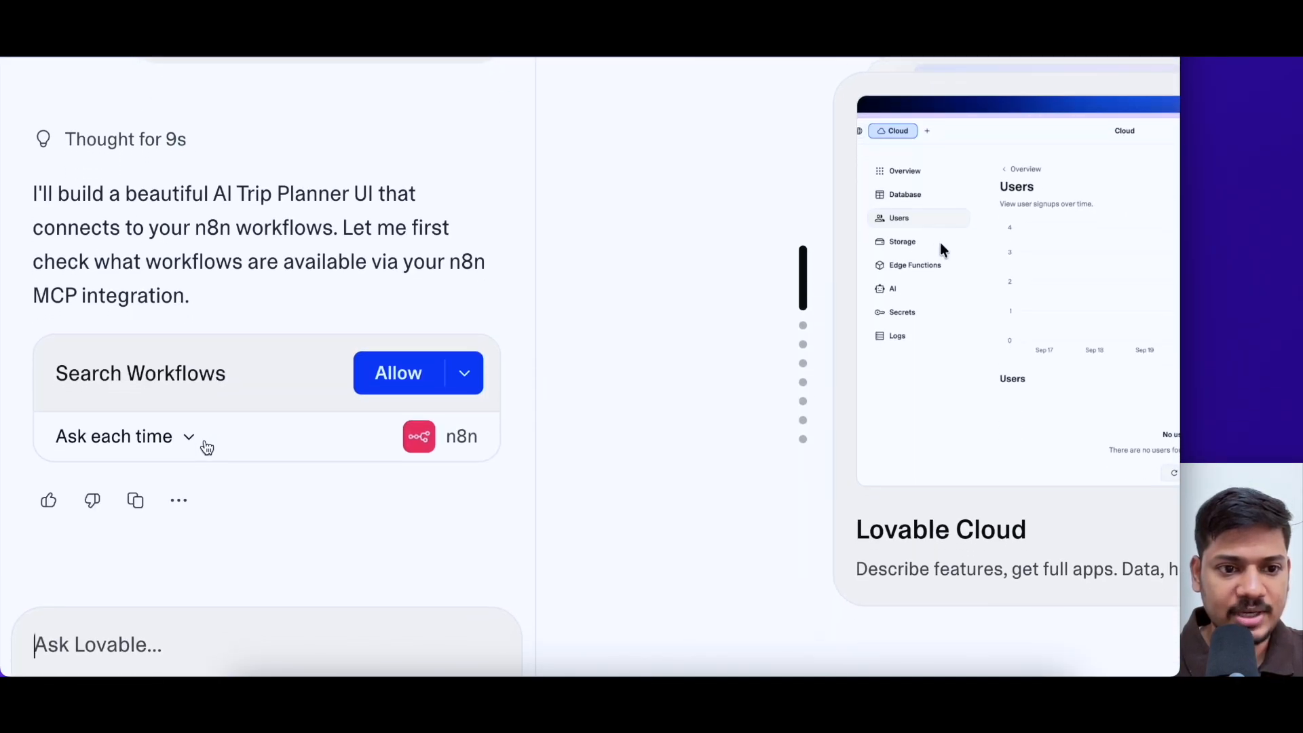
click(914, 265)
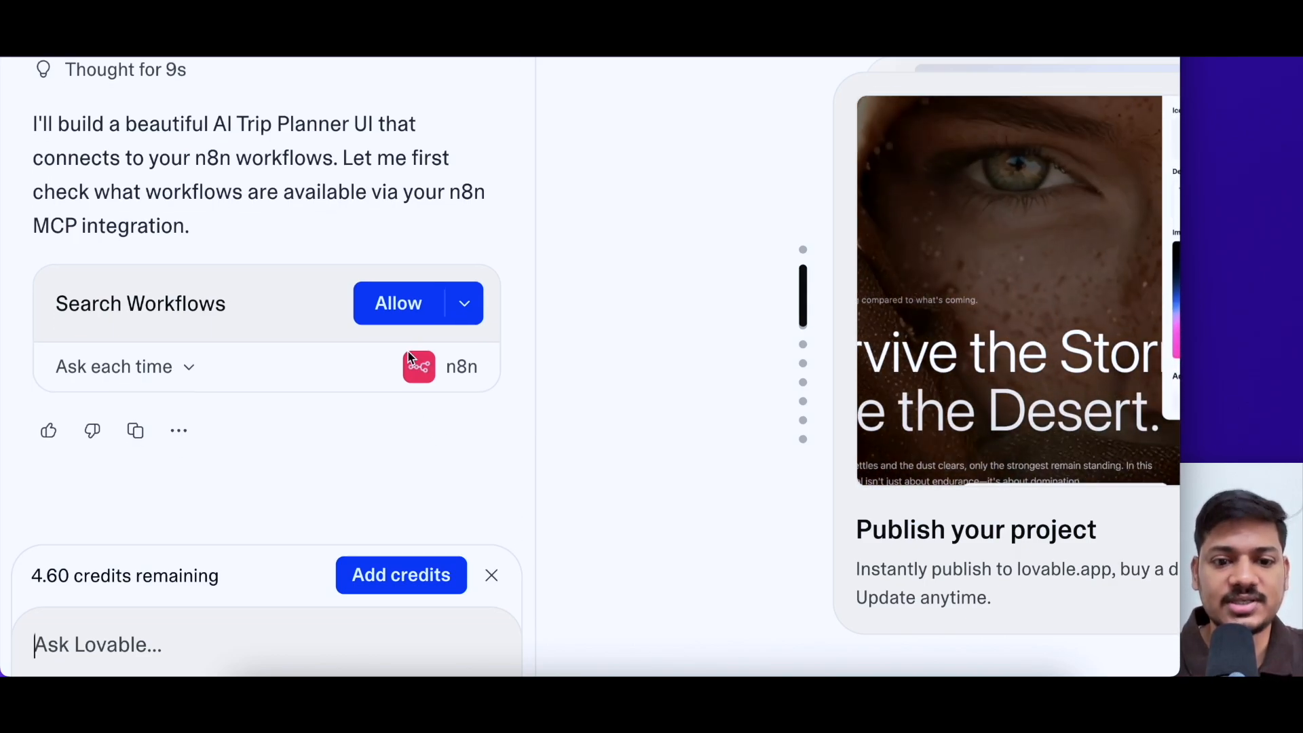
click(397, 303)
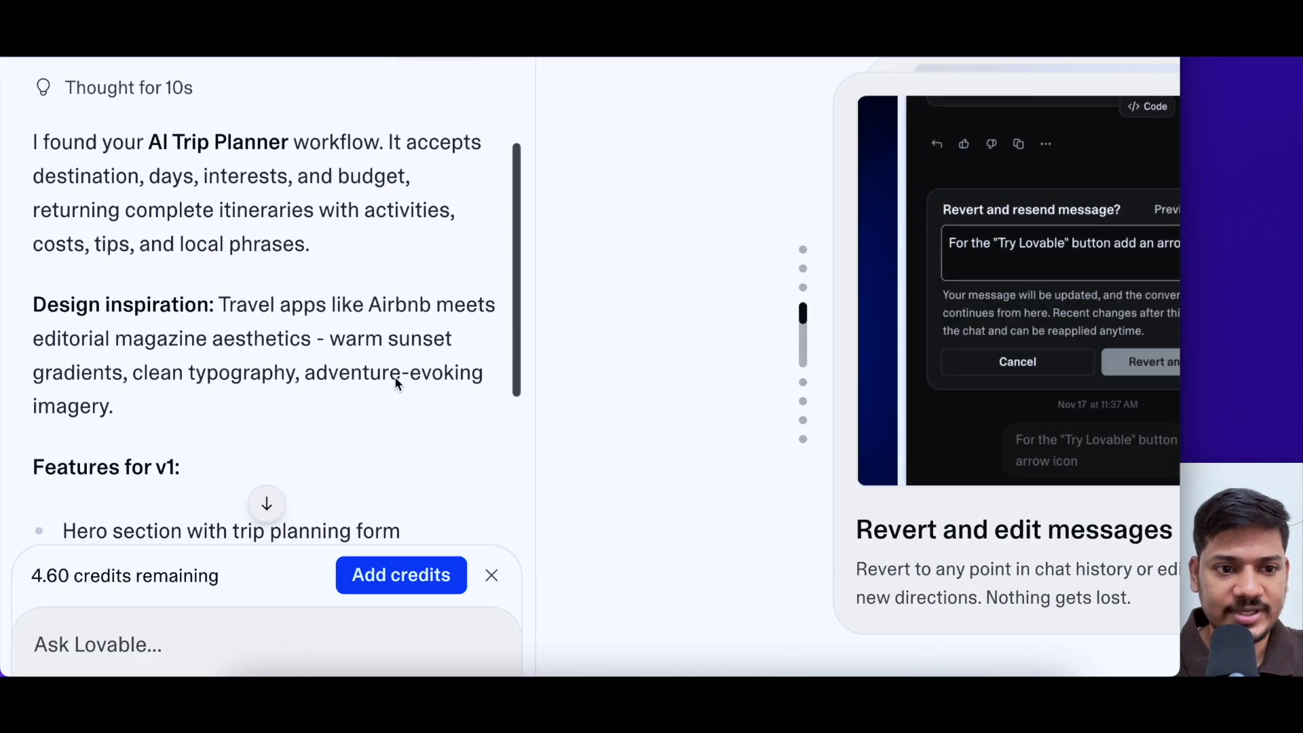
scroll(up, 3)
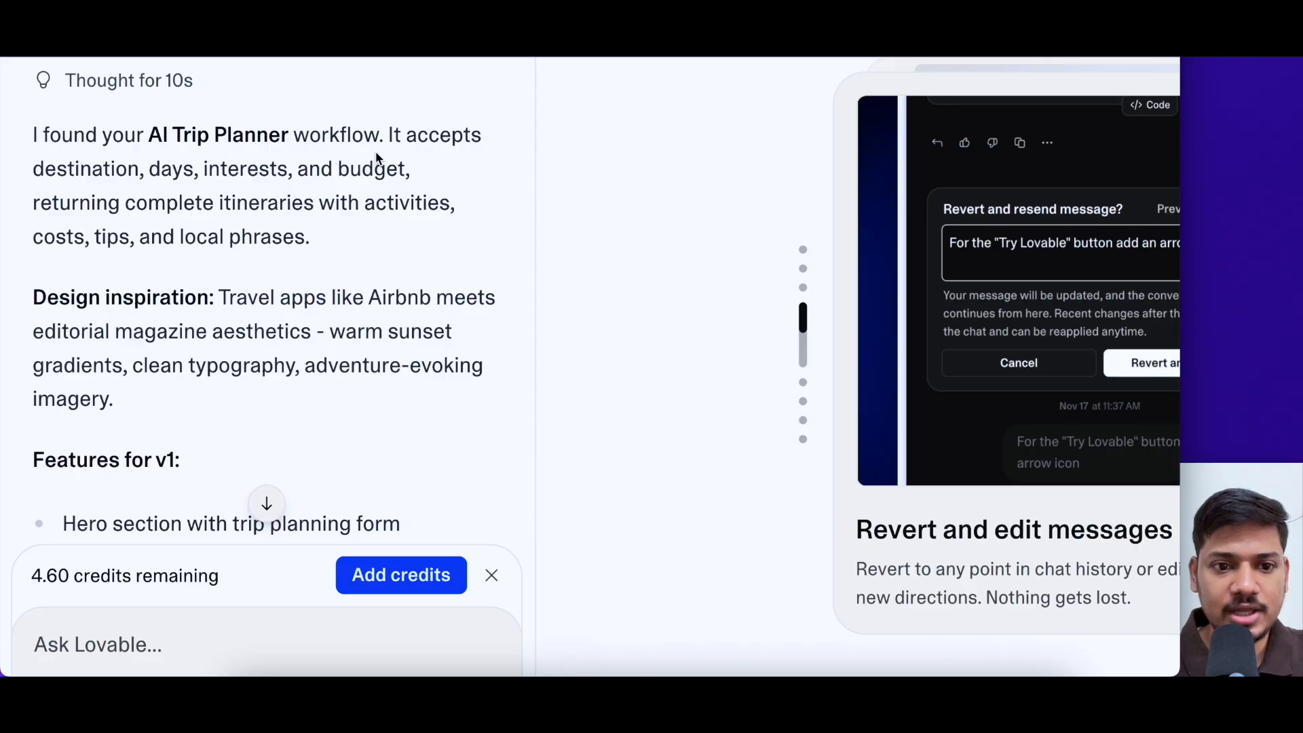
text(pointing to l)
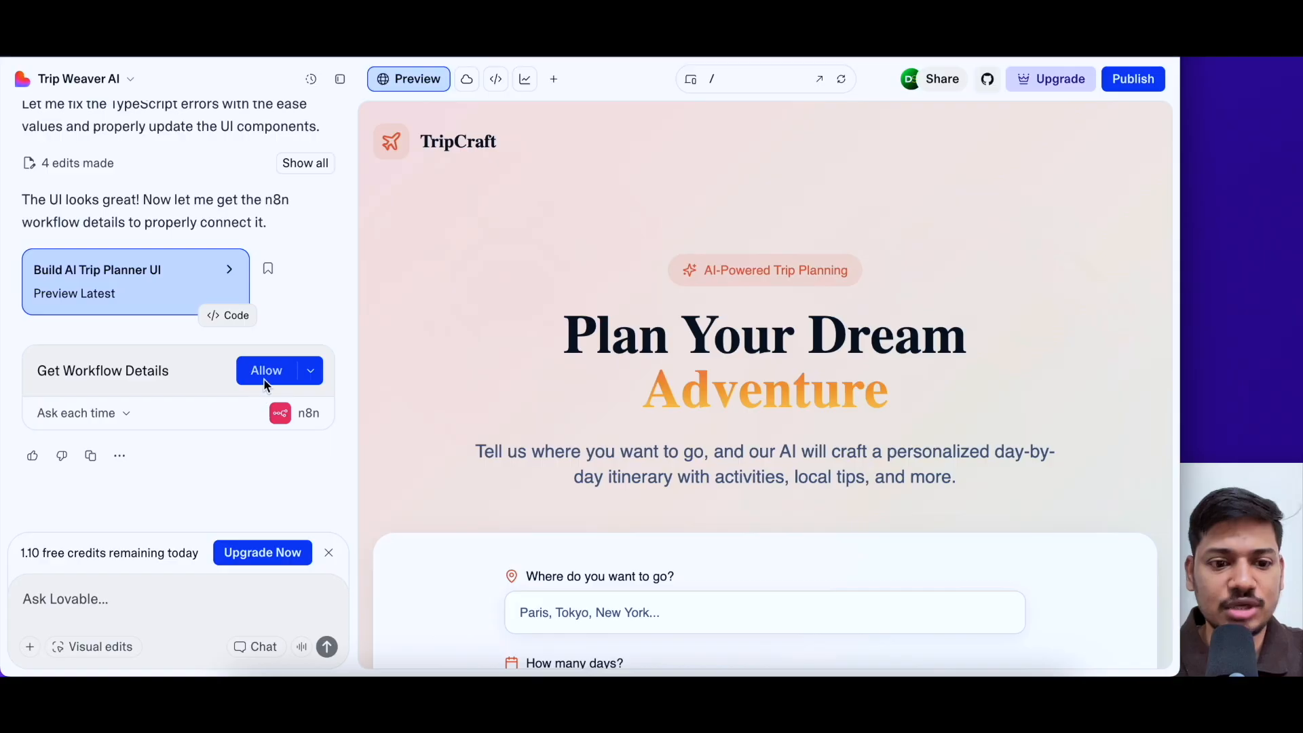
mouse_move(281, 385)
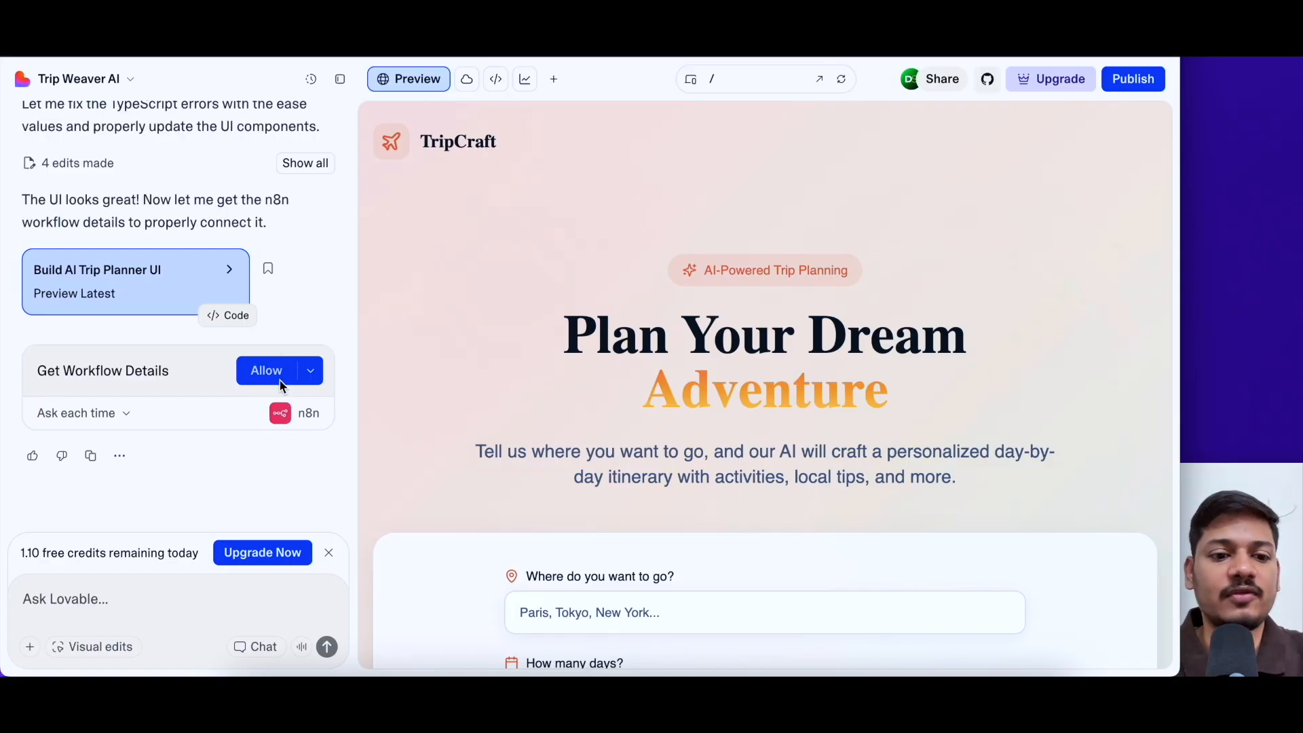
Step: Allow Get Workflow Details so TripCraft connects to the n8n webhook URL
click(266, 369)
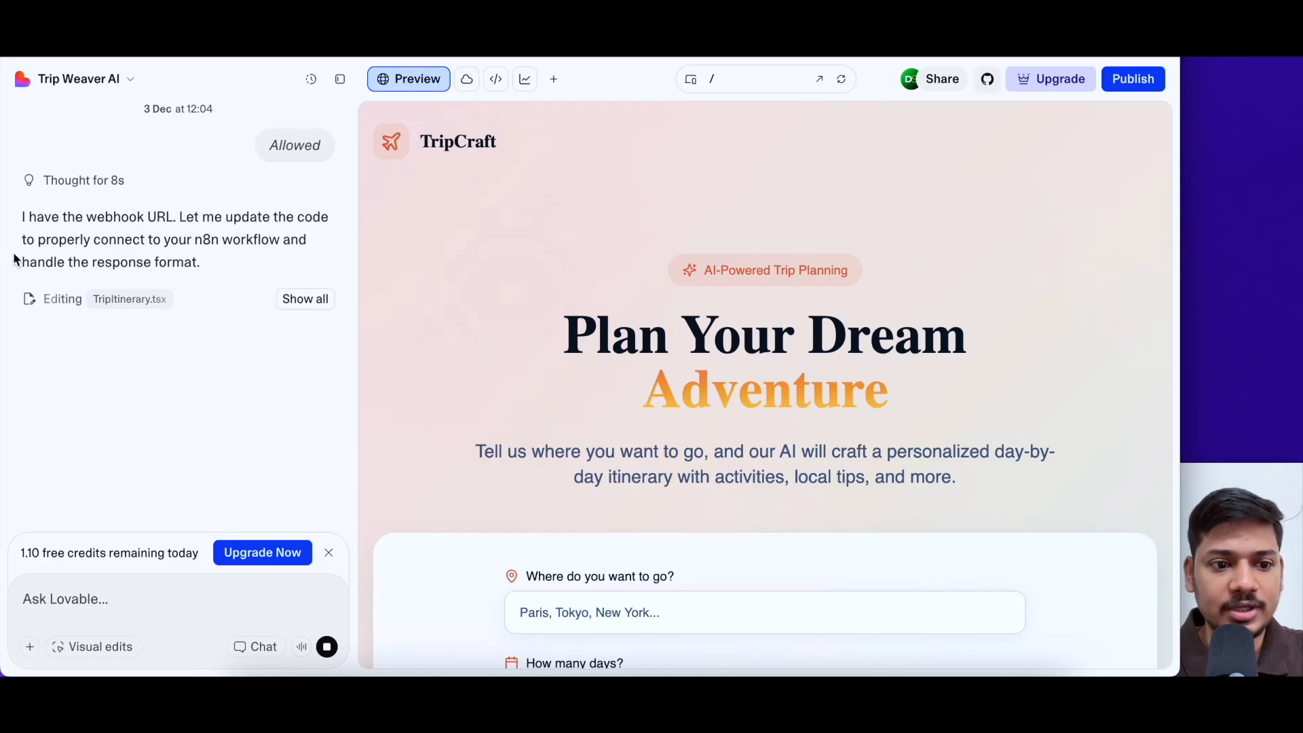
mouse_move(198, 265)
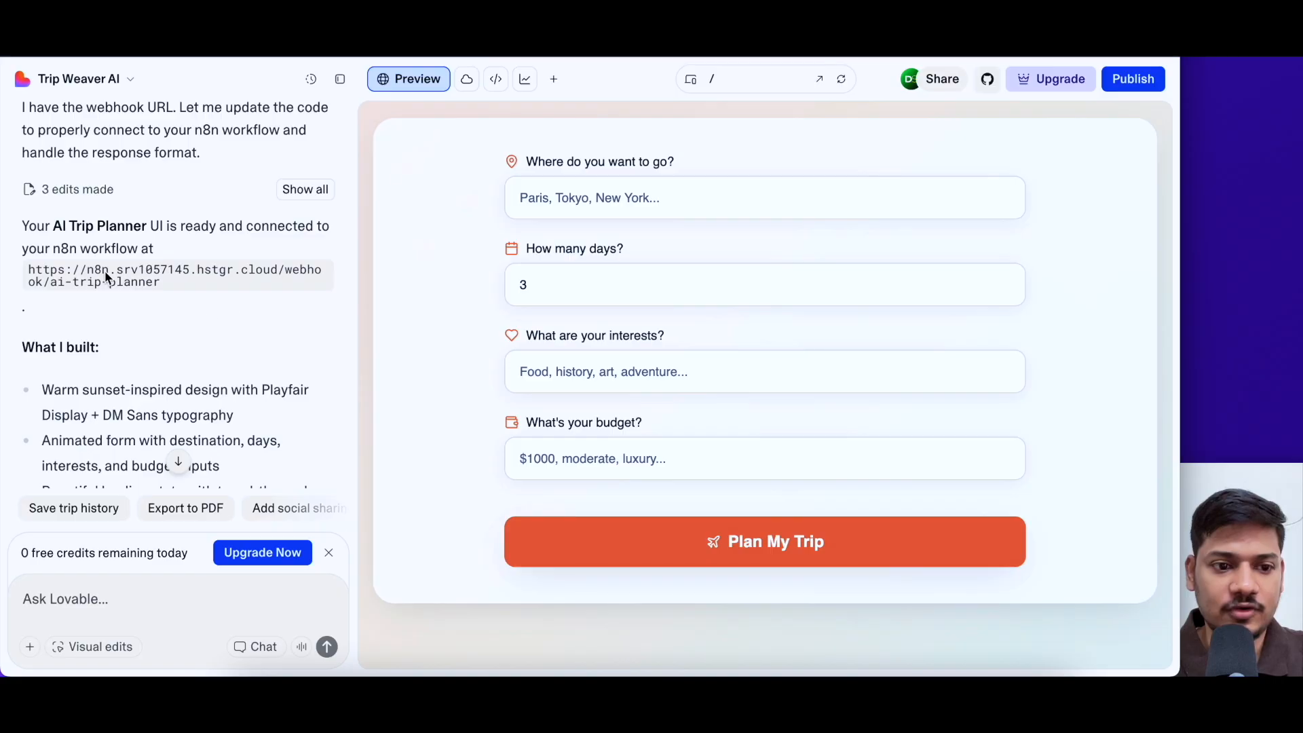
scroll(down, 3)
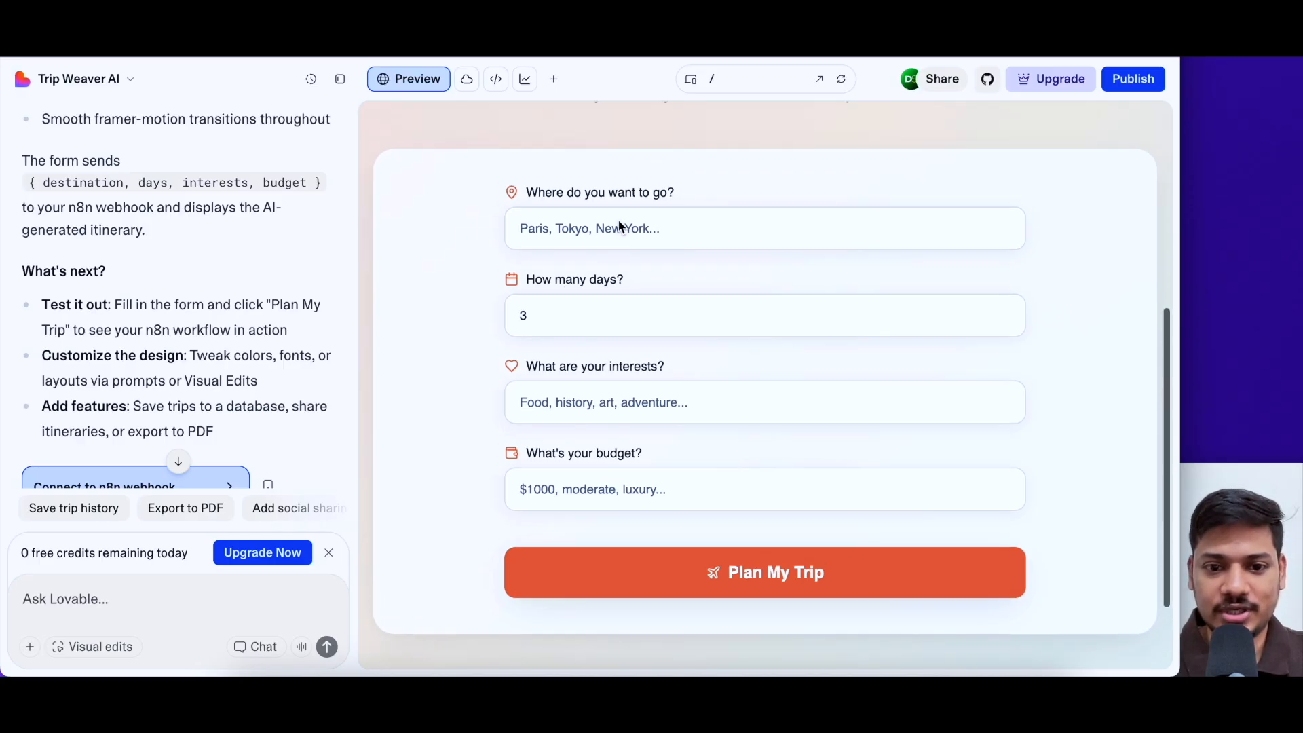
Step: Fill the TripCraft form with Mumbai, 3 days, Food, luxury and submit Plan My Trip
text(Mu)
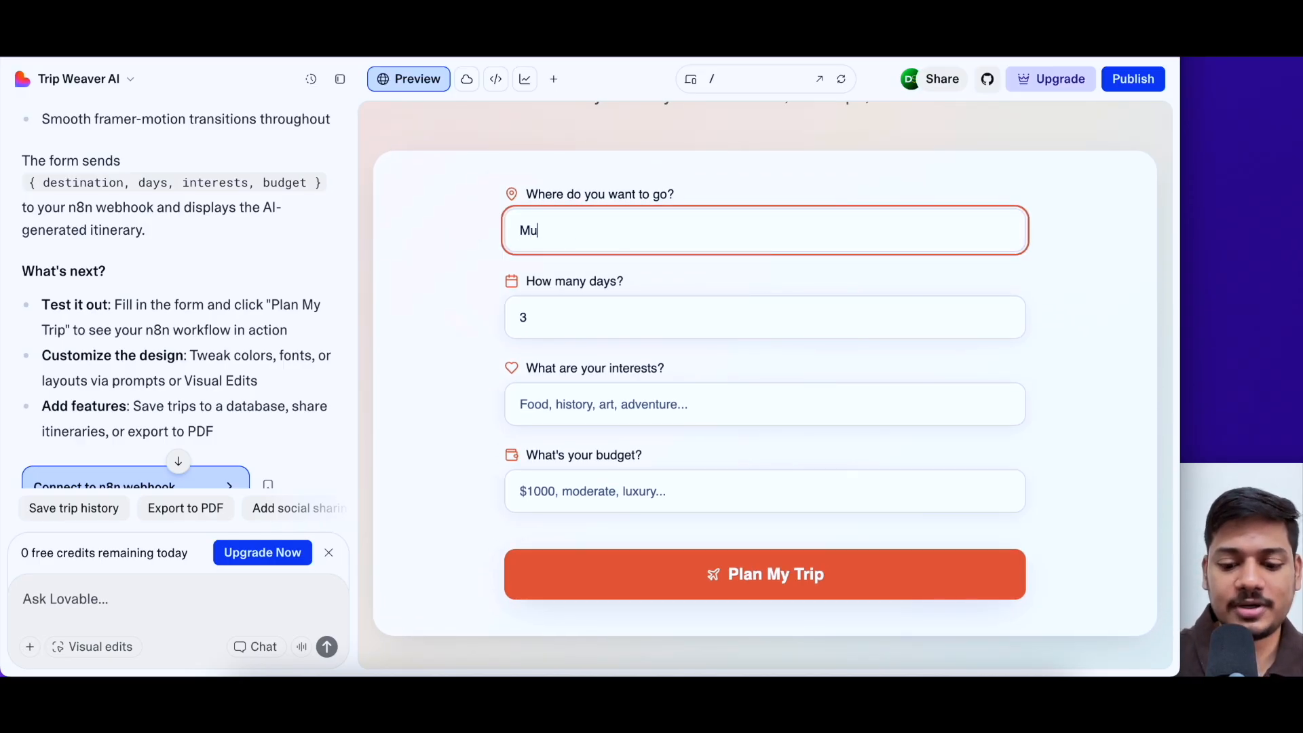
text(mbai)
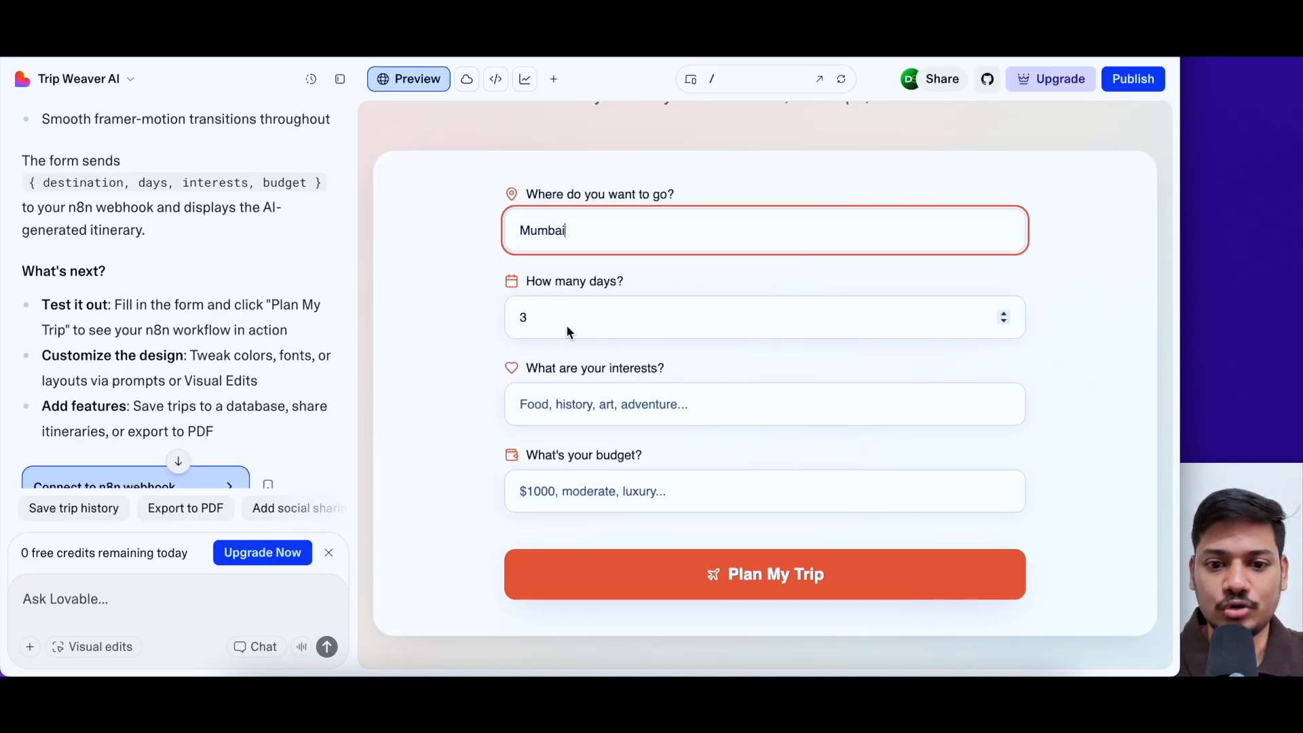
click(764, 316)
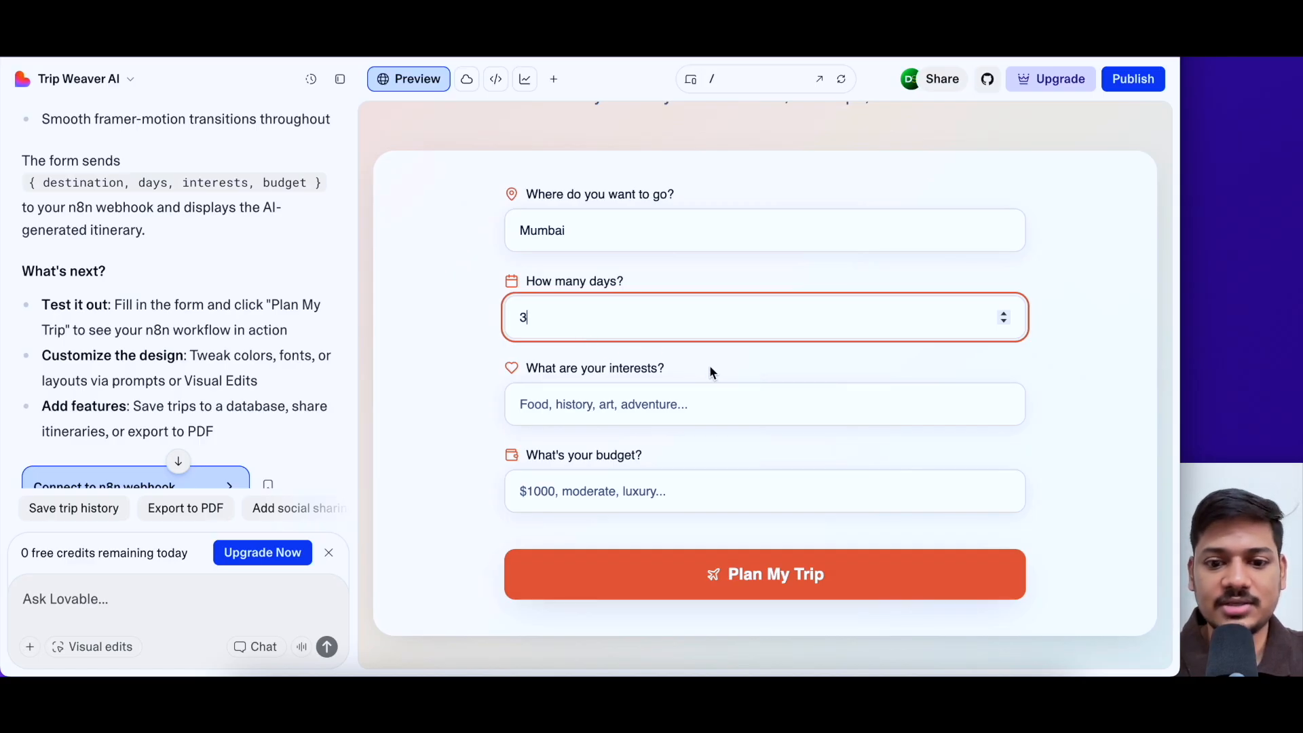
click(764, 404)
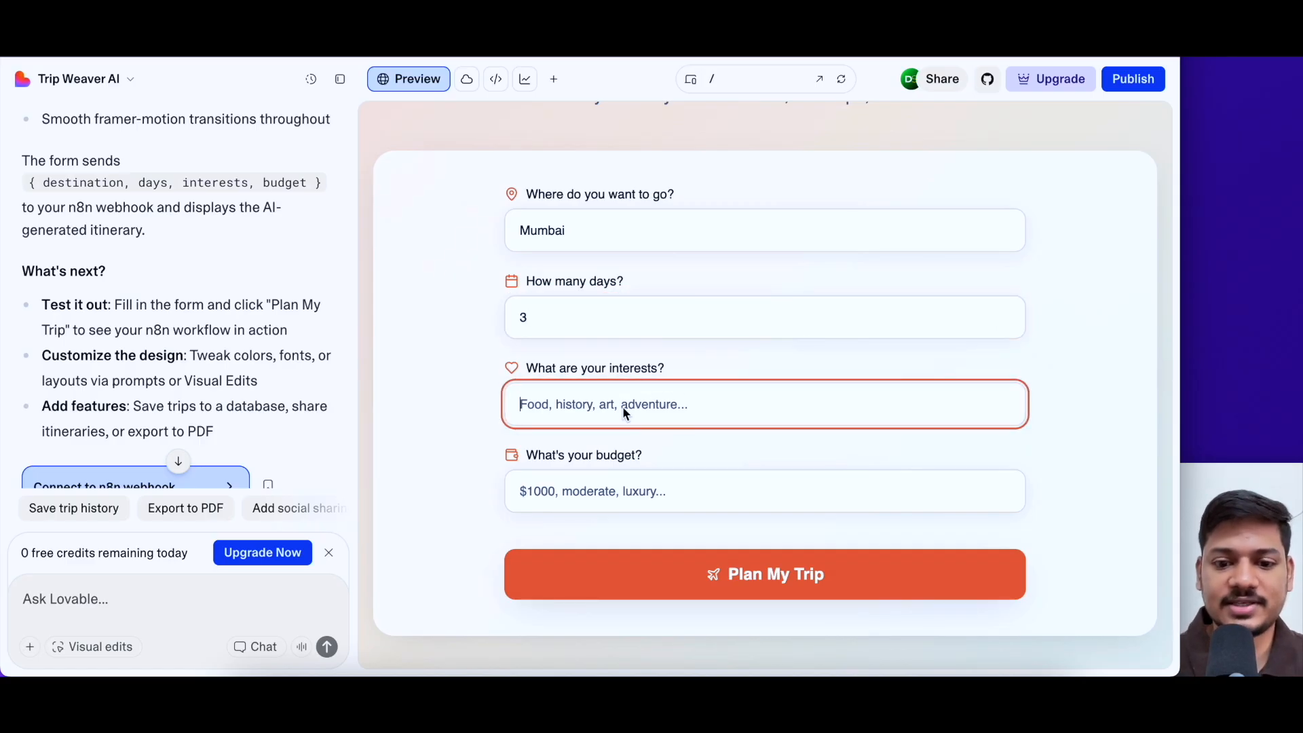
text(Food)
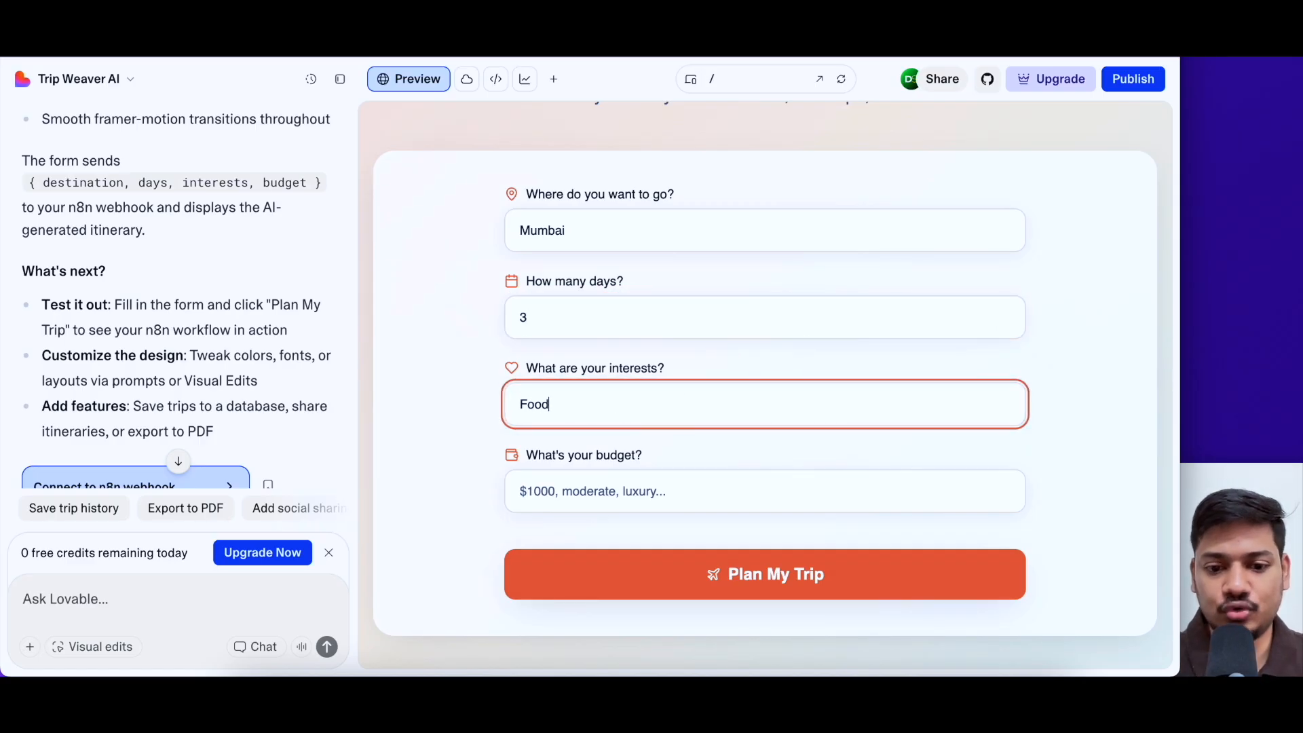
click(764, 491)
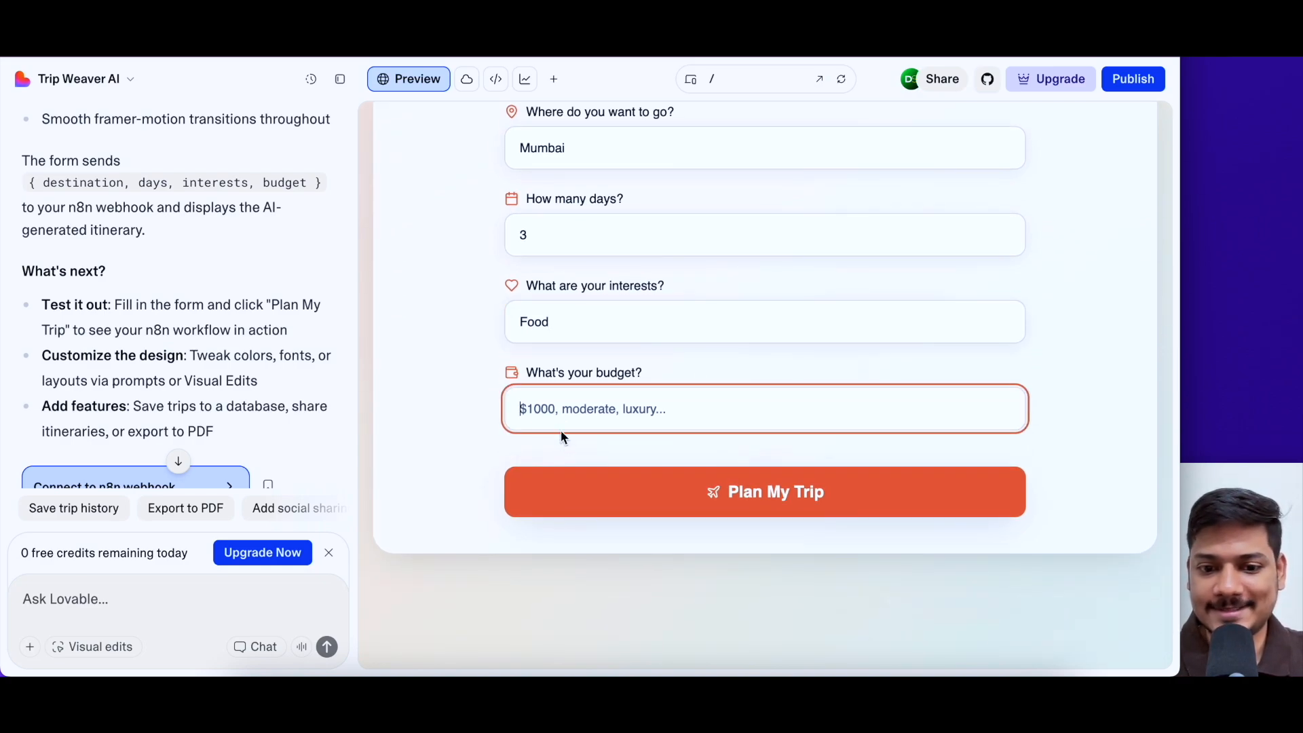
text(lux)
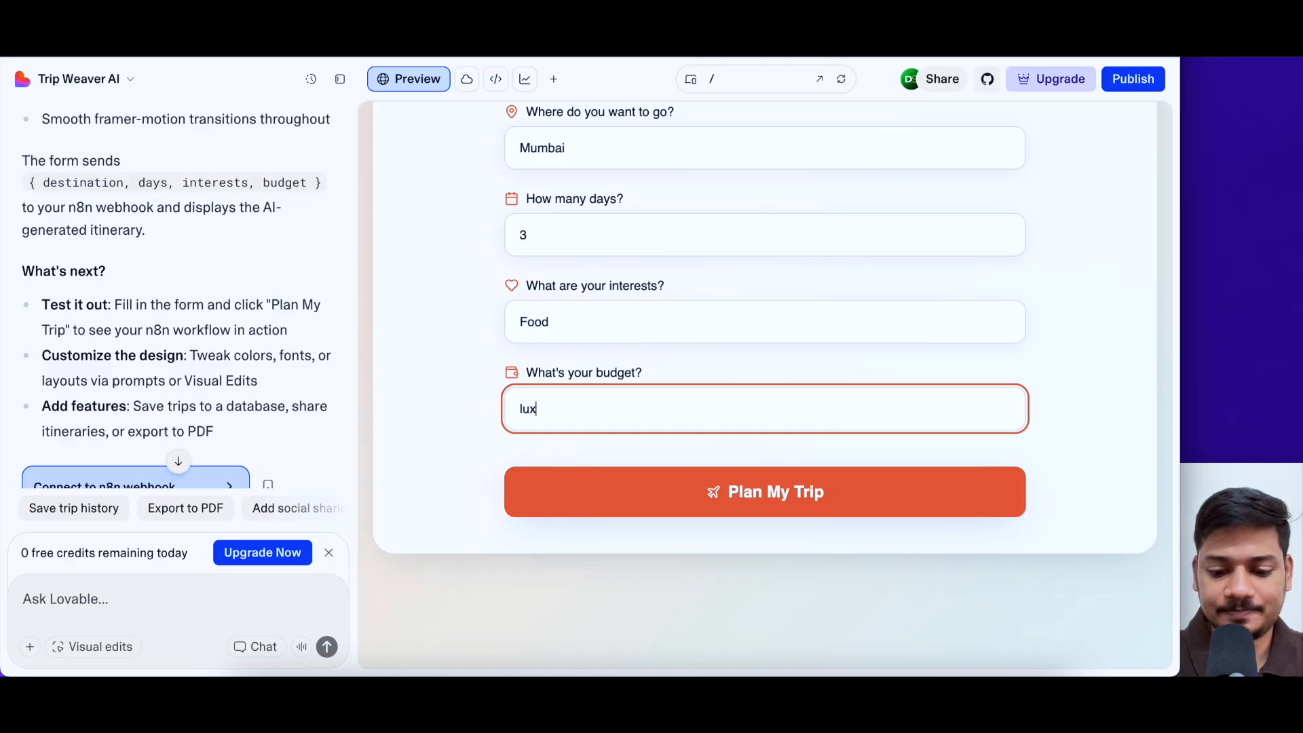
text(ury)
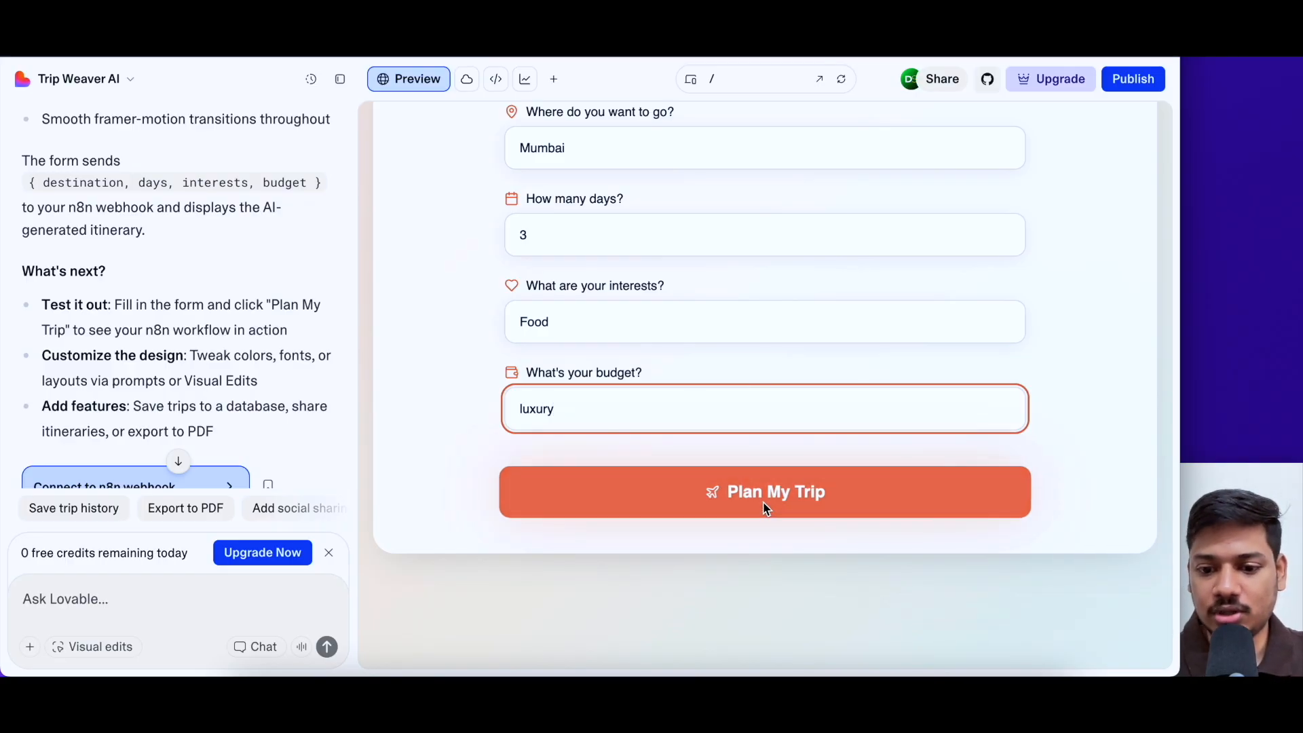
click(764, 491)
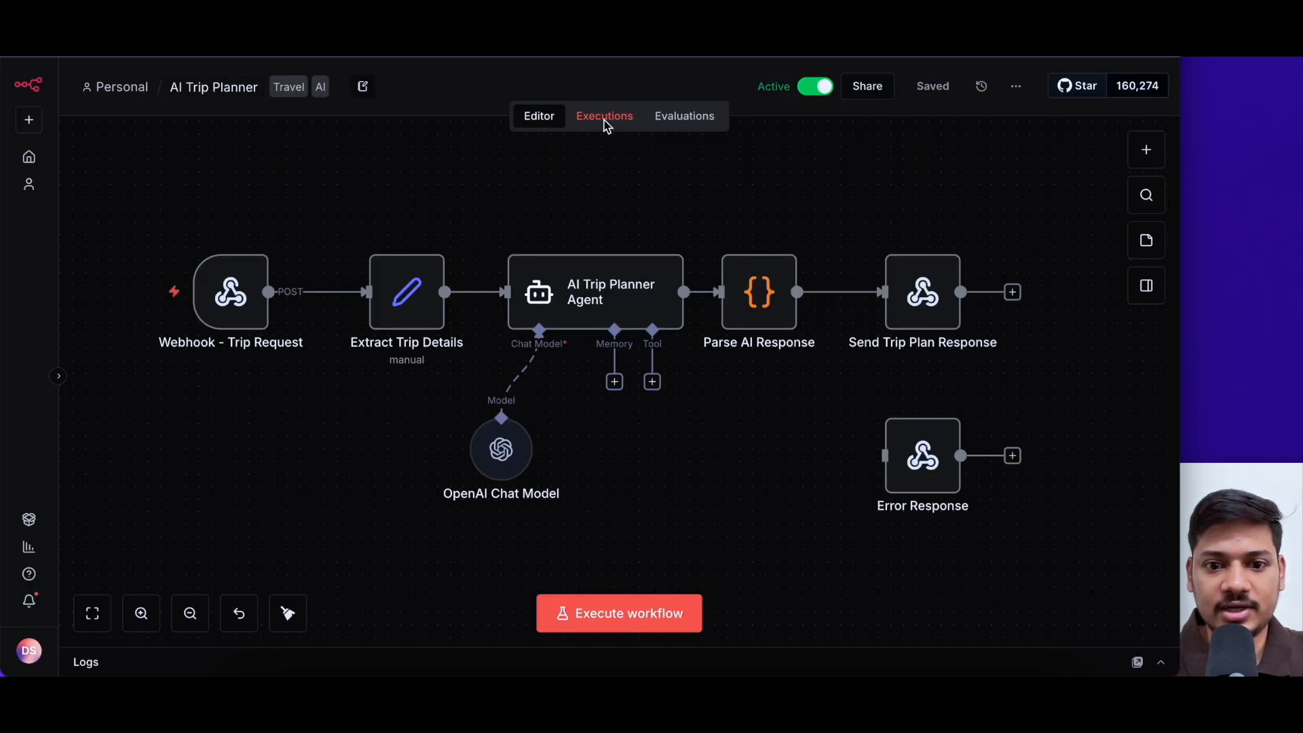
Step: Switch the AI Trip Planner workflow to its Executions list of past runs
click(603, 115)
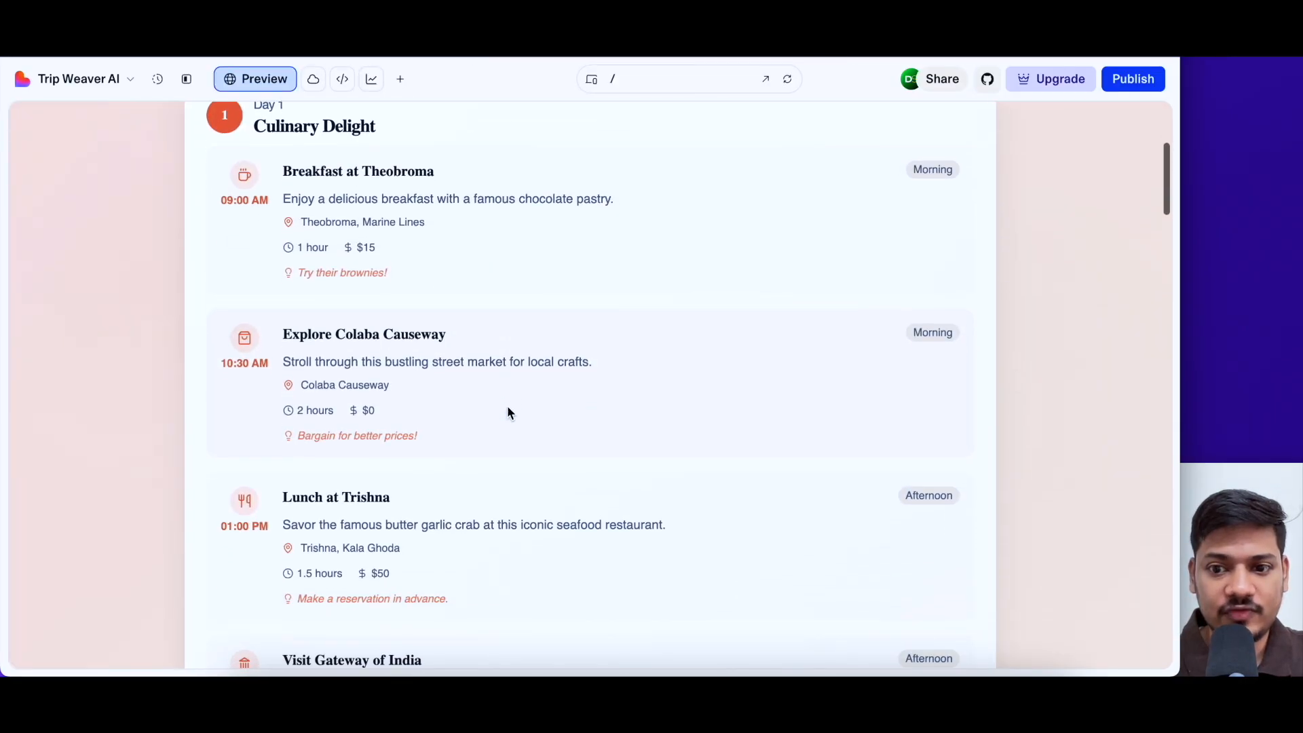
scroll(down, 3)
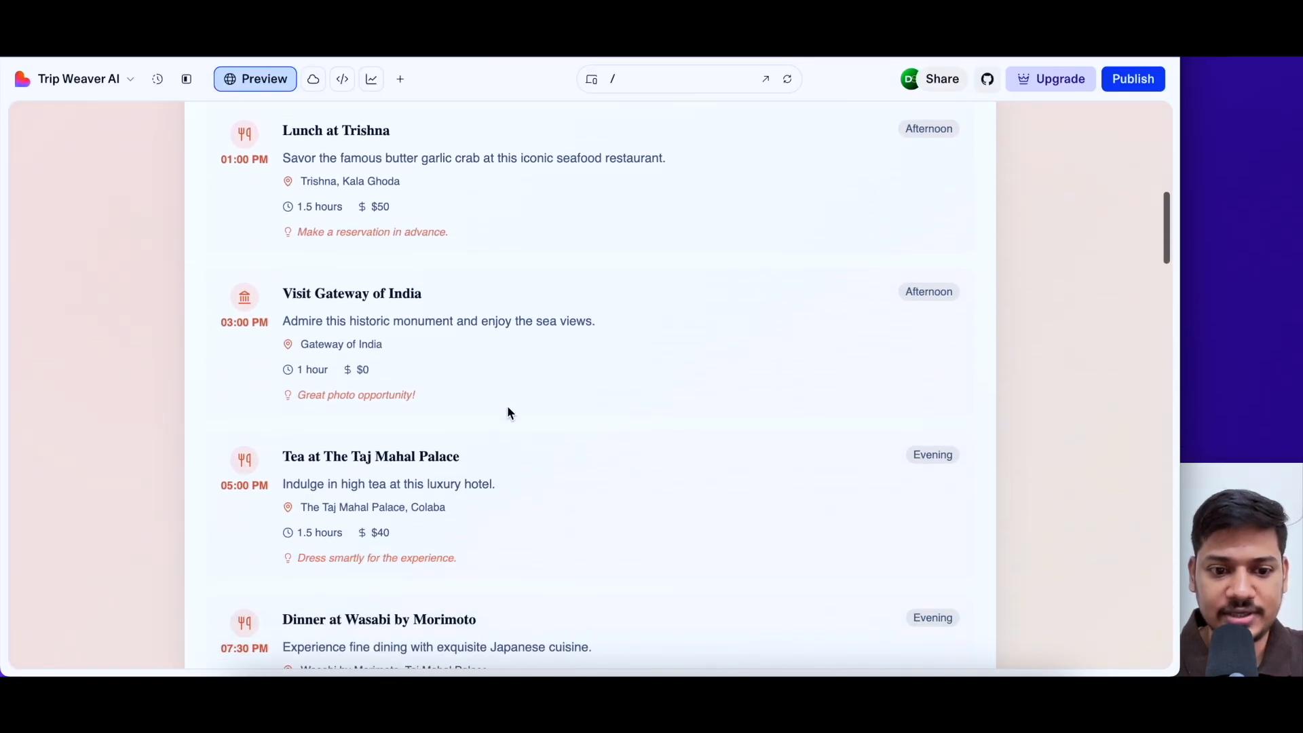
scroll(up, 3)
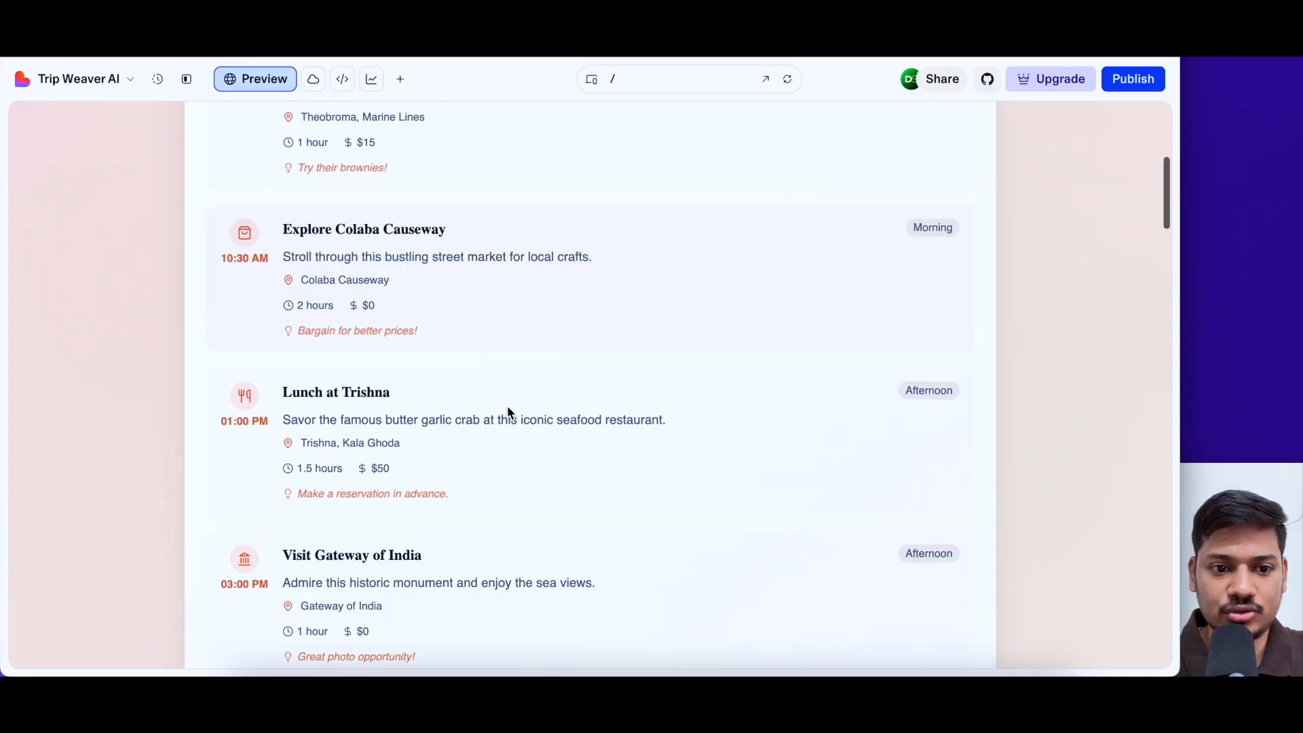
scroll(down, 3)
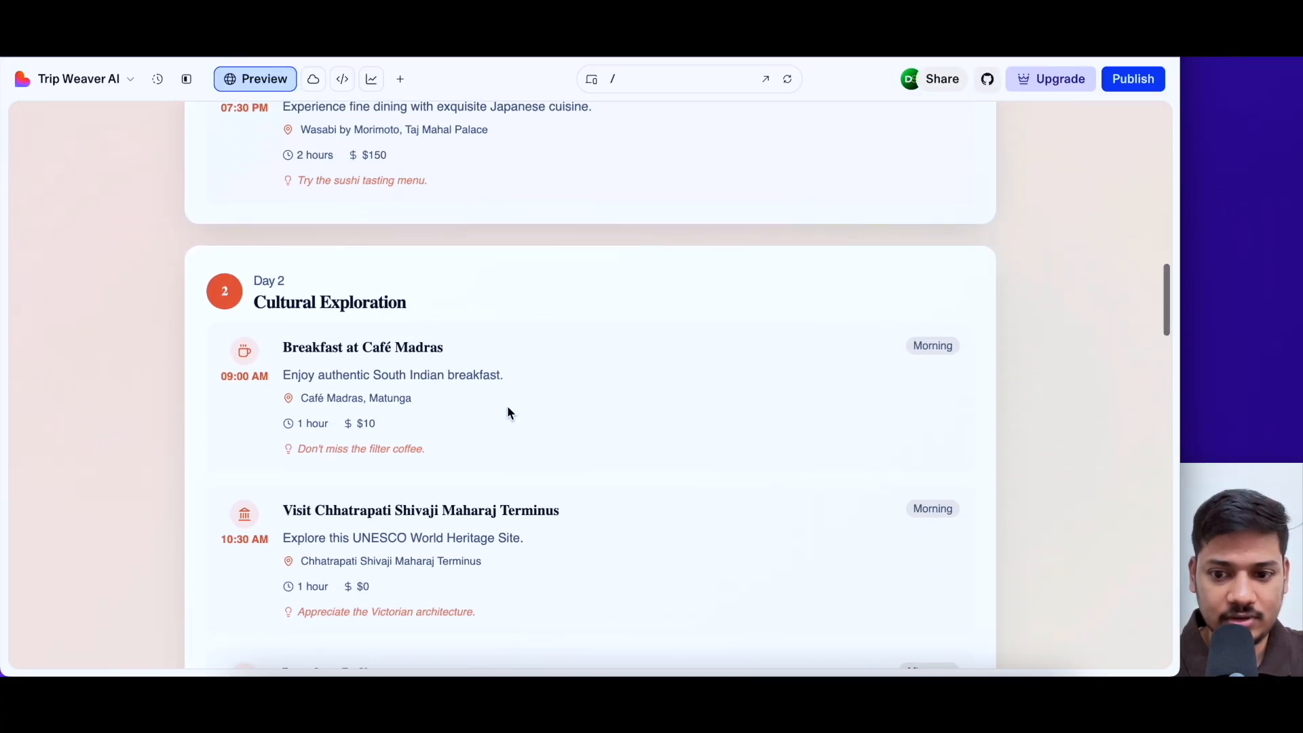
scroll(down, 3)
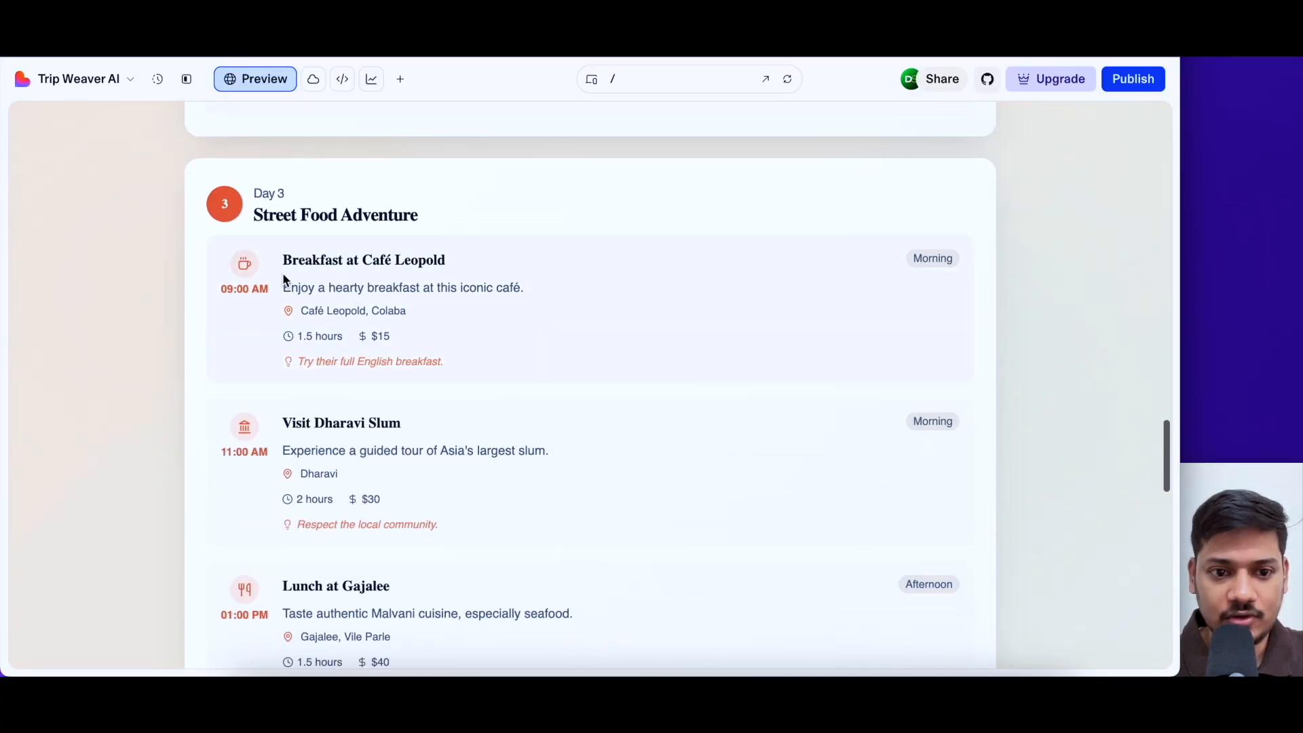
scroll(down, 3)
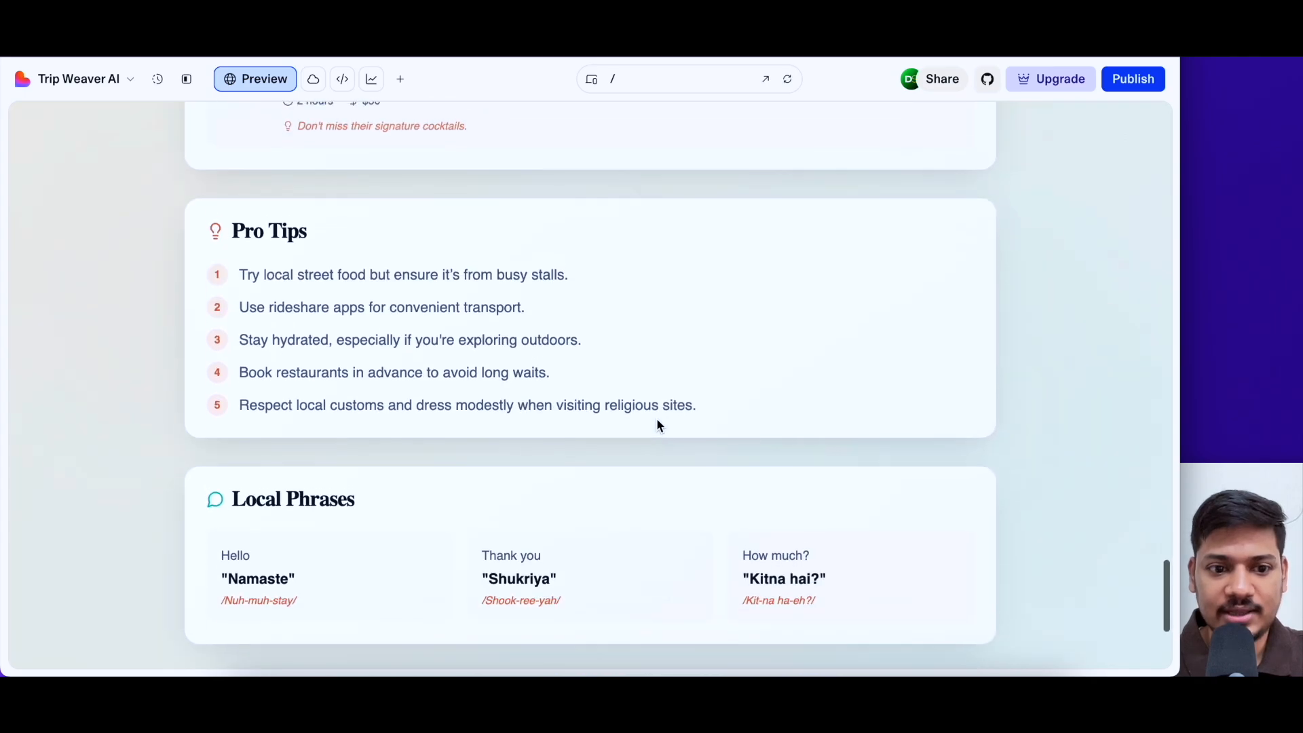
scroll(up, 3)
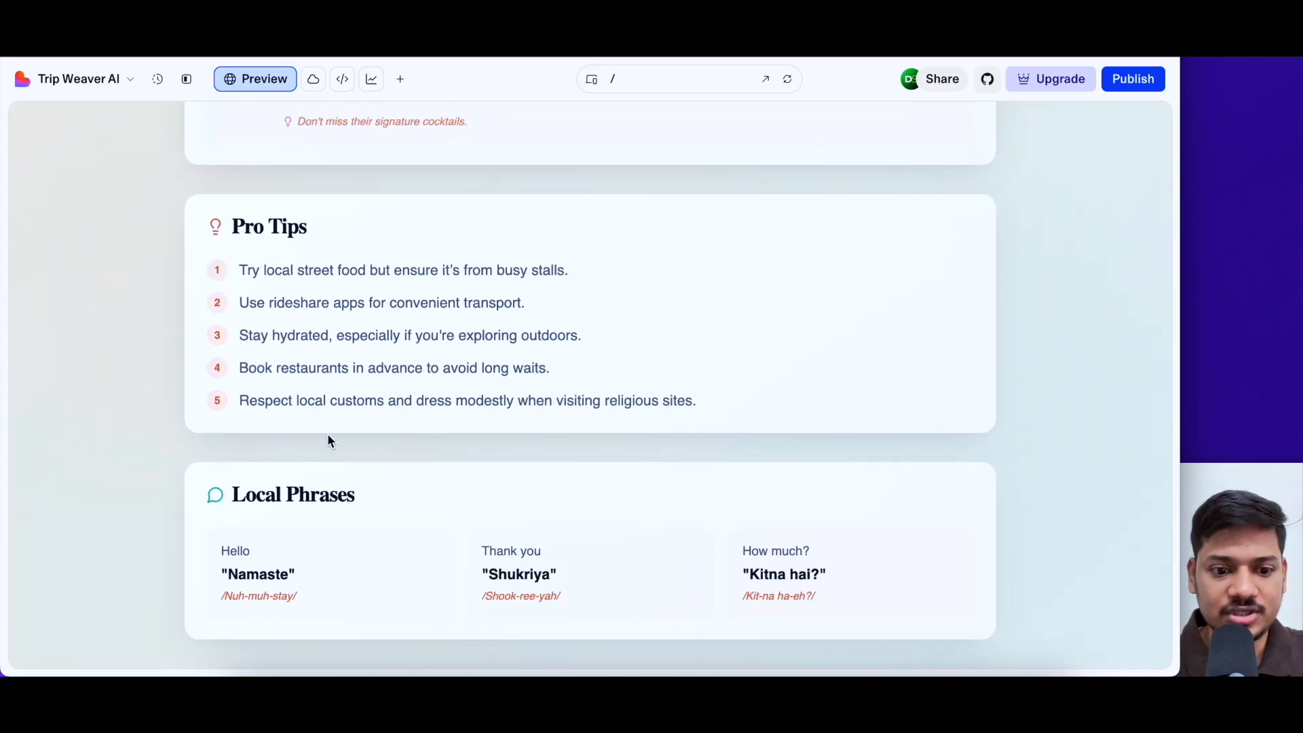
scroll(down, 3)
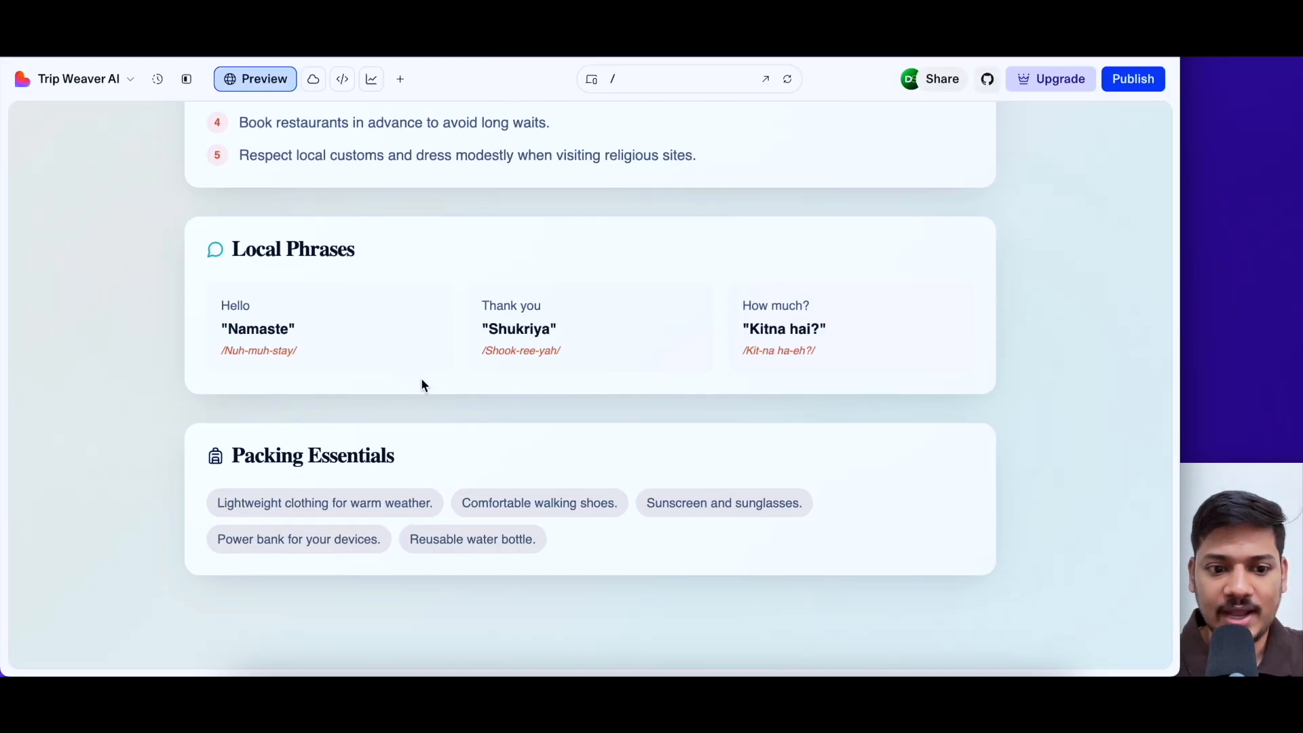
scroll(up, 3)
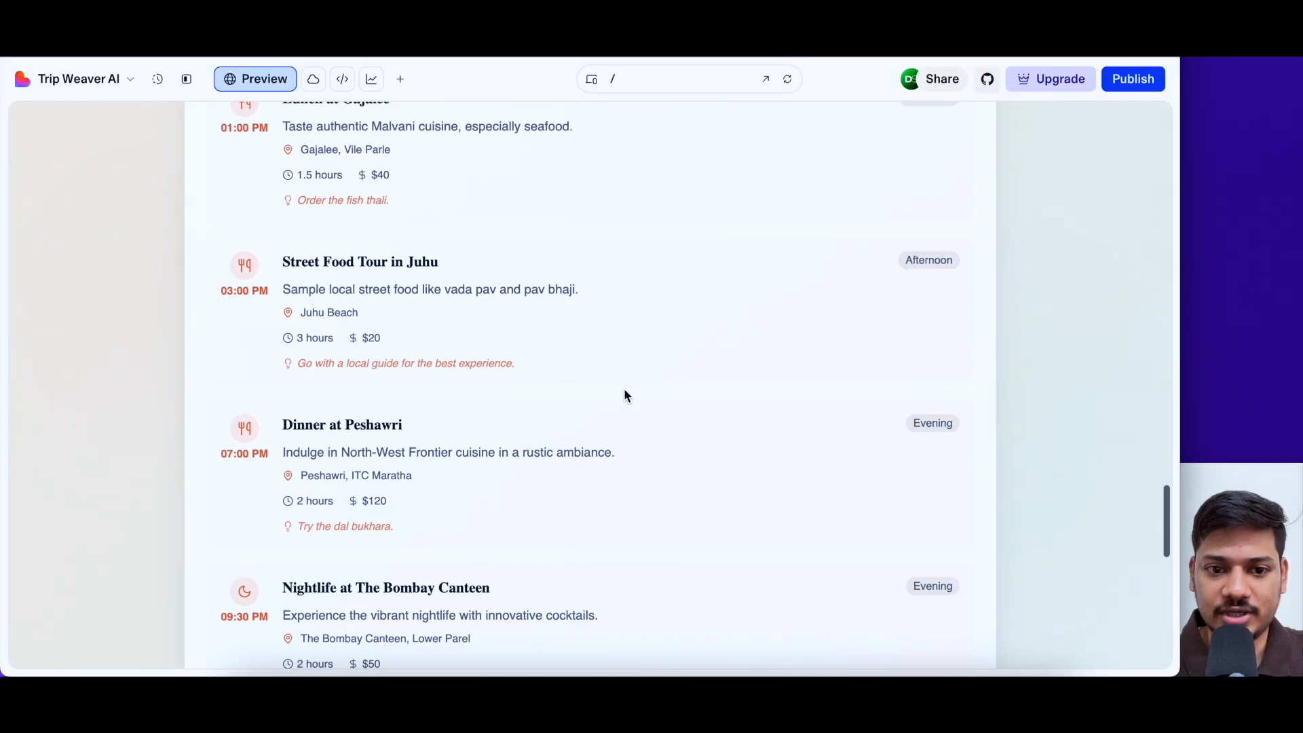
scroll(up, 3)
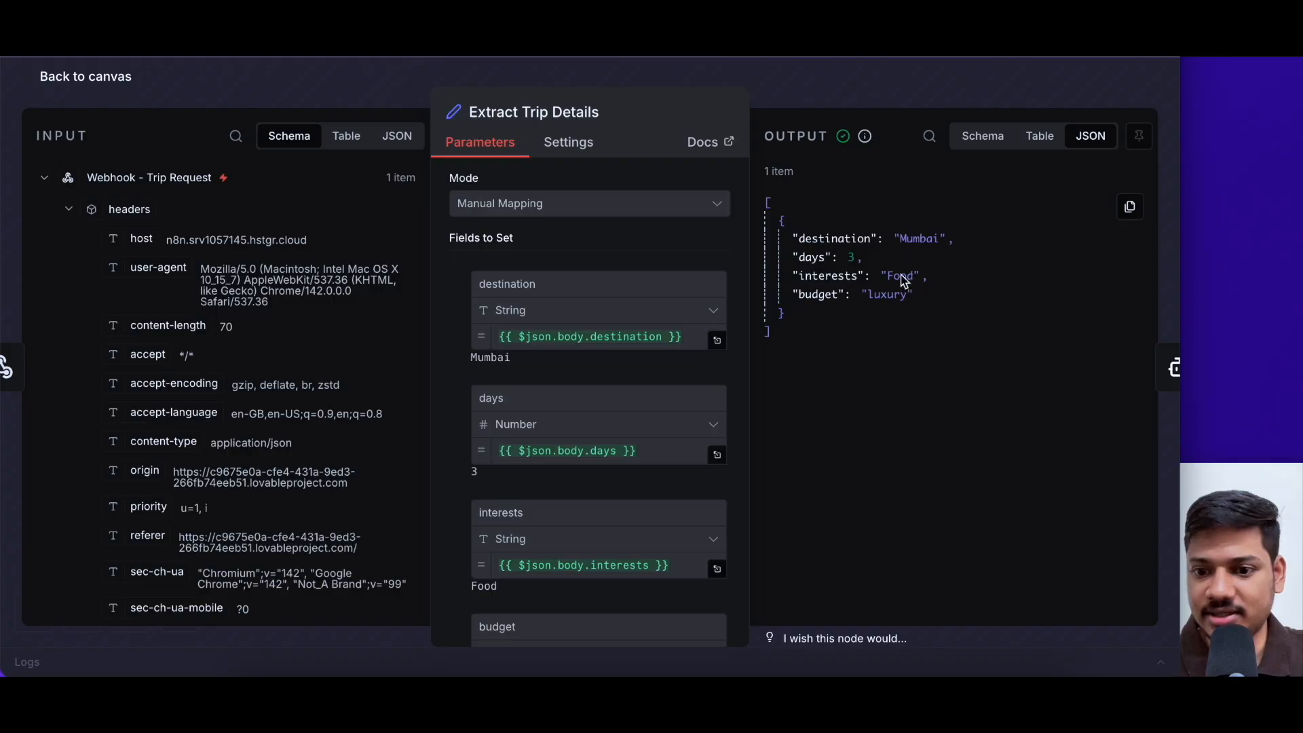
mouse_move(909, 303)
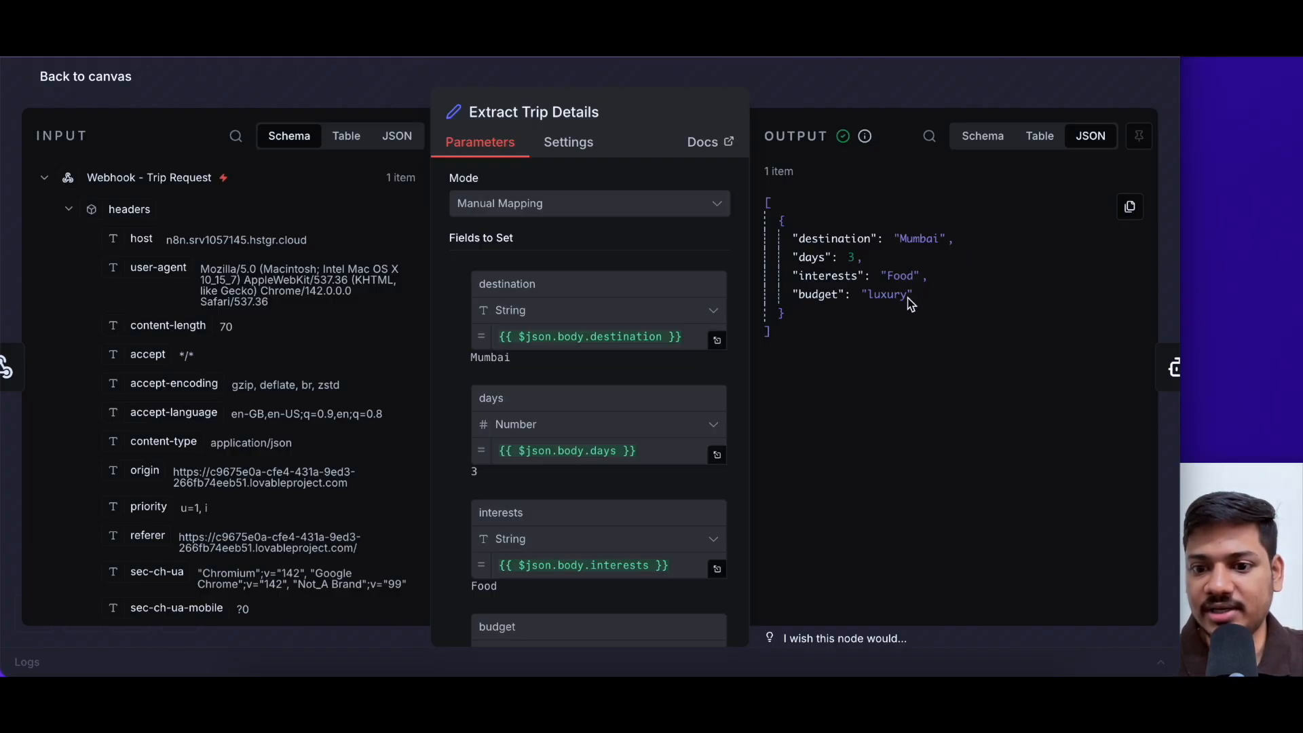
mouse_move(939, 354)
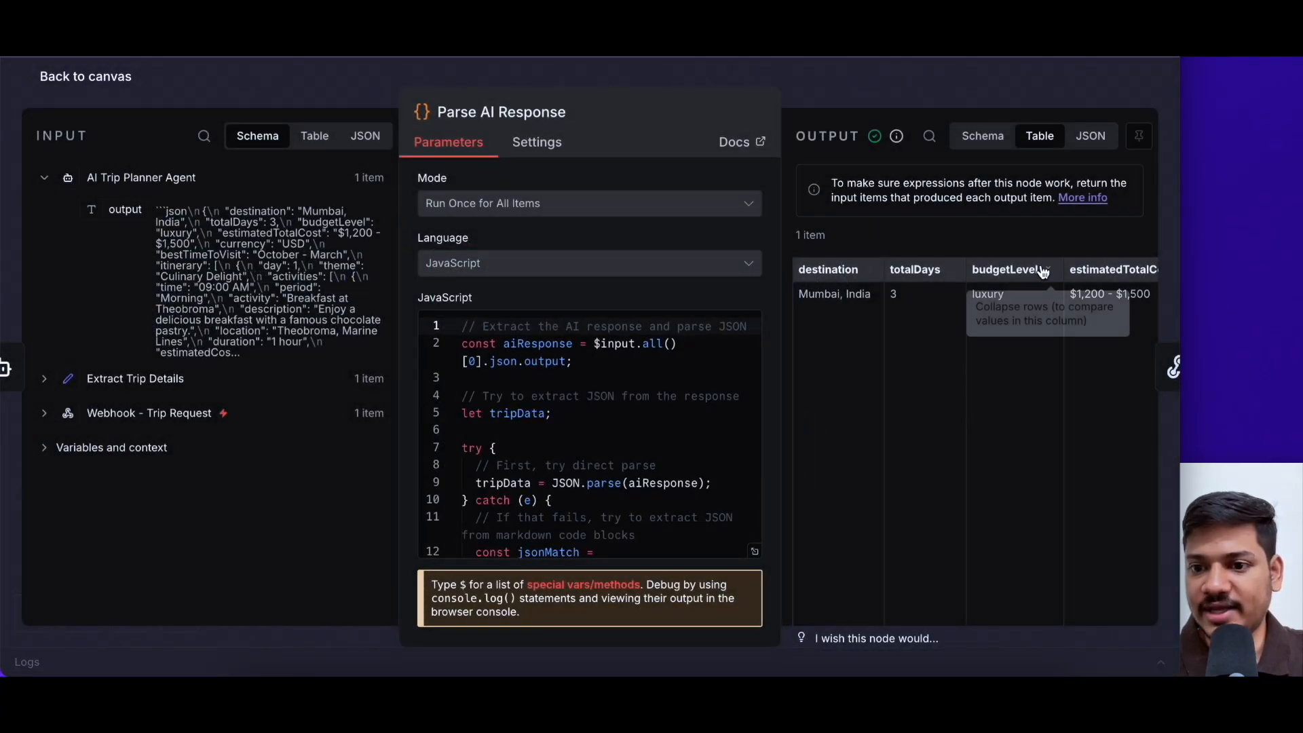
mouse_move(831, 323)
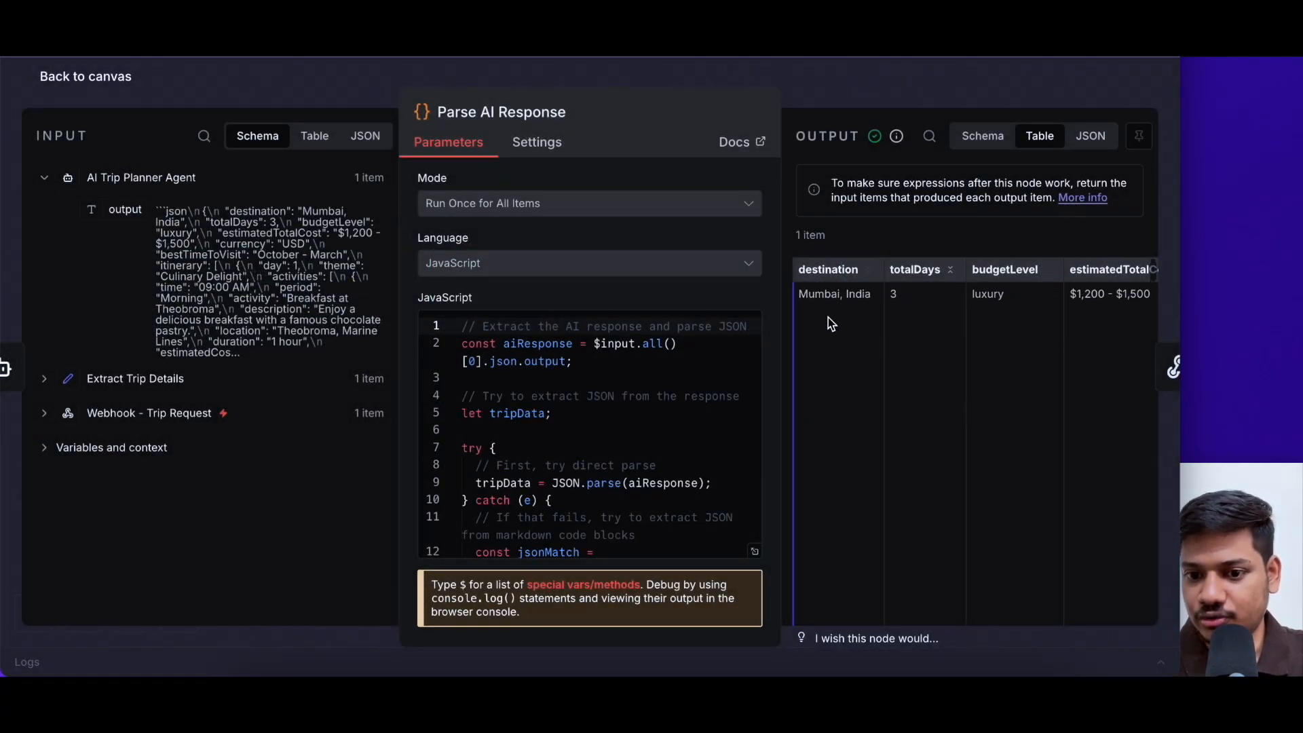
Step: Scroll the Parse AI Response output table to reveal Mumbai, 3 days, luxury and cost
scroll(right, 3)
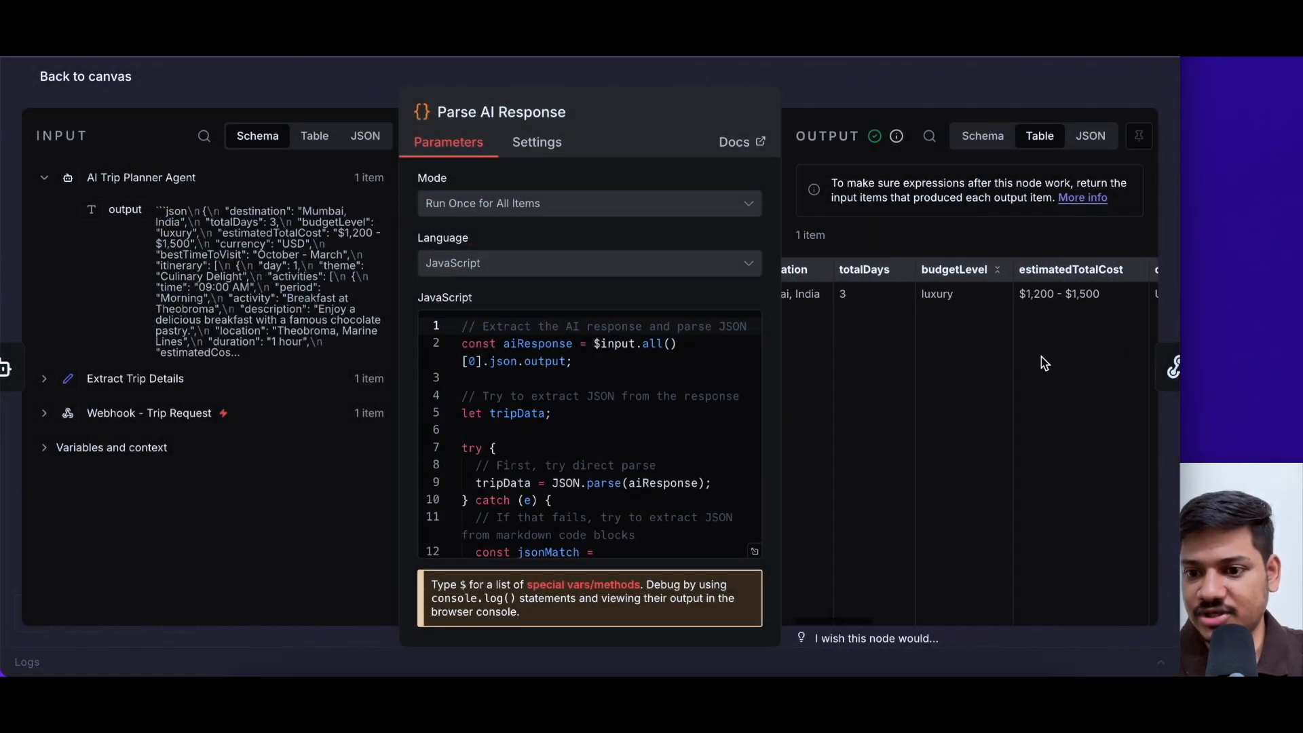
scroll(right, 3)
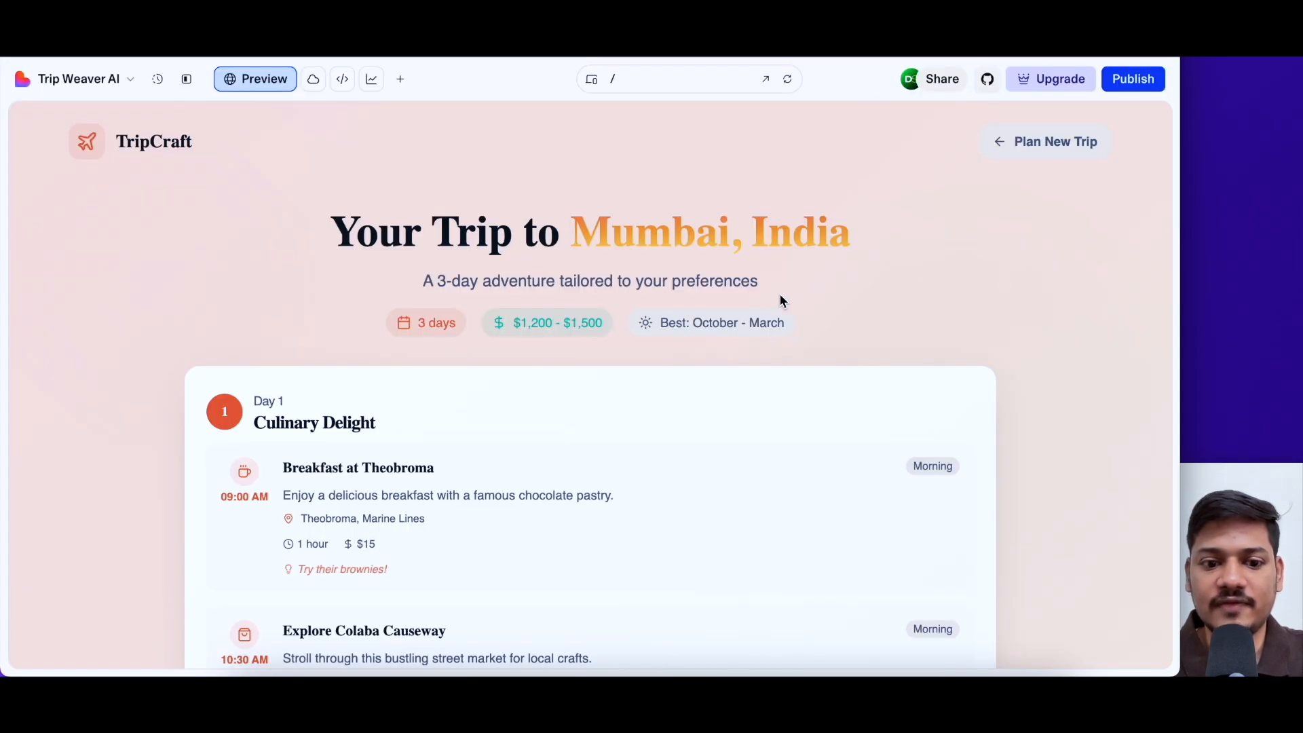
Step: Scroll the Lovable itinerary page for the 3-day Mumbai, India trip
scroll(down, 3)
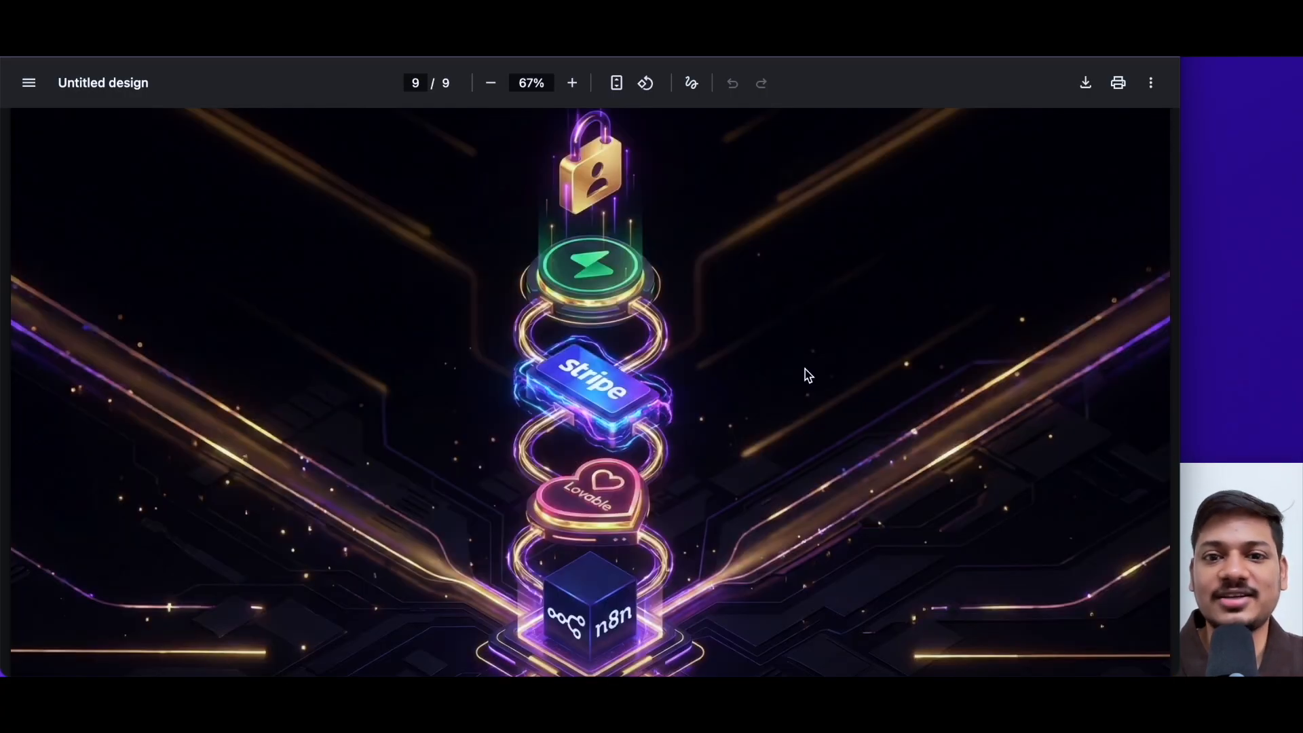
mouse_move(611, 348)
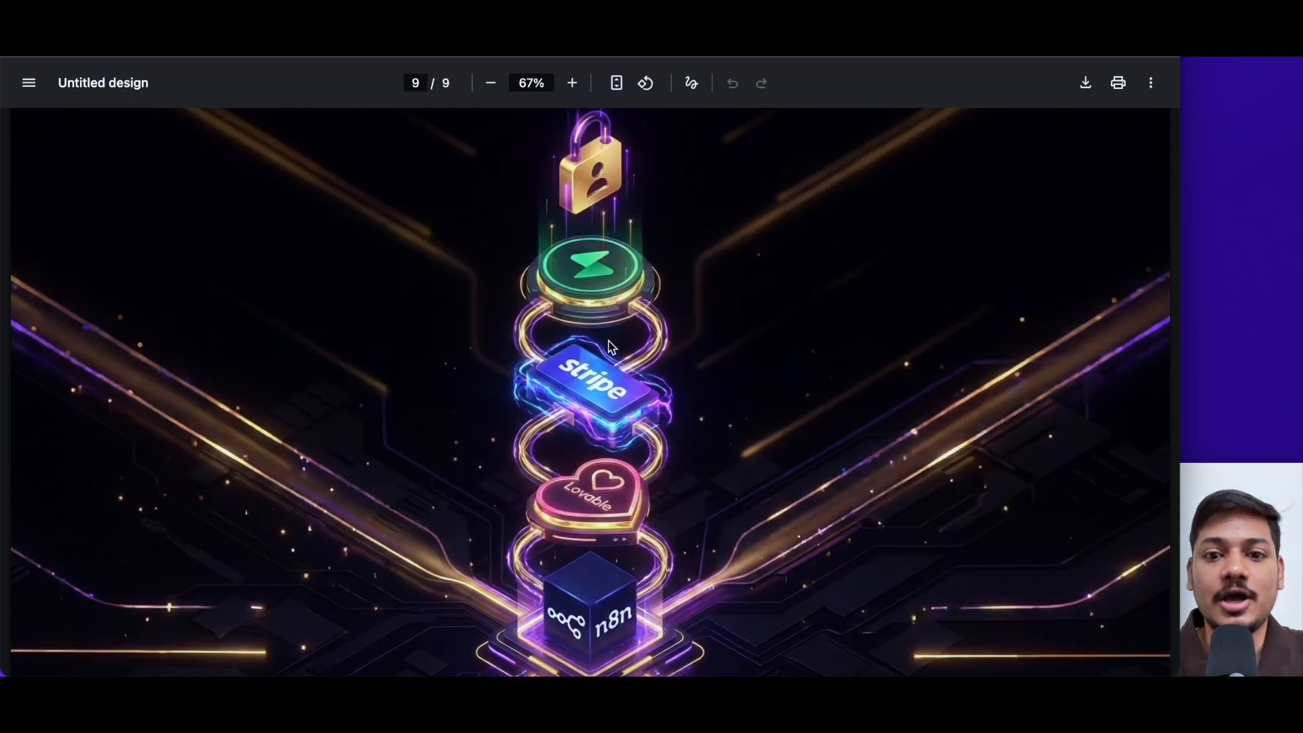
mouse_move(591, 303)
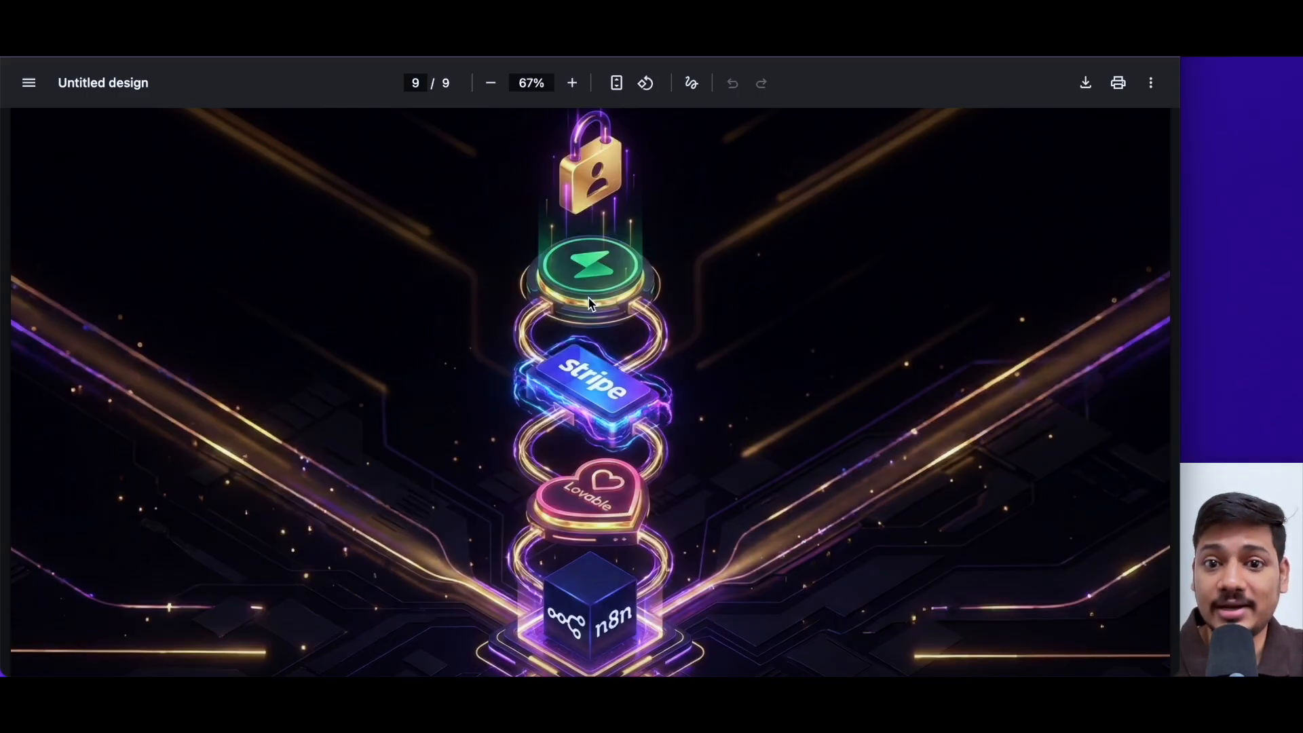
mouse_move(692, 344)
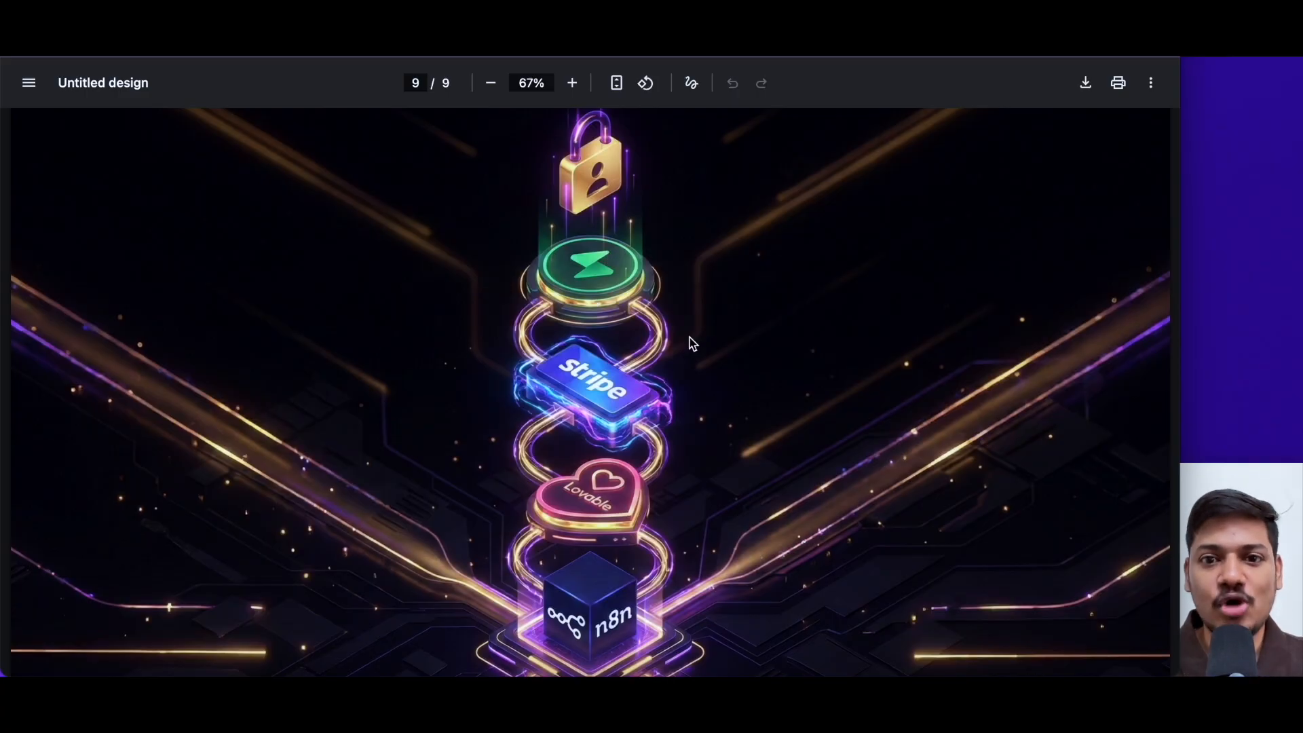